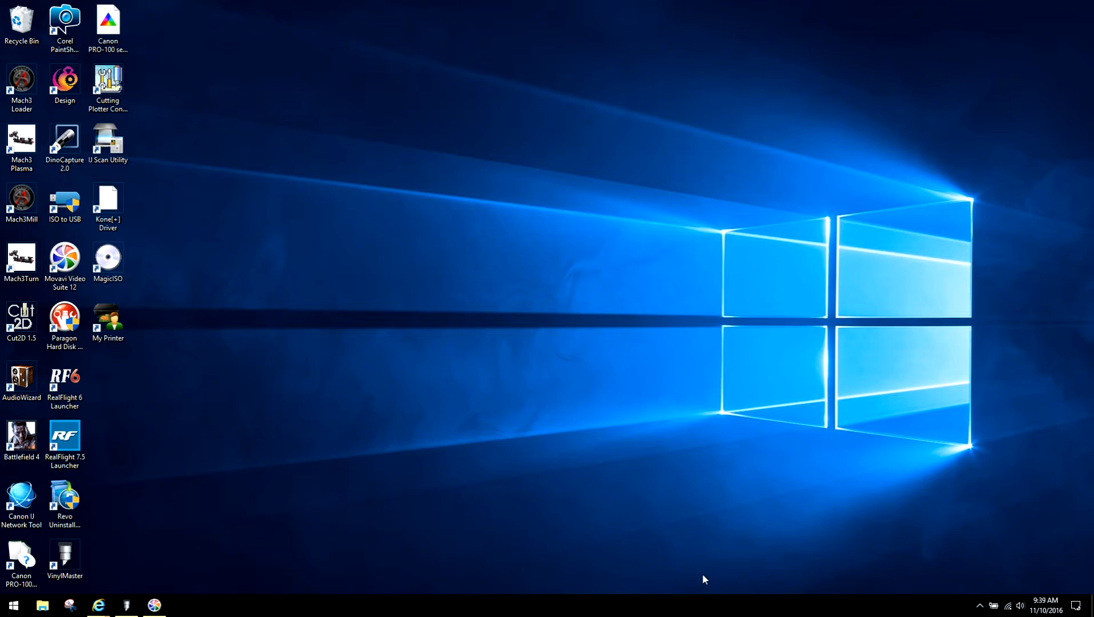
mouse_move(499, 581)
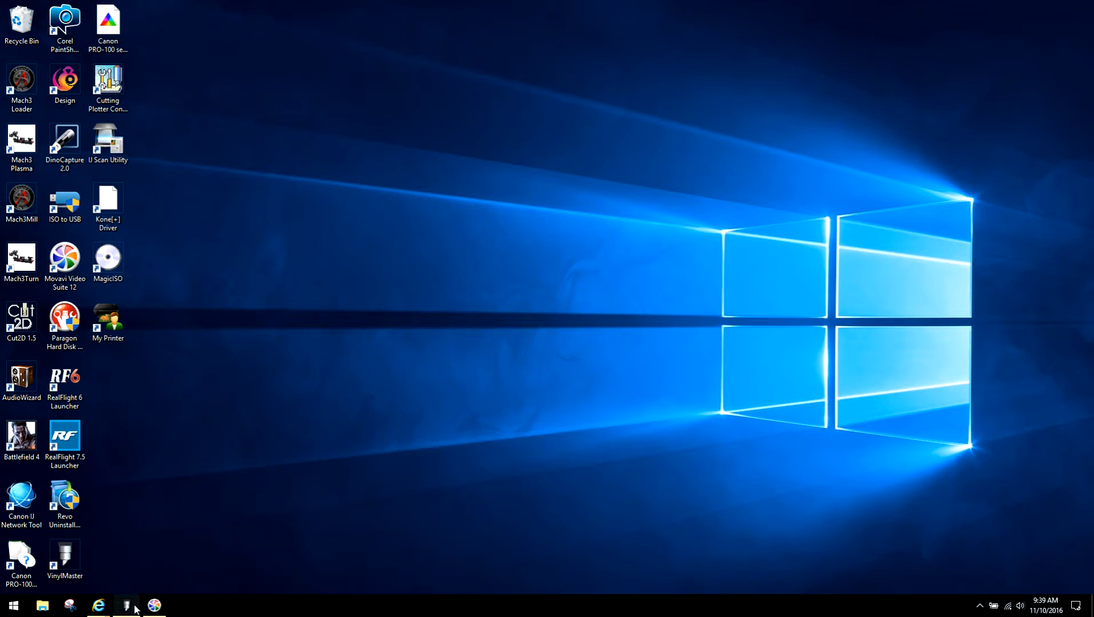
Step: Launch VinylMaster Pro from the Windows taskbar
left_click(127, 605)
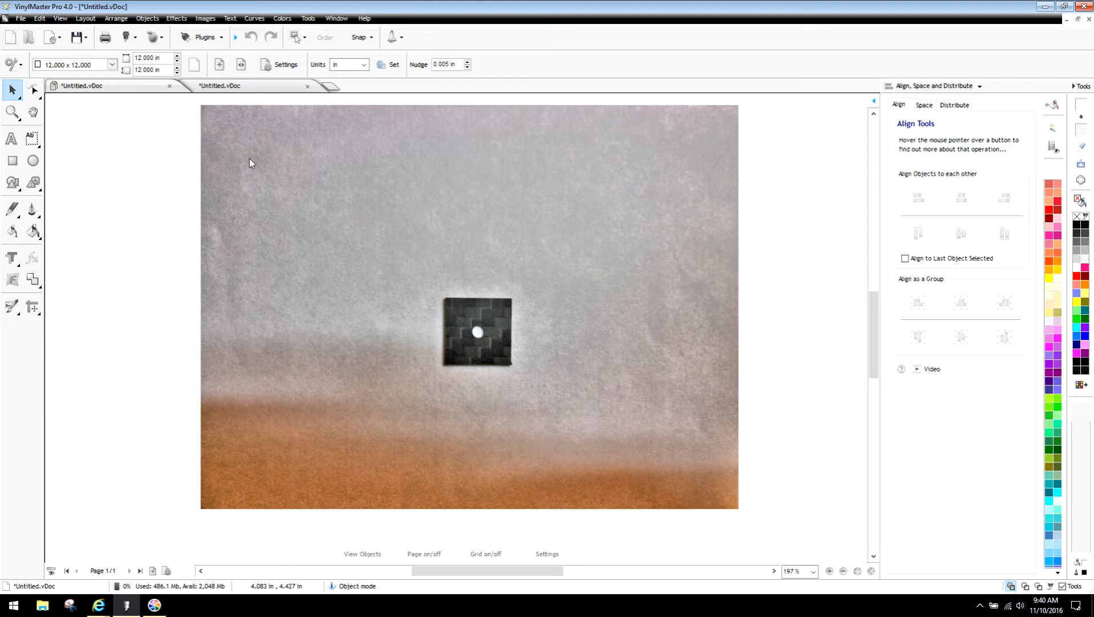
mouse_move(624, 334)
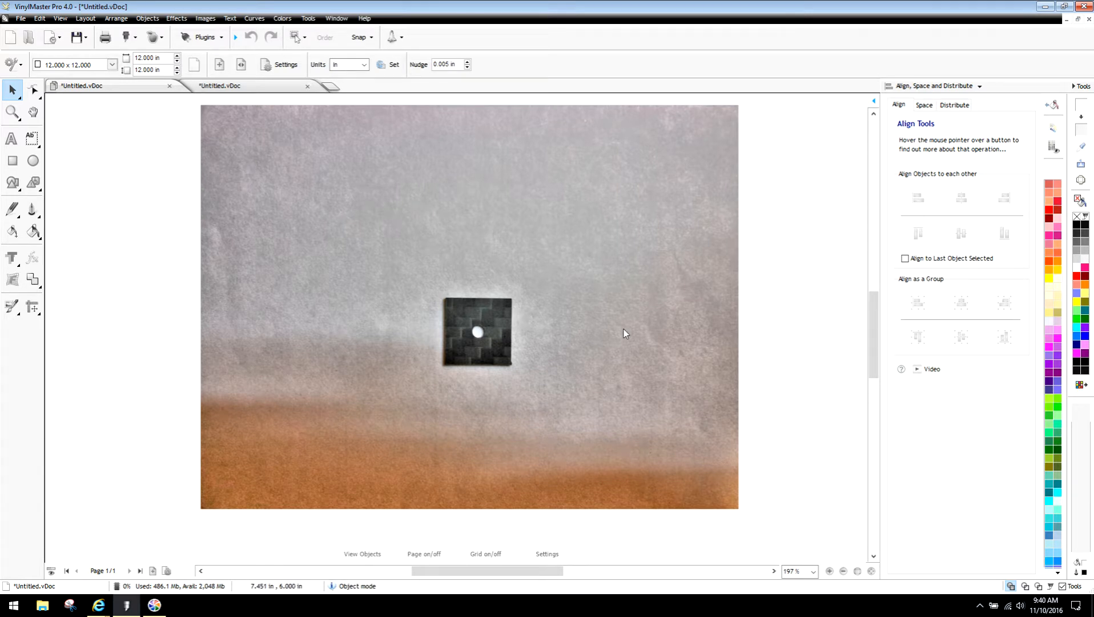
mouse_move(778, 335)
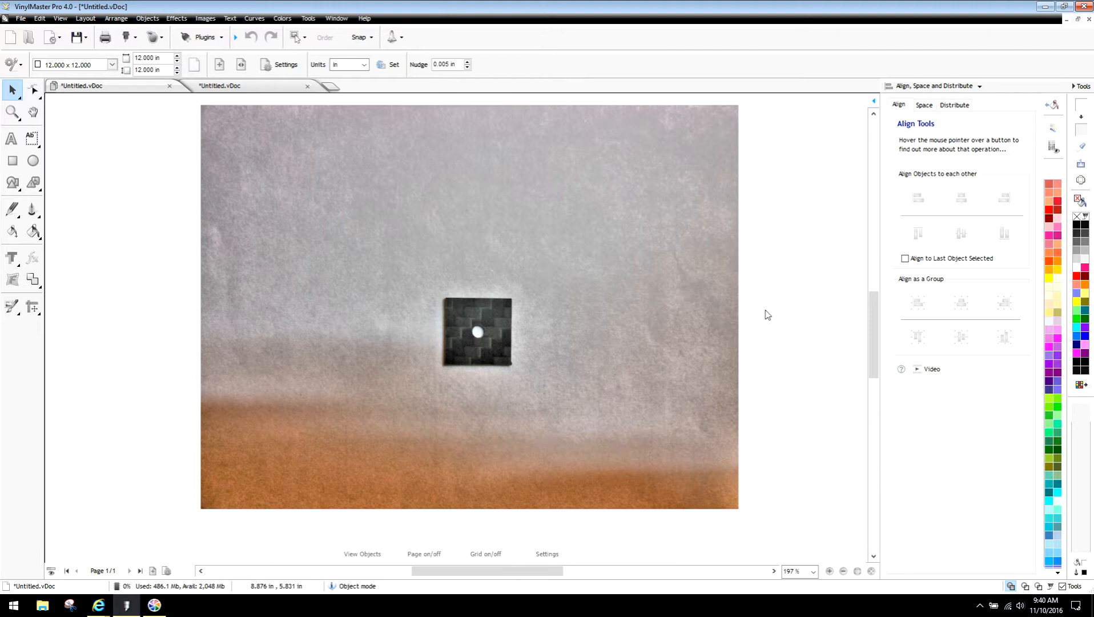
mouse_move(168, 178)
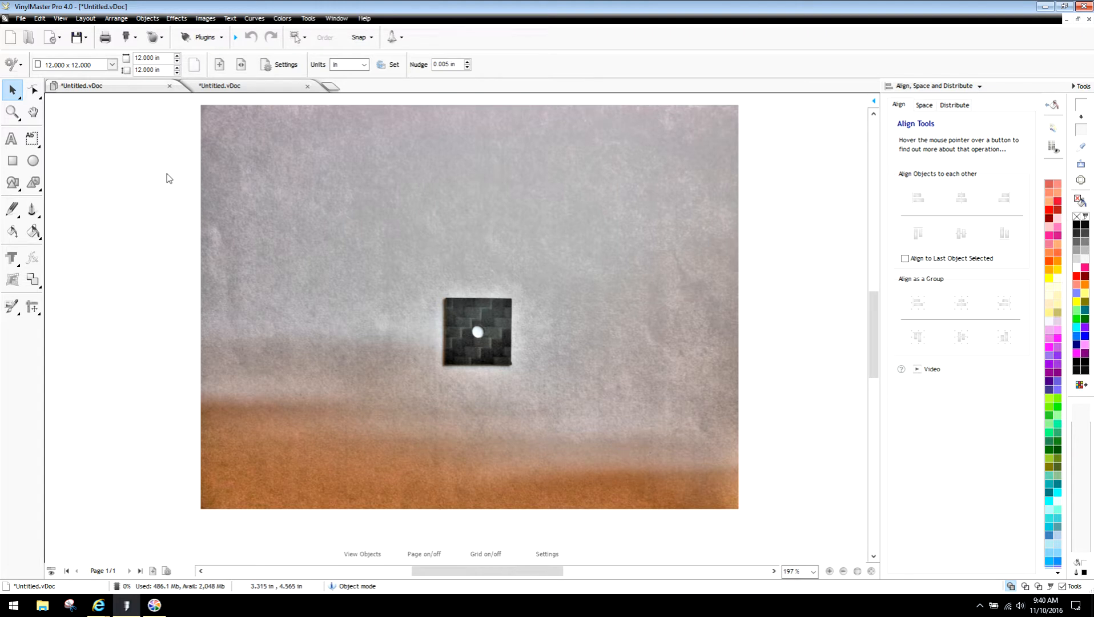
mouse_move(616, 362)
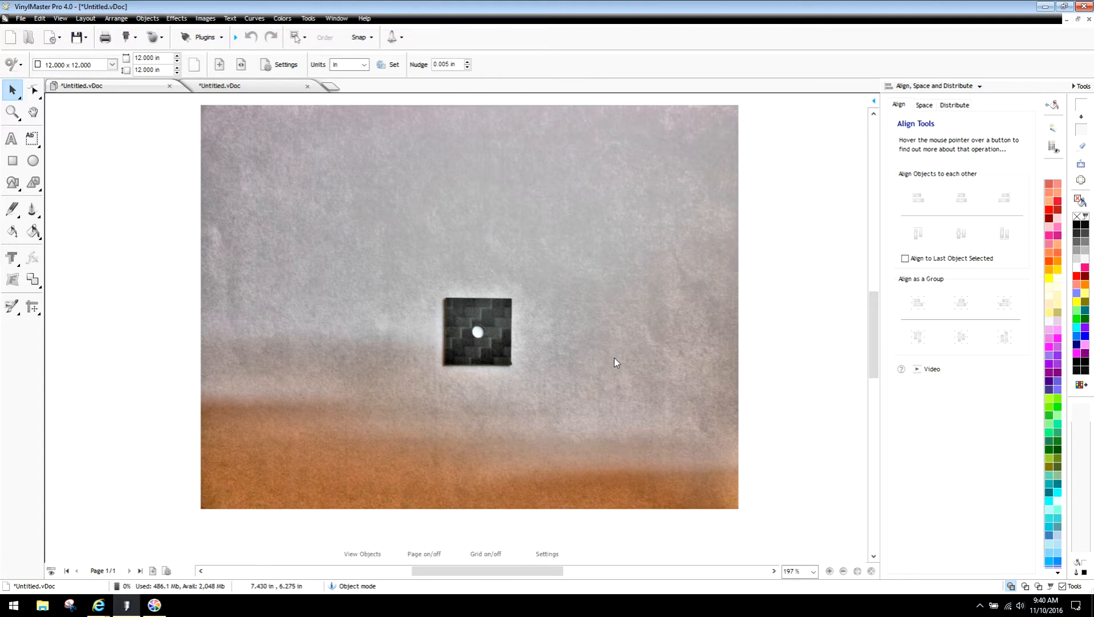
mouse_move(488, 391)
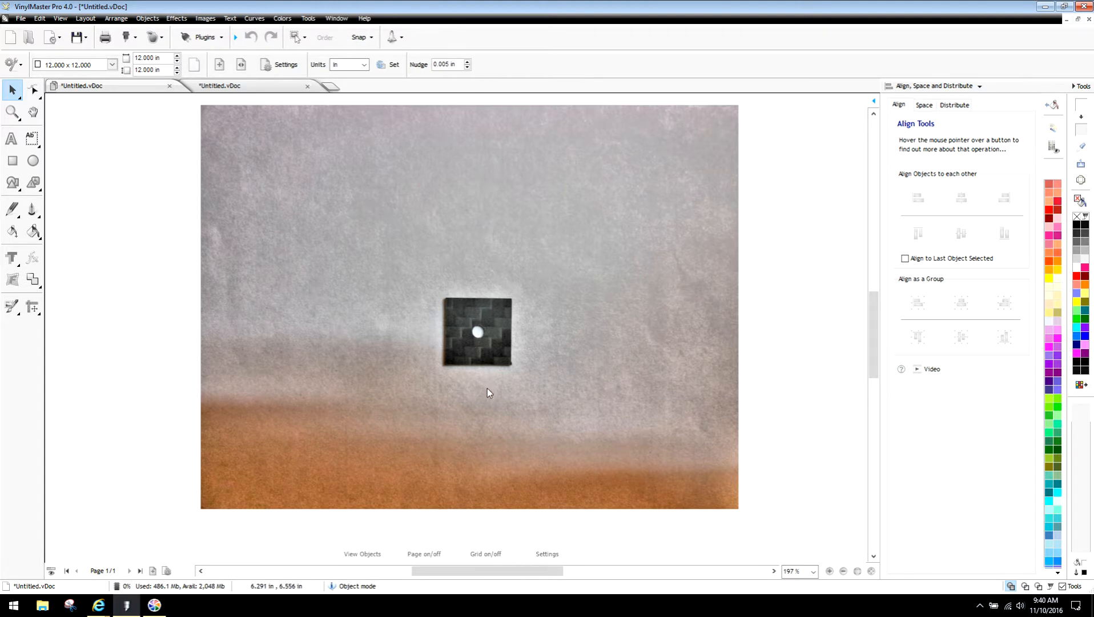
mouse_move(489, 392)
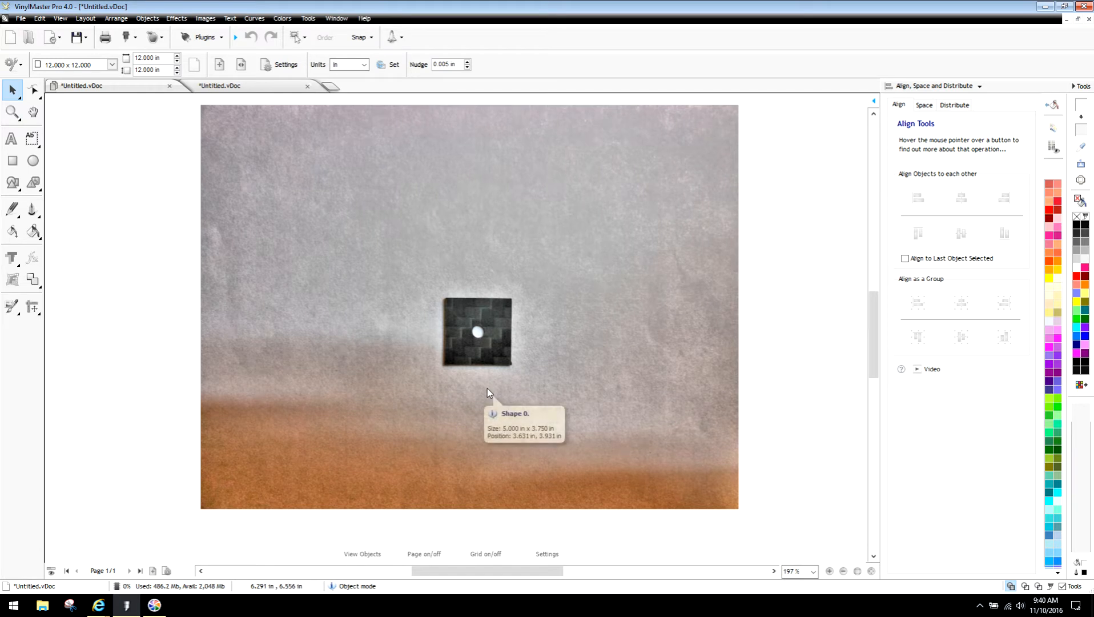
mouse_move(519, 339)
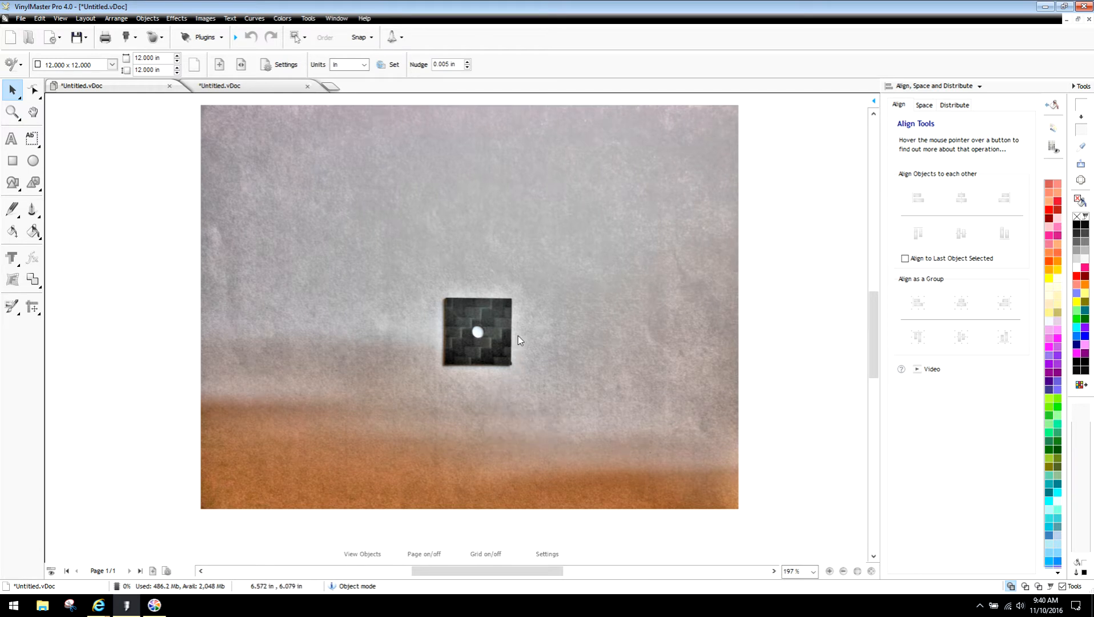
mouse_move(455, 340)
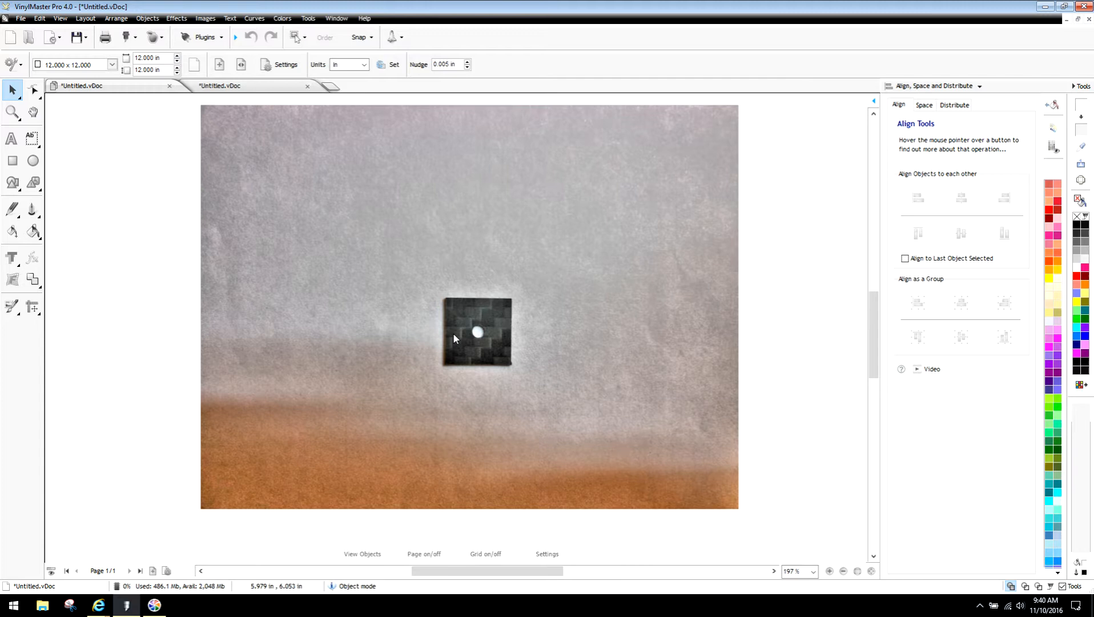
mouse_move(490, 332)
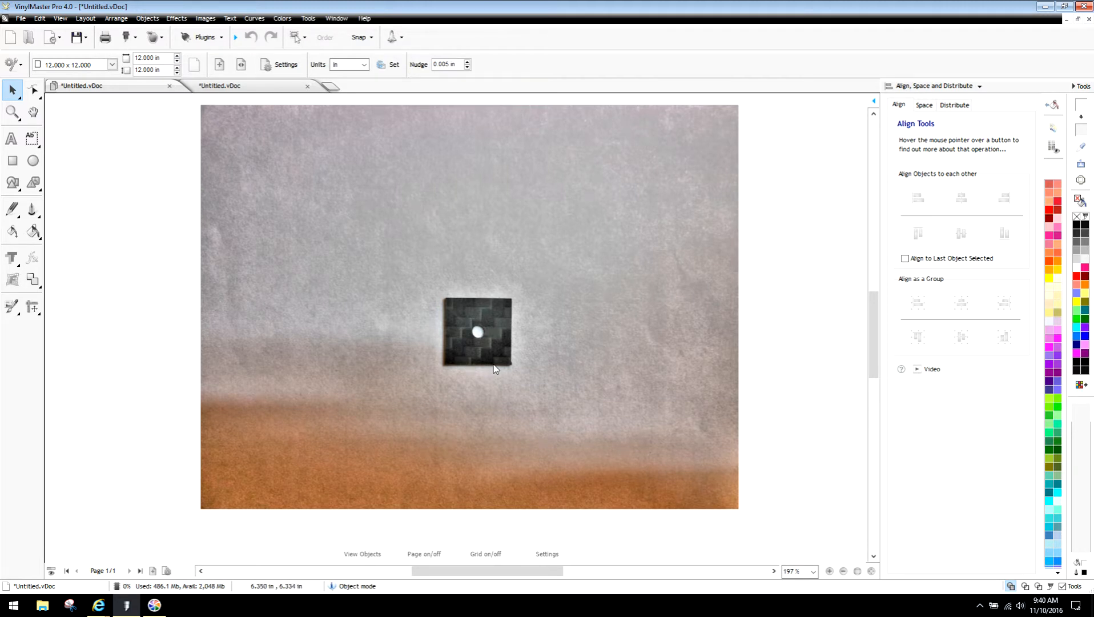
mouse_move(493, 367)
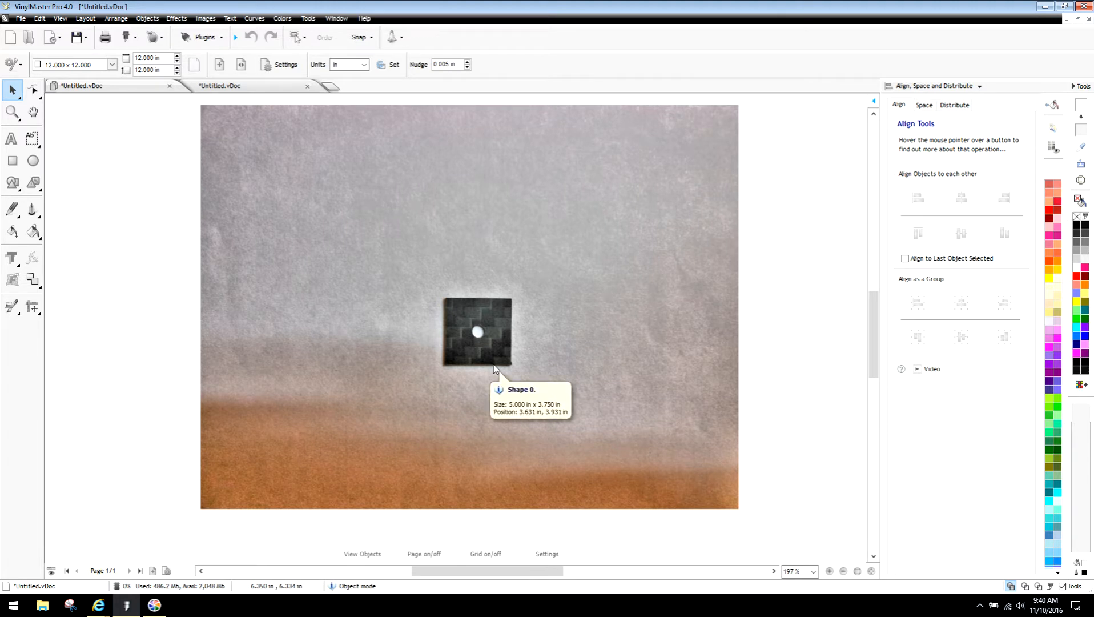
mouse_move(523, 359)
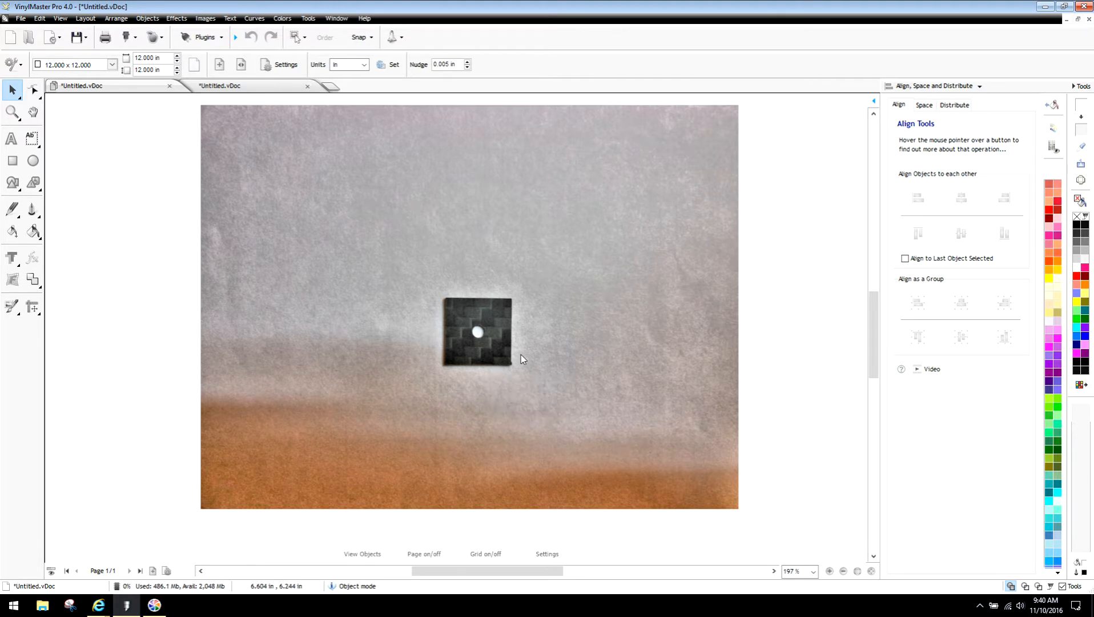
mouse_move(604, 259)
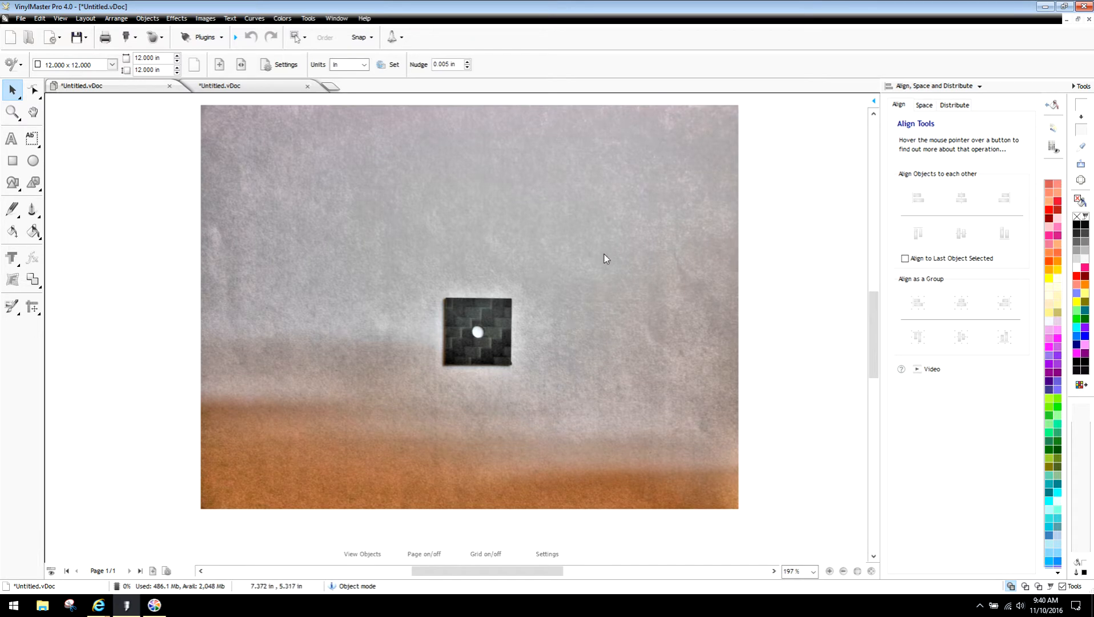
mouse_move(433, 340)
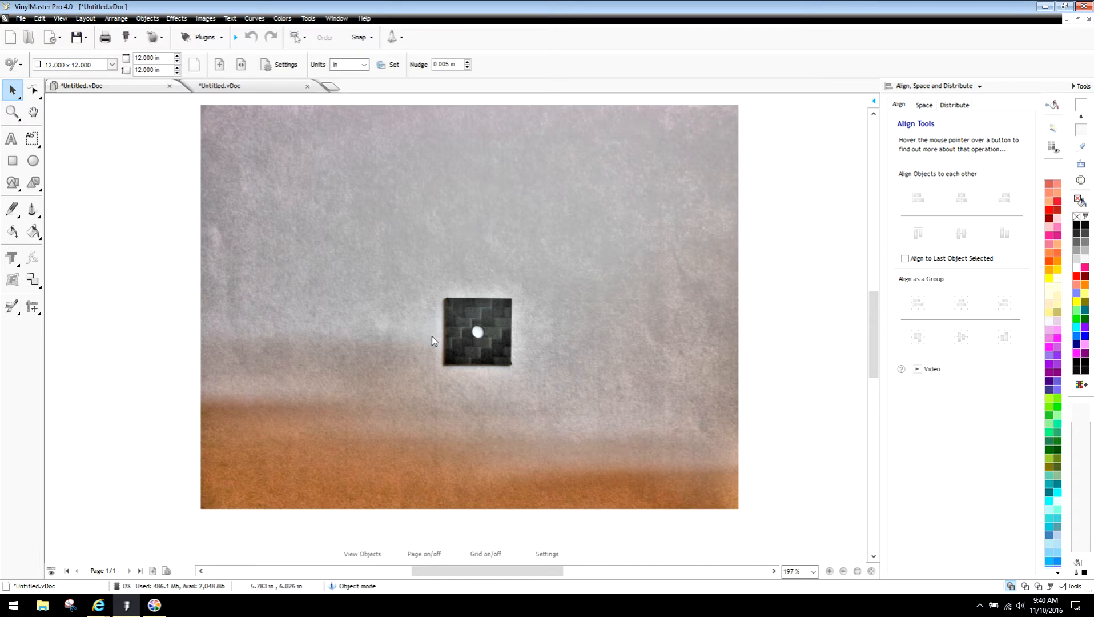
mouse_move(432, 387)
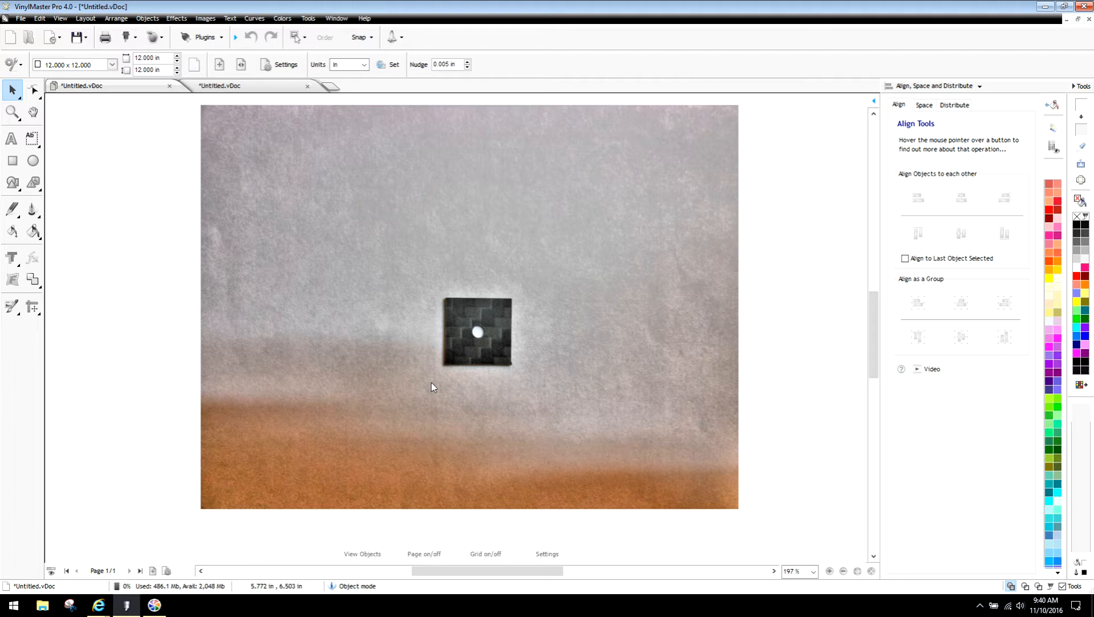
mouse_move(520, 392)
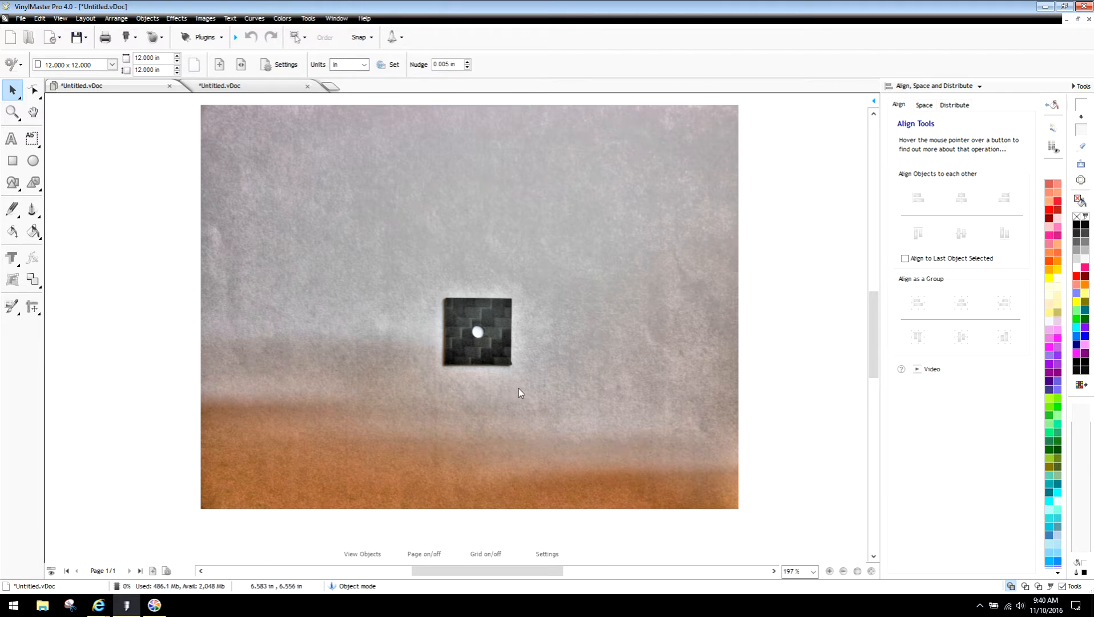
mouse_move(485, 260)
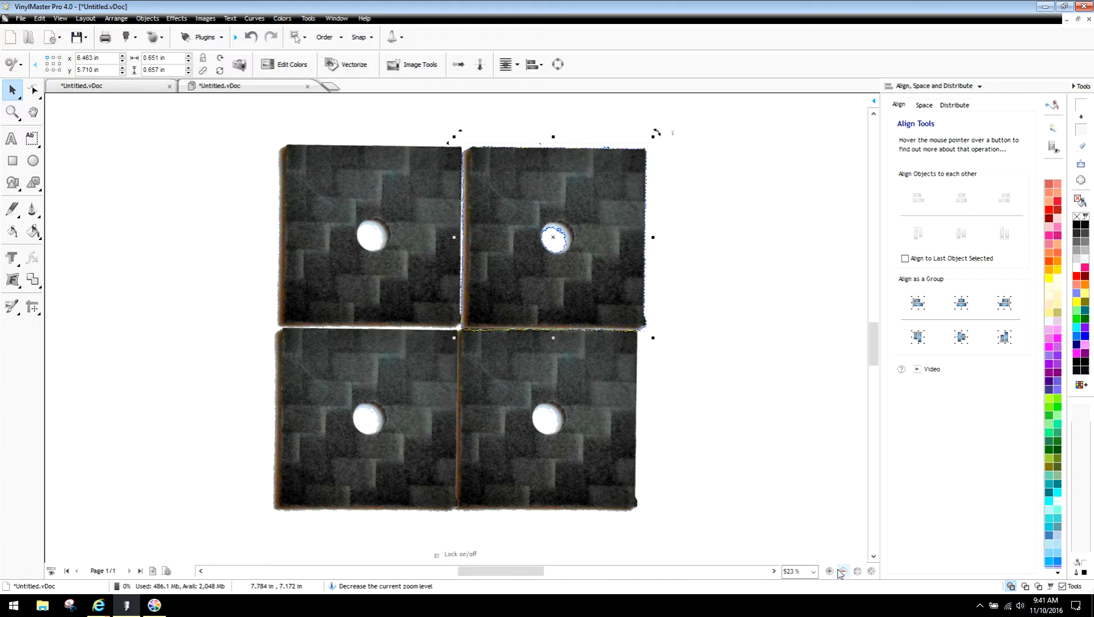
Step: Pull the top-left washer away from the grid and place it back against its neighbours
left_click(842, 573)
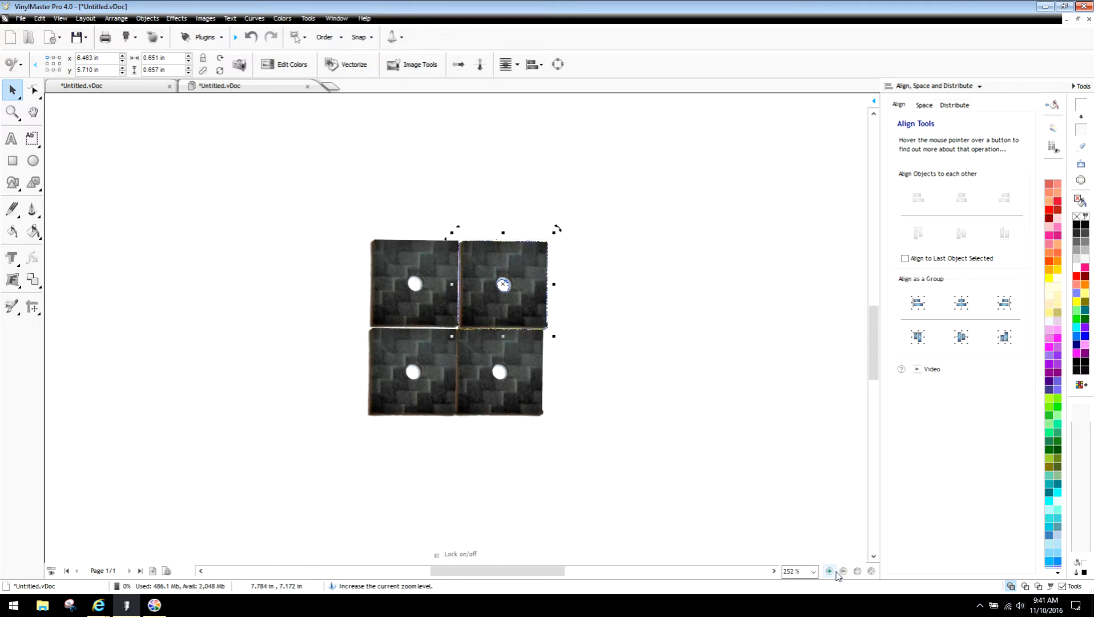
left_click(830, 571)
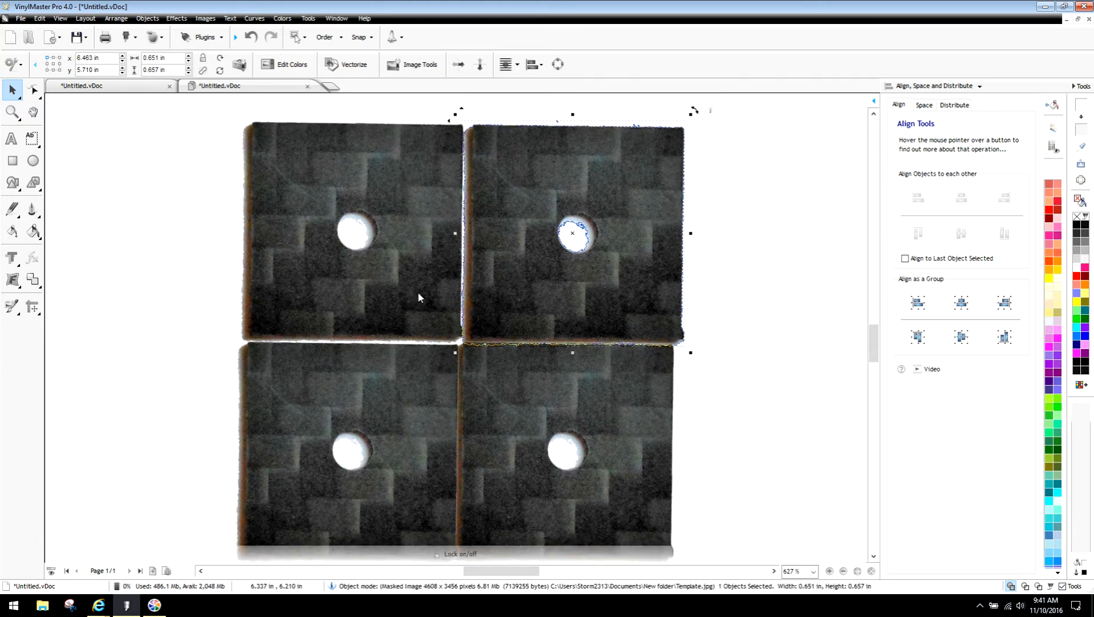
mouse_move(419, 298)
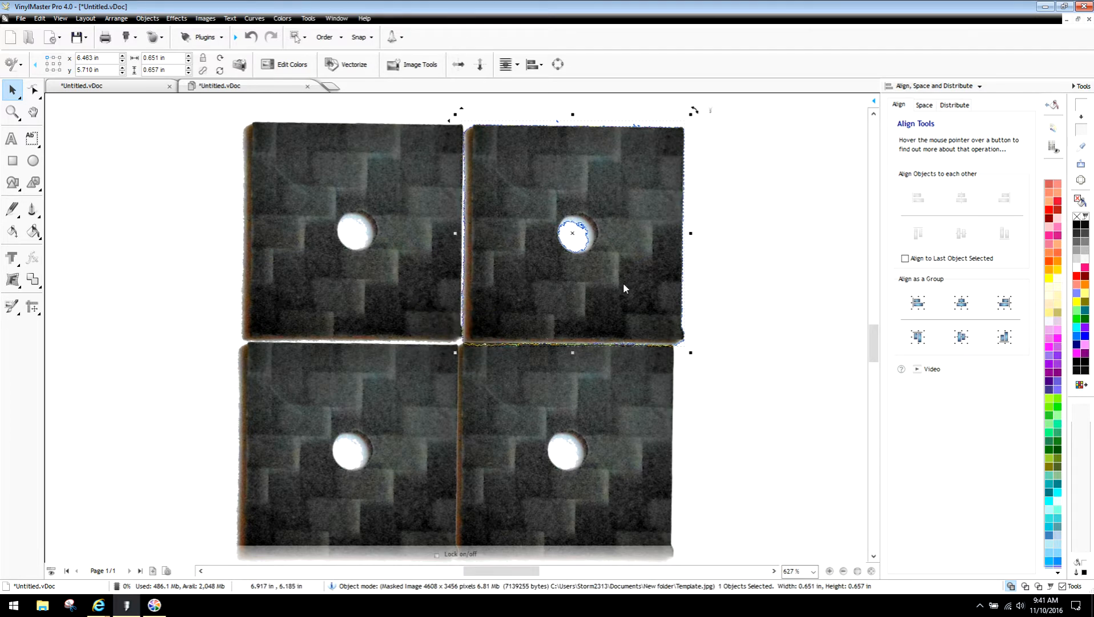
mouse_move(440, 227)
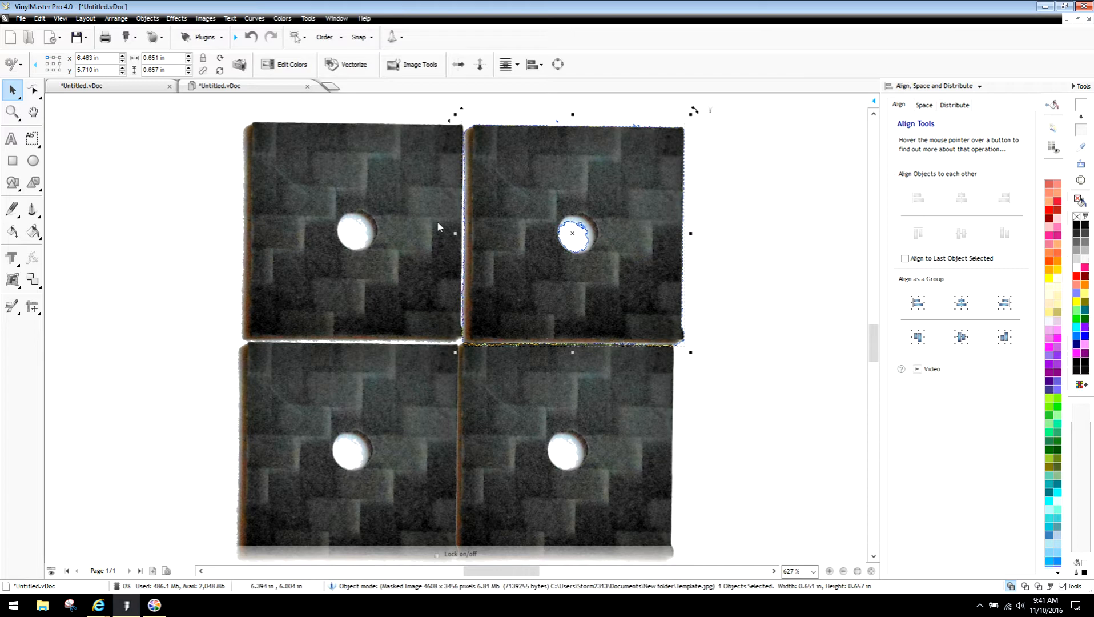
left_click_drag(573, 234, 294, 241)
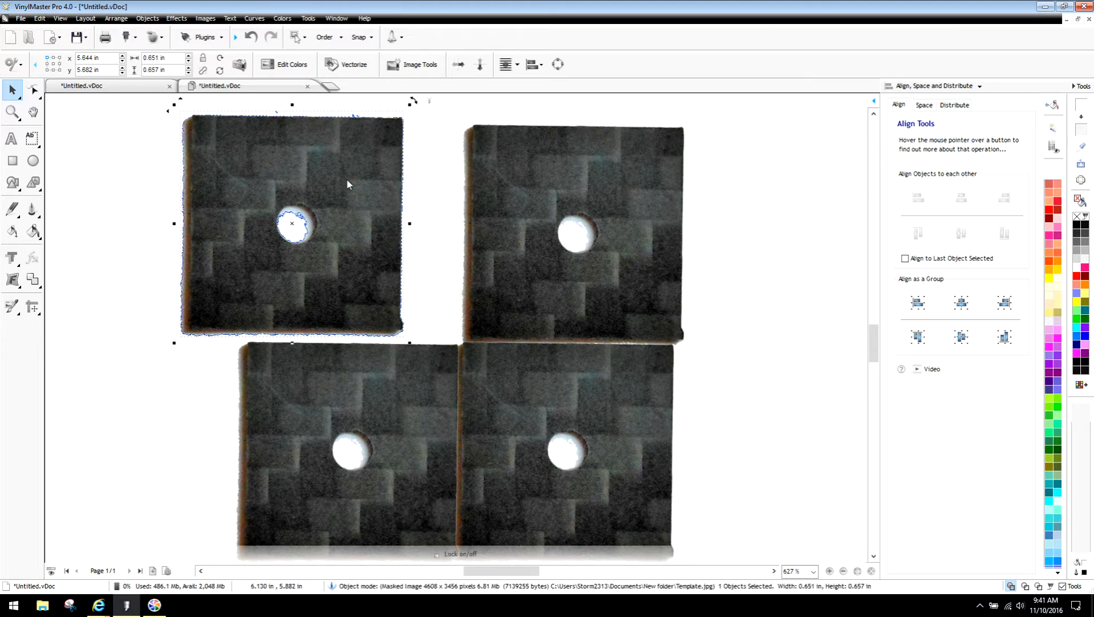
left_click_drag(291, 223, 347, 230)
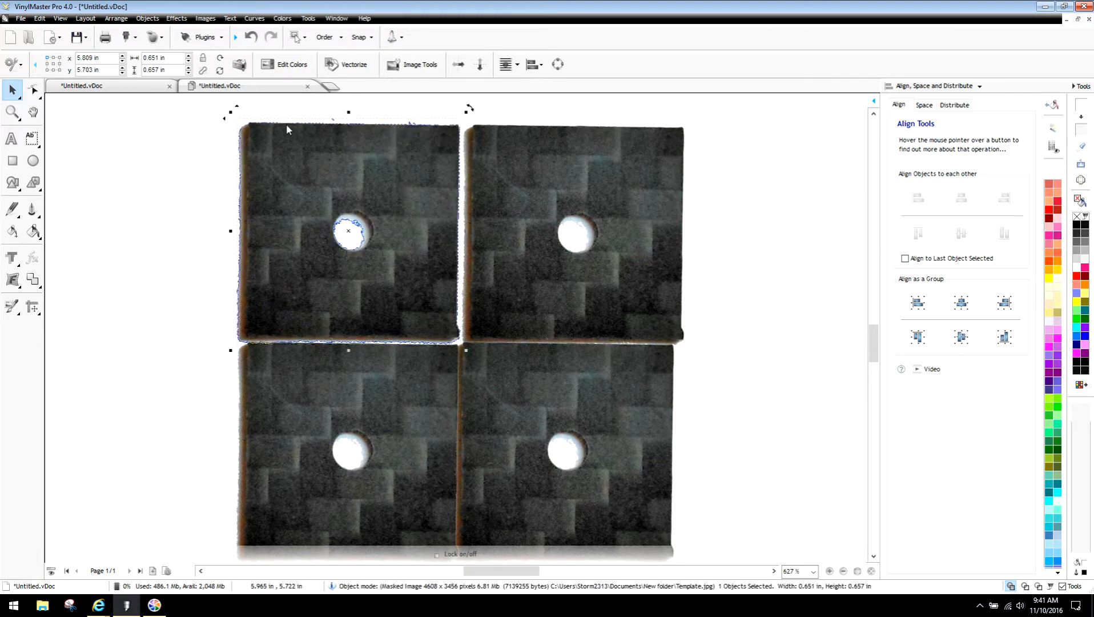
mouse_move(515, 236)
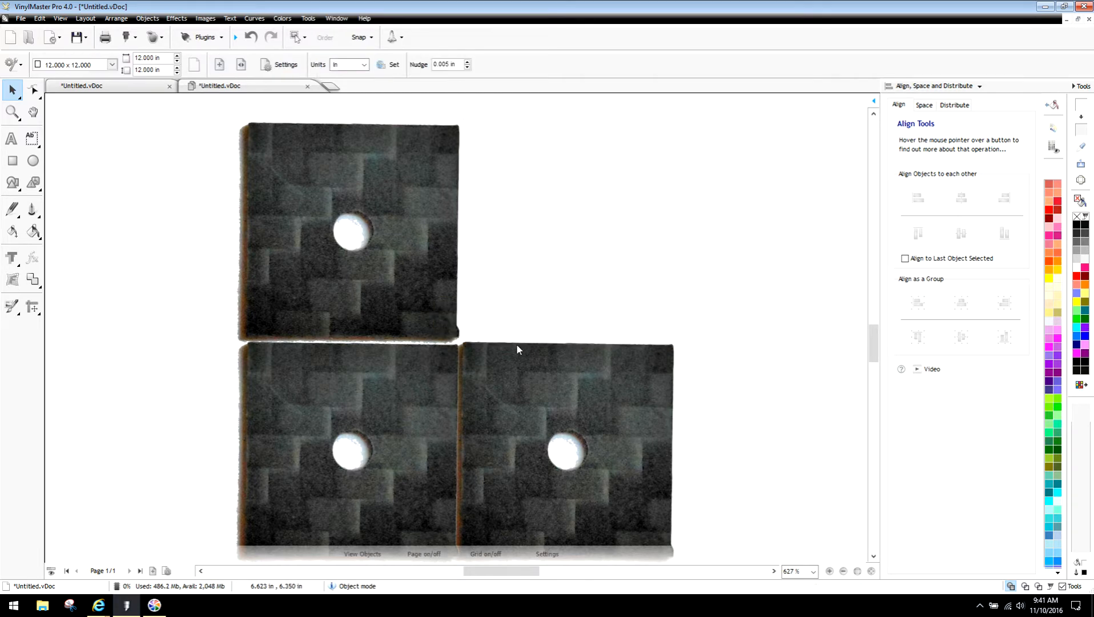
Step: Clear the selection, leaving the single centre-hole washer photo on the canvas
left_click(563, 450)
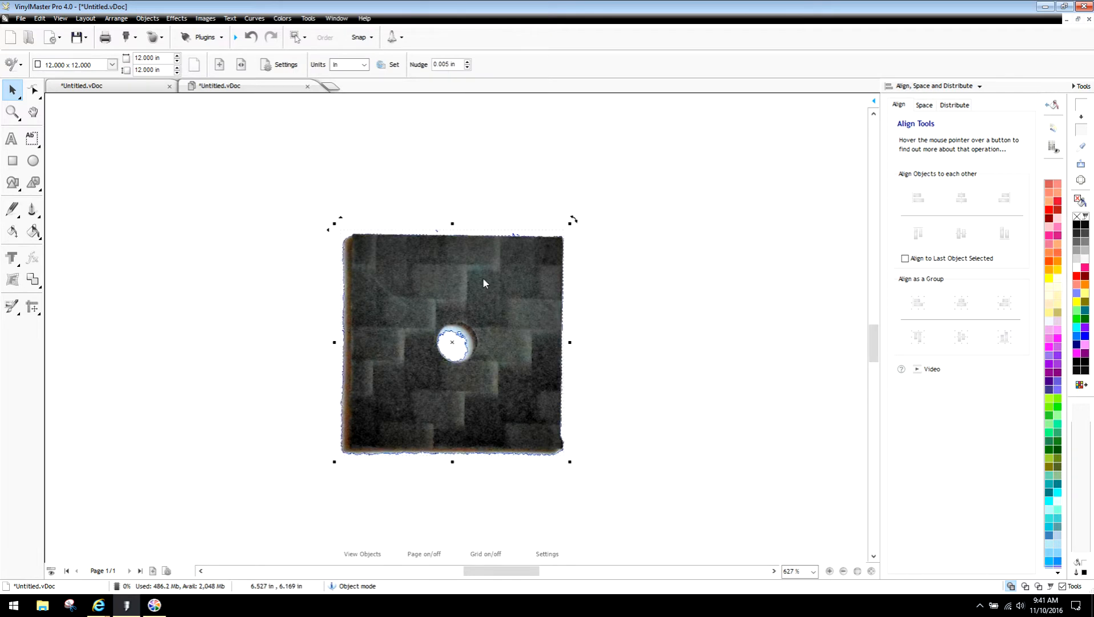
left_click(452, 341)
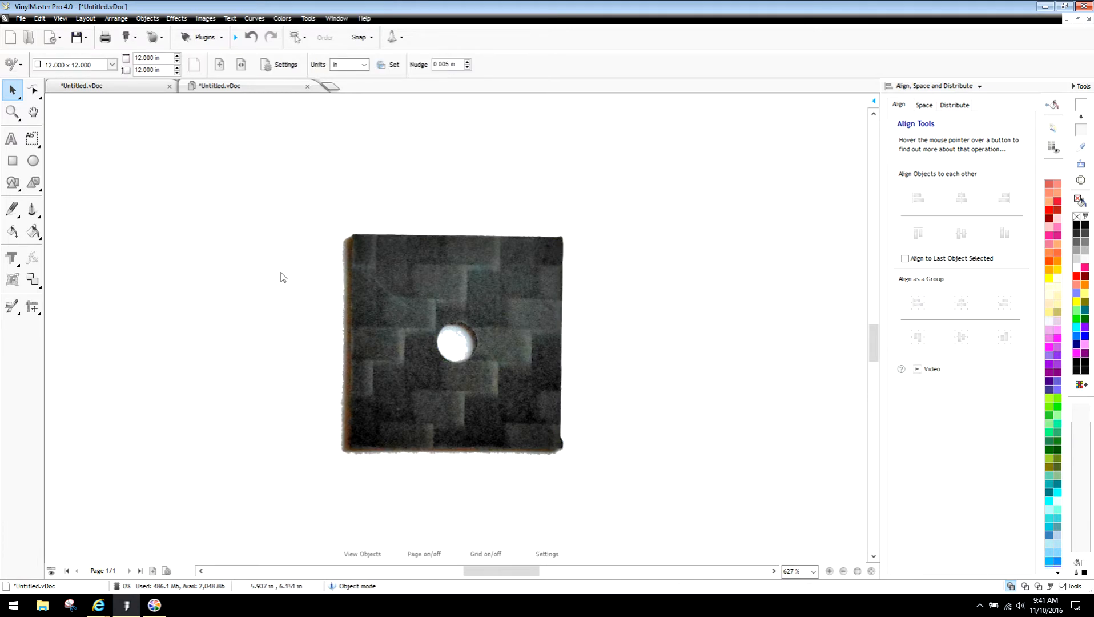
mouse_move(495, 429)
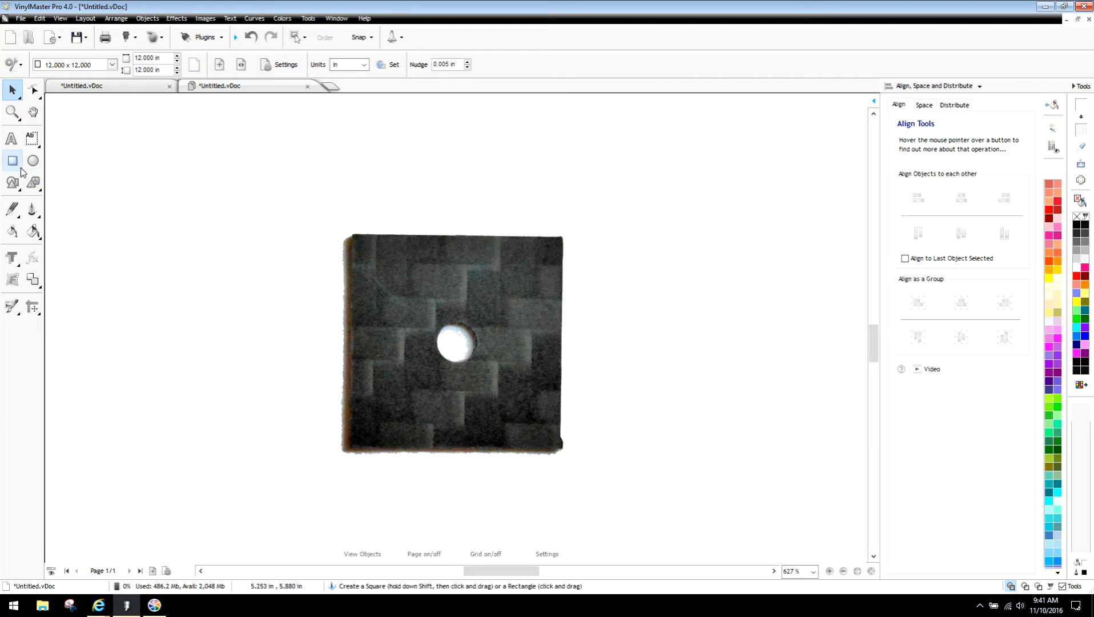
Step: Trim the photo's ragged left and top edges with rectangle strips and Shaping > Punch Out
left_click(11, 160)
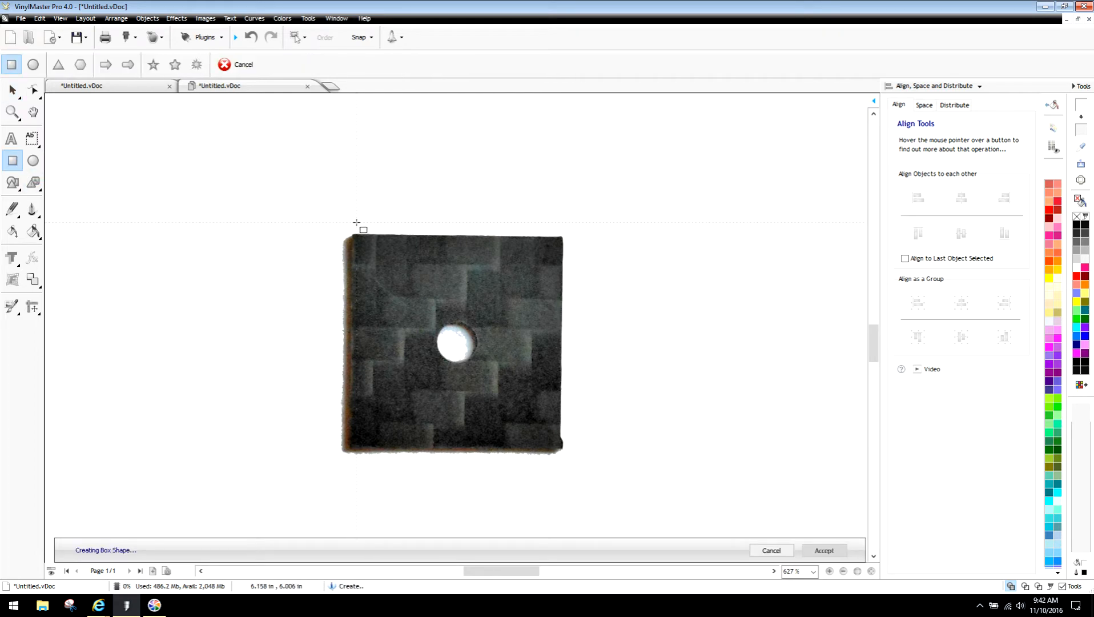
left_click_drag(357, 223, 352, 439)
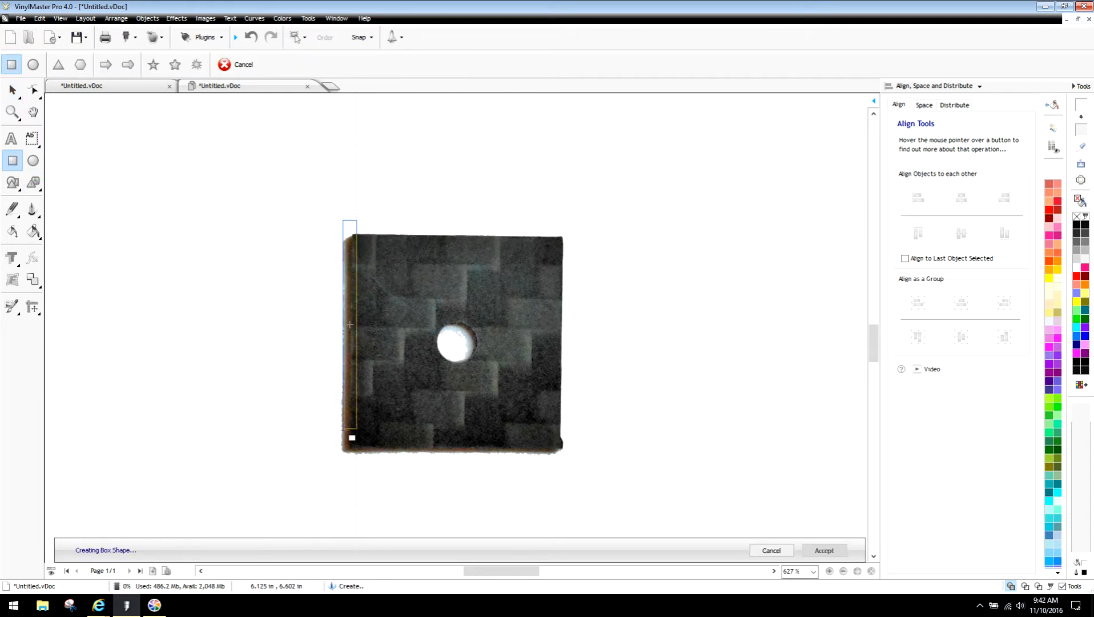
left_click(825, 550)
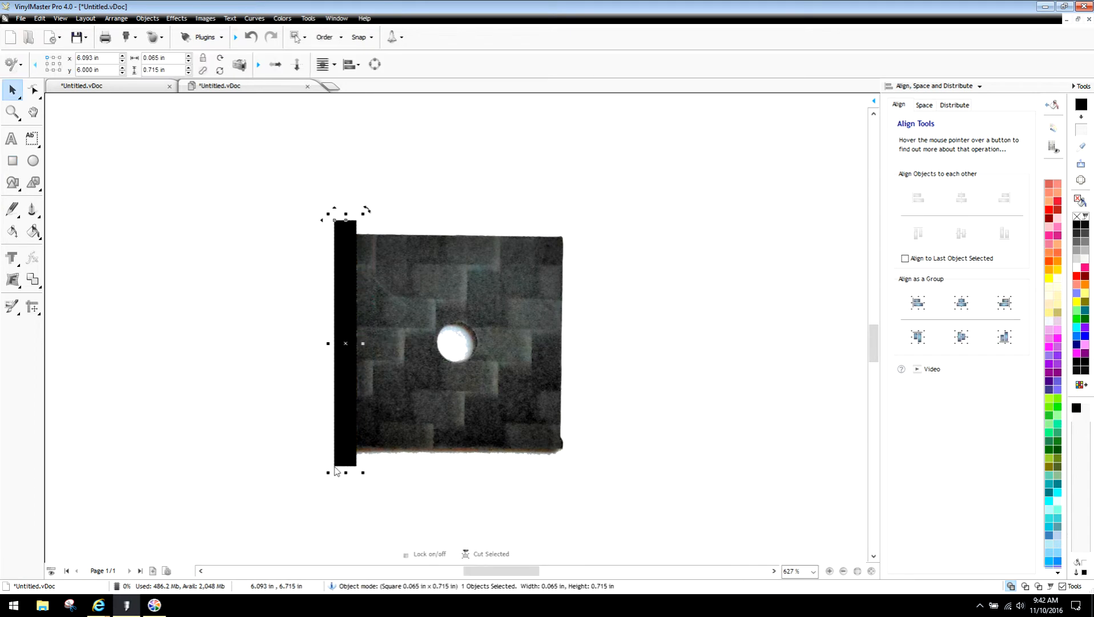
mouse_move(407, 420)
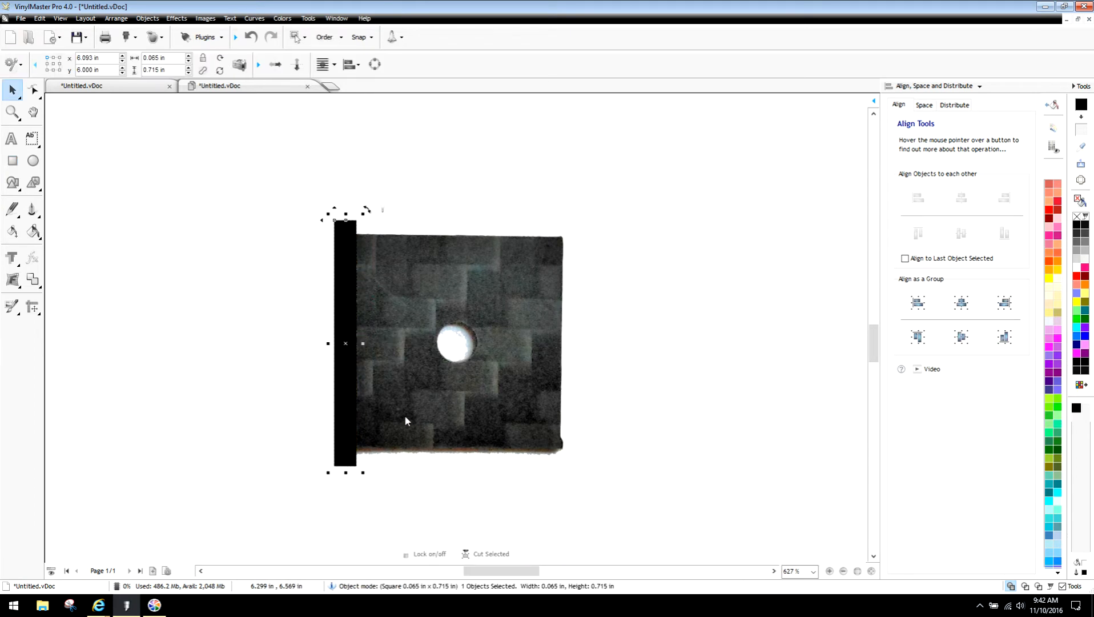
mouse_move(383, 414)
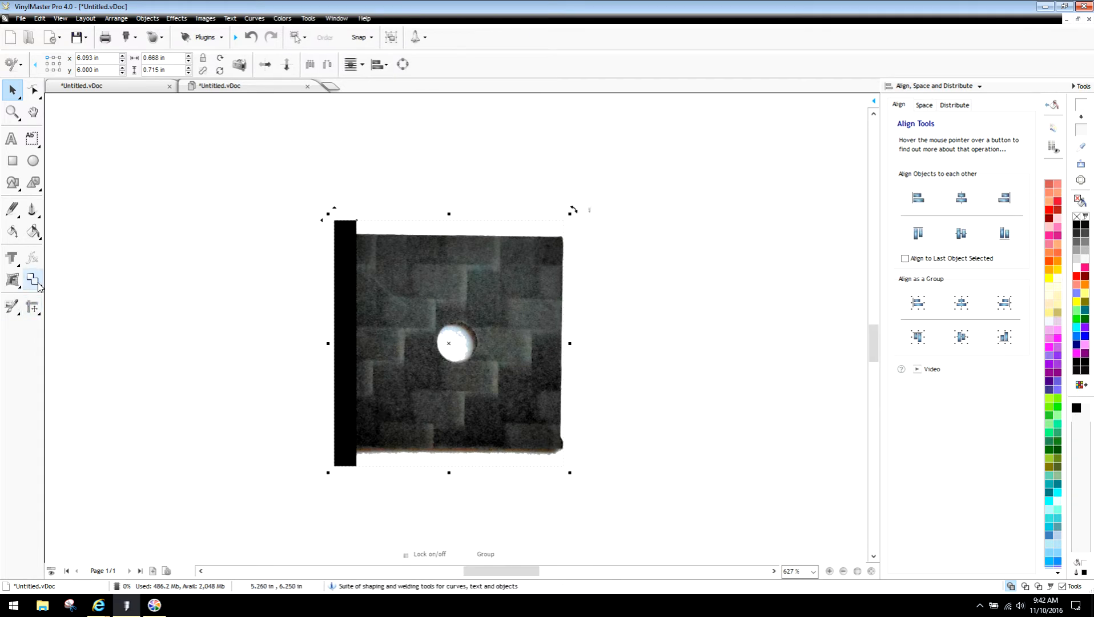
left_click(32, 280)
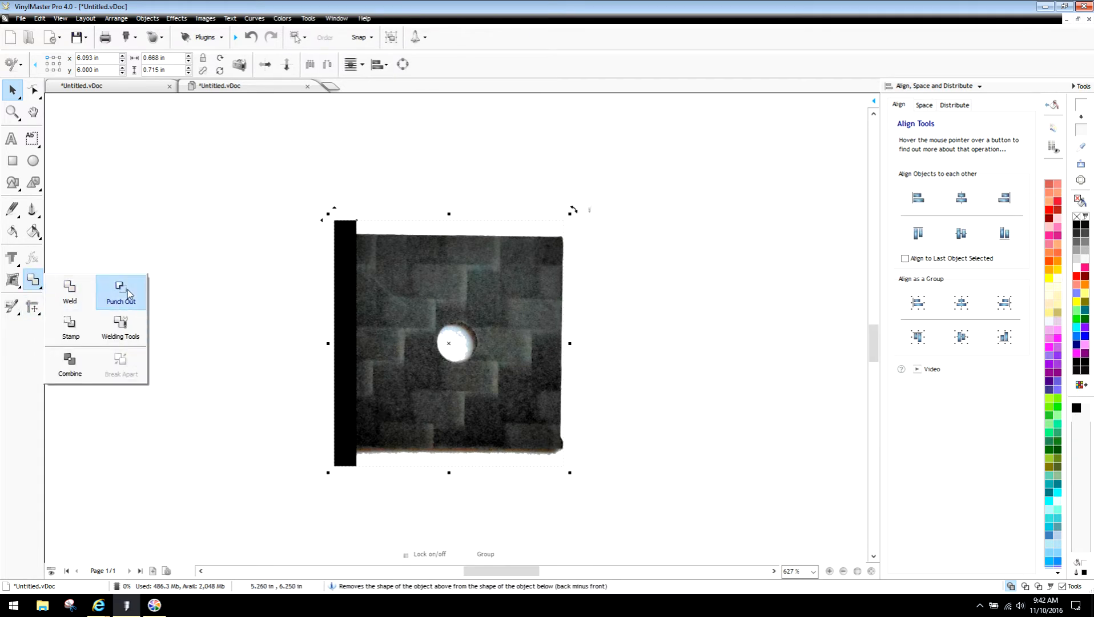
left_click(120, 292)
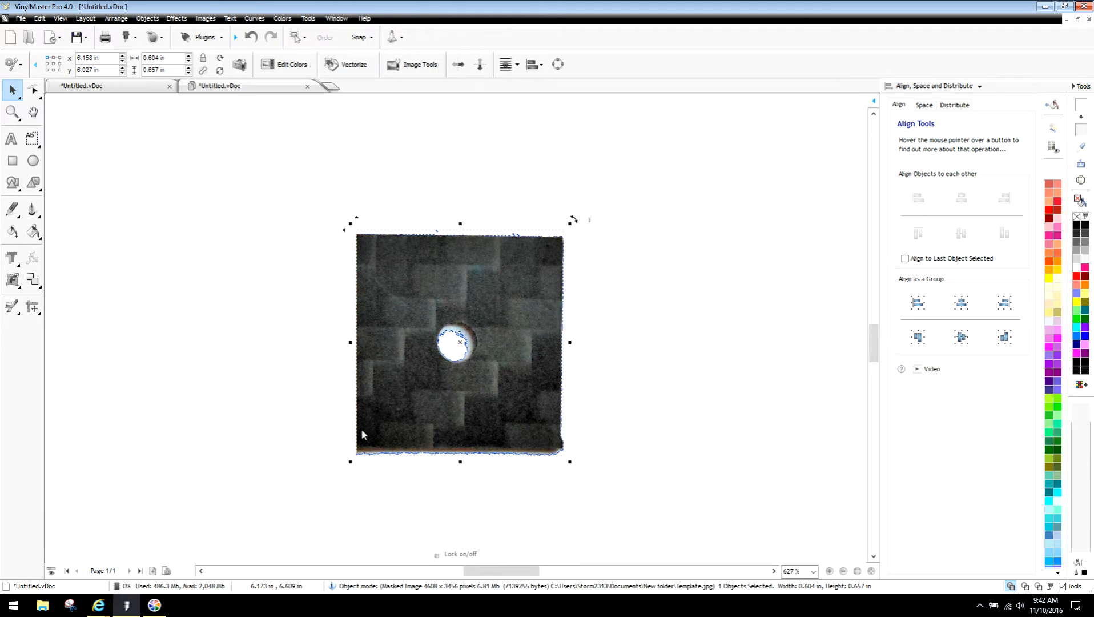
left_click(11, 160)
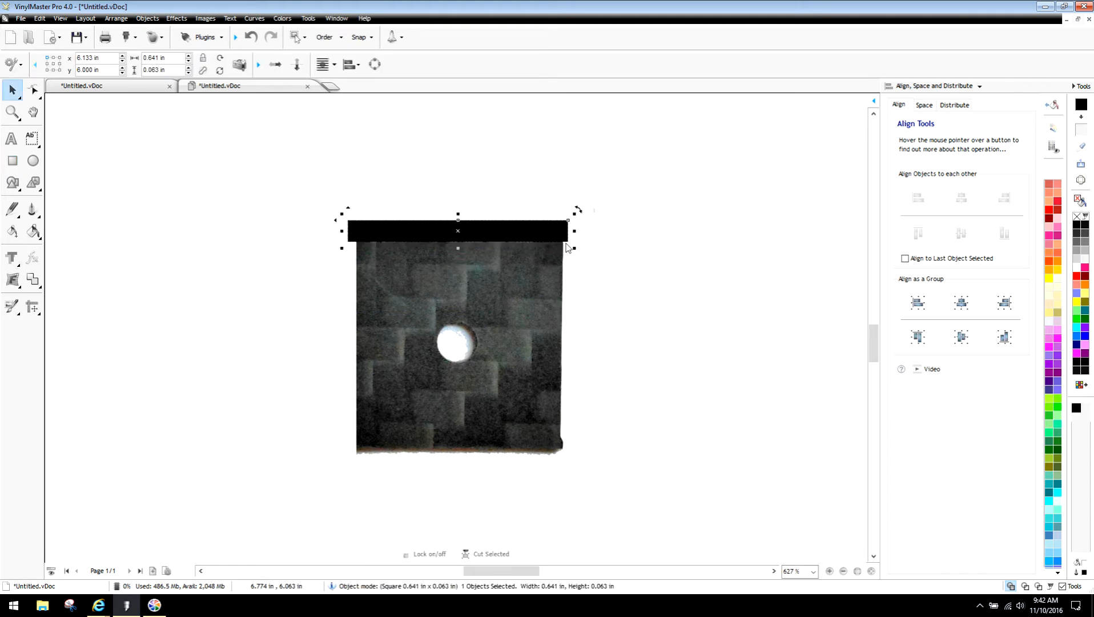
left_click(33, 280)
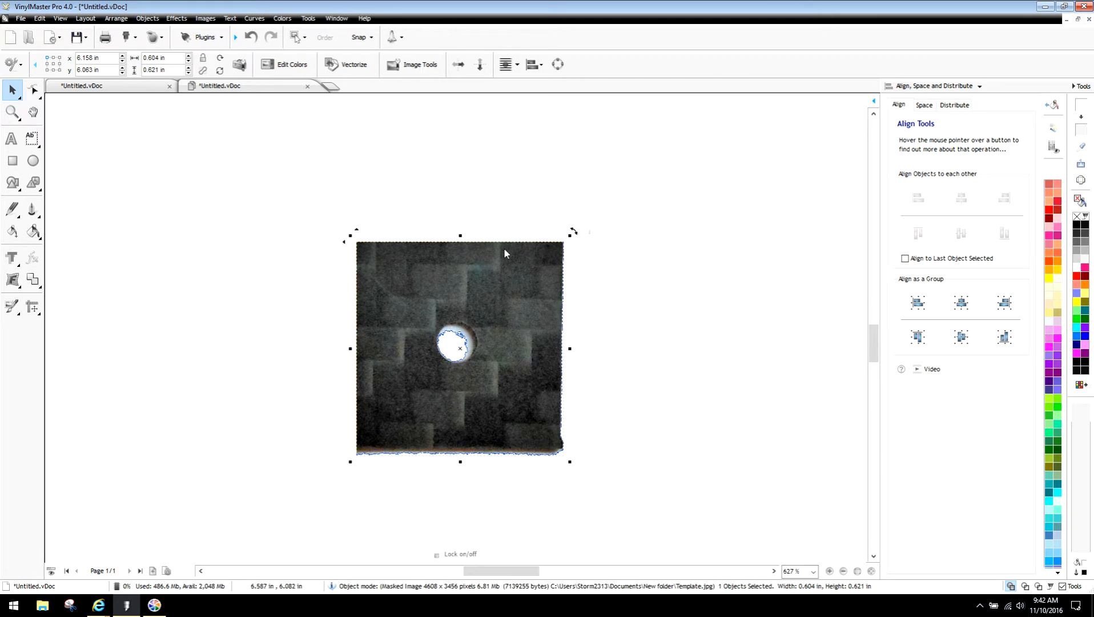
Step: Trim the photo's ragged right and bottom edges the same way, leaving a clean rectangle
left_click(11, 159)
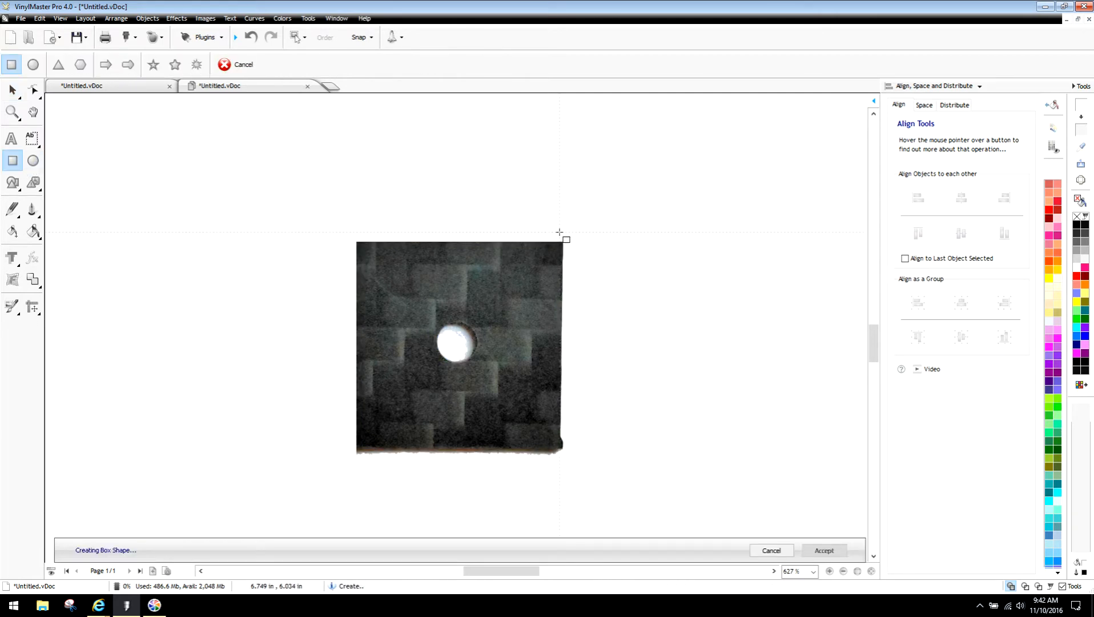
left_click_drag(562, 240, 592, 468)
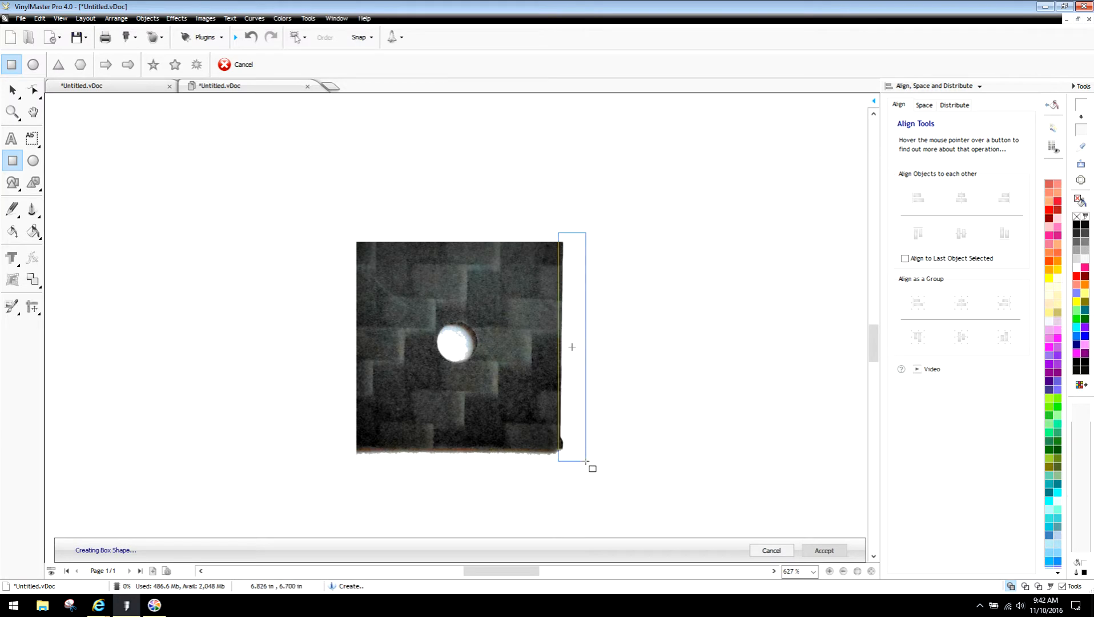
left_click(823, 550)
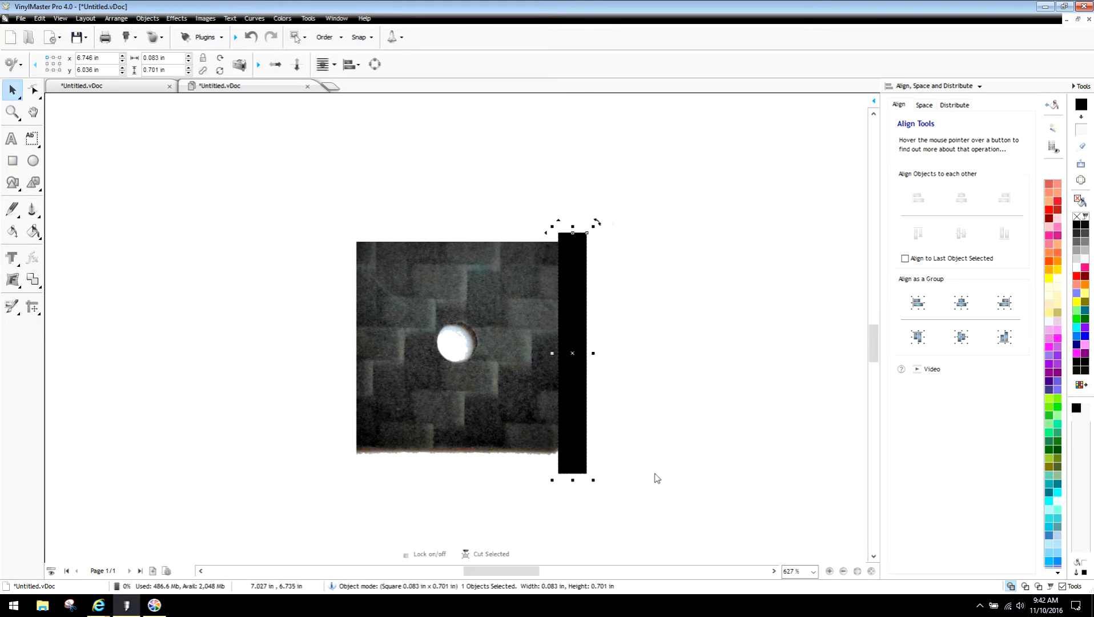
left_click_drag(572, 352, 569, 352)
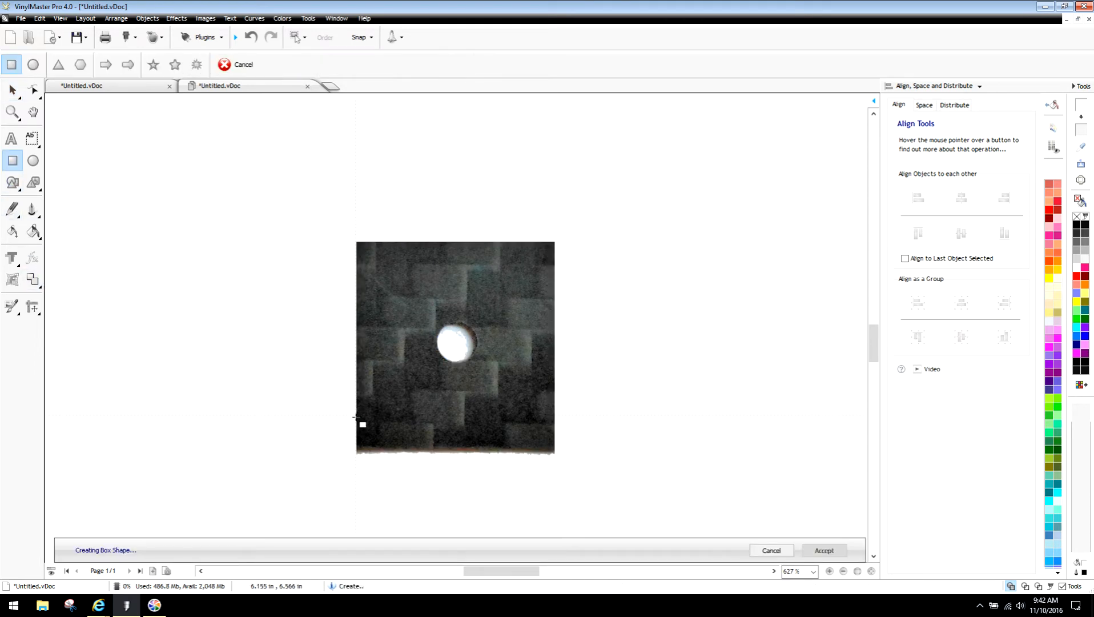
left_click_drag(356, 424, 579, 486)
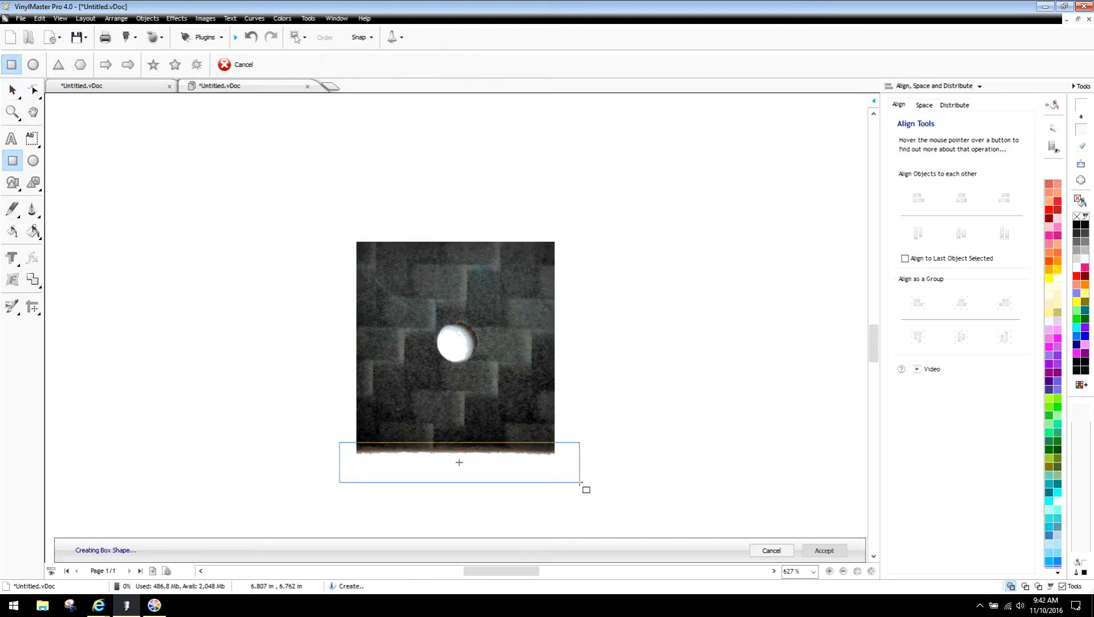
left_click(825, 549)
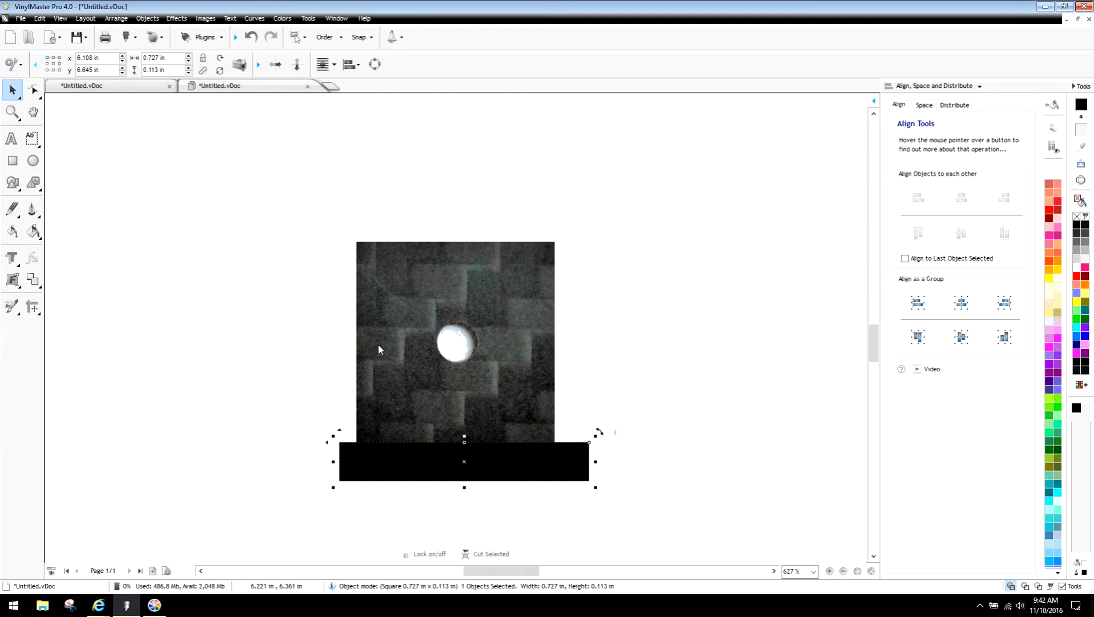
left_click(32, 279)
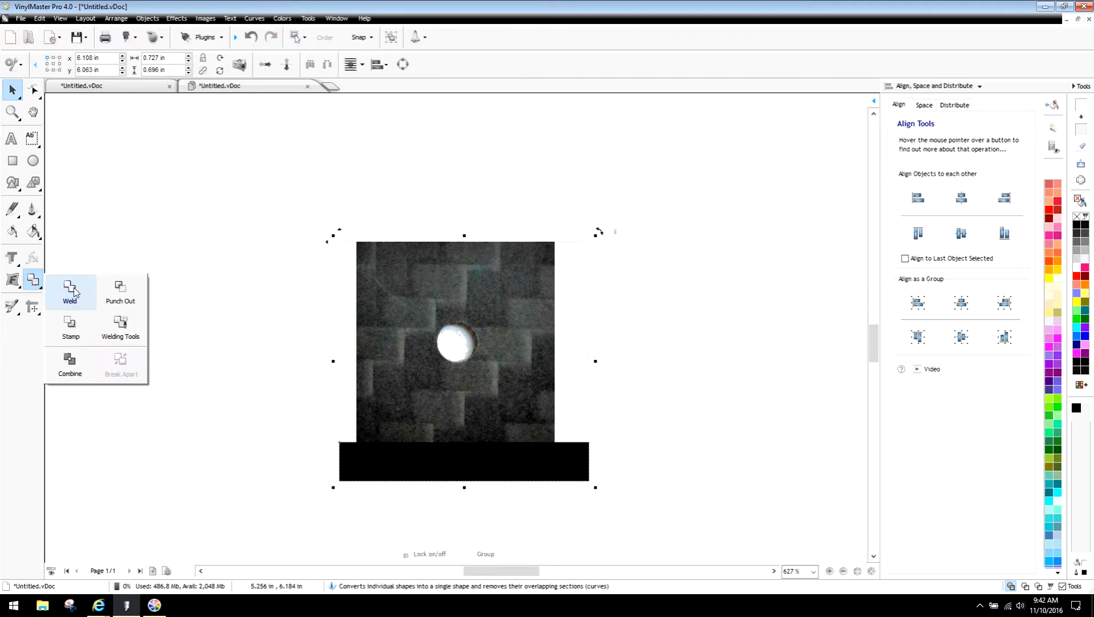
left_click(69, 291)
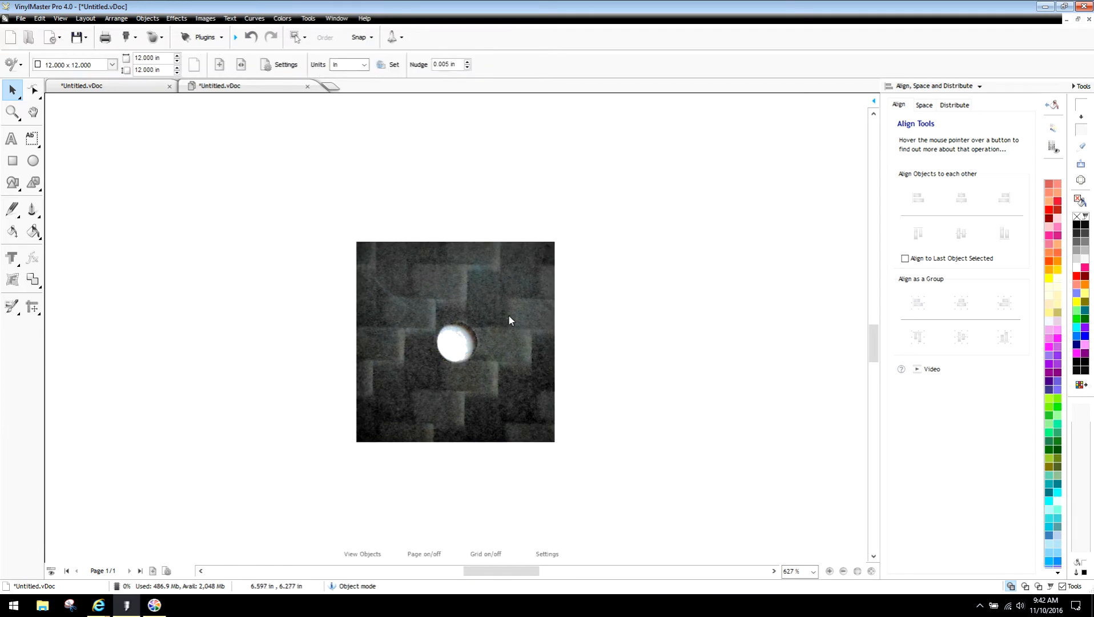
Step: Scale the washer photo square and size a new black circle to 0.13 in
left_click(455, 341)
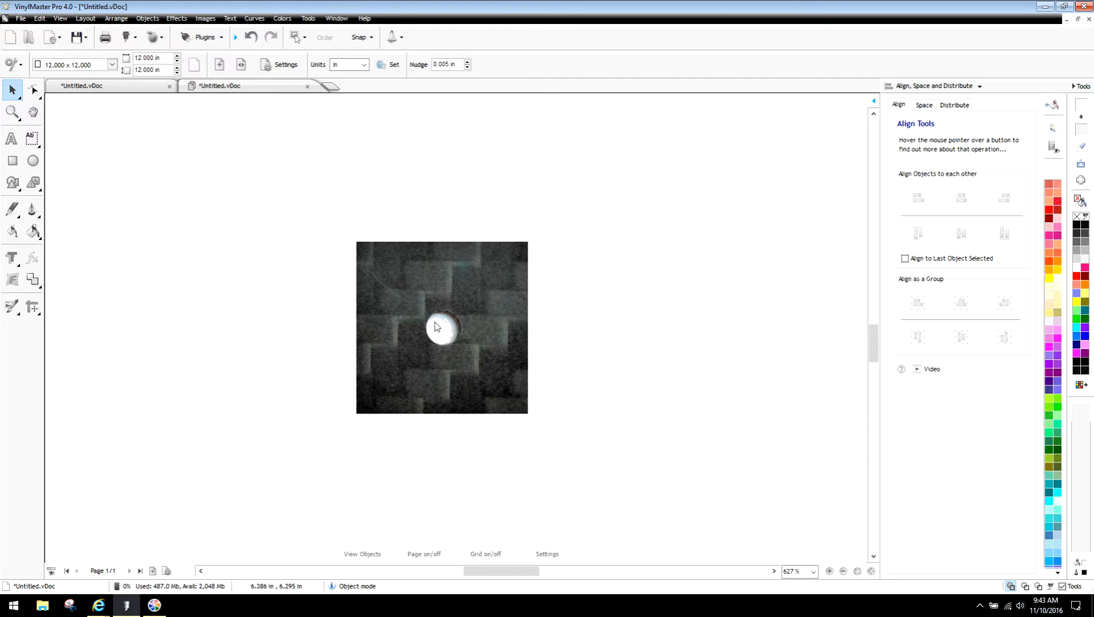
mouse_move(381, 298)
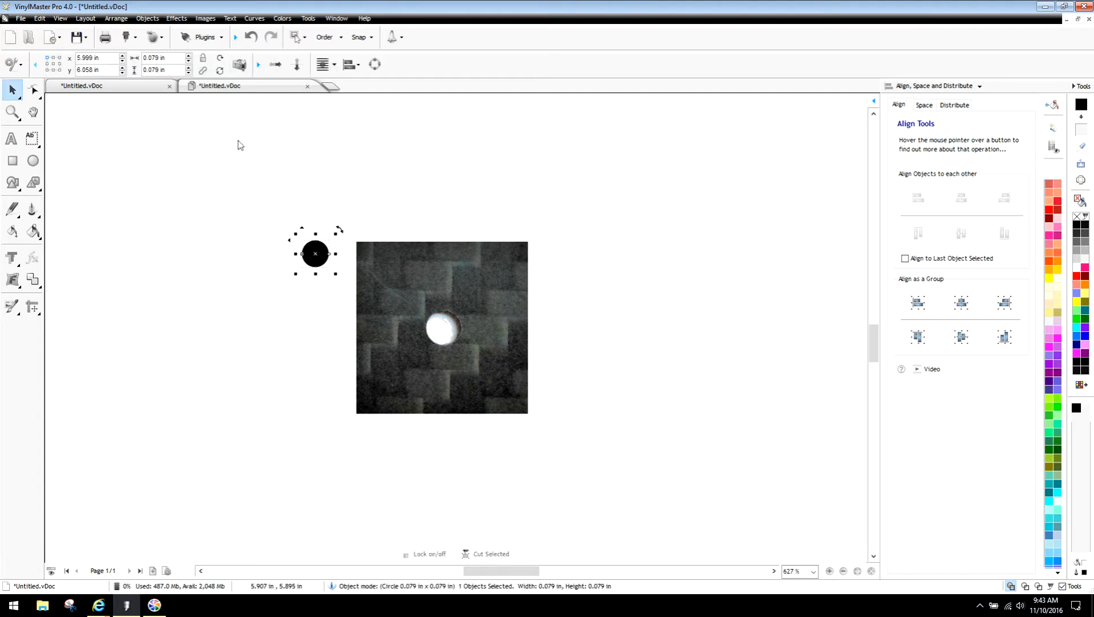
left_click(159, 57)
type("0.13")
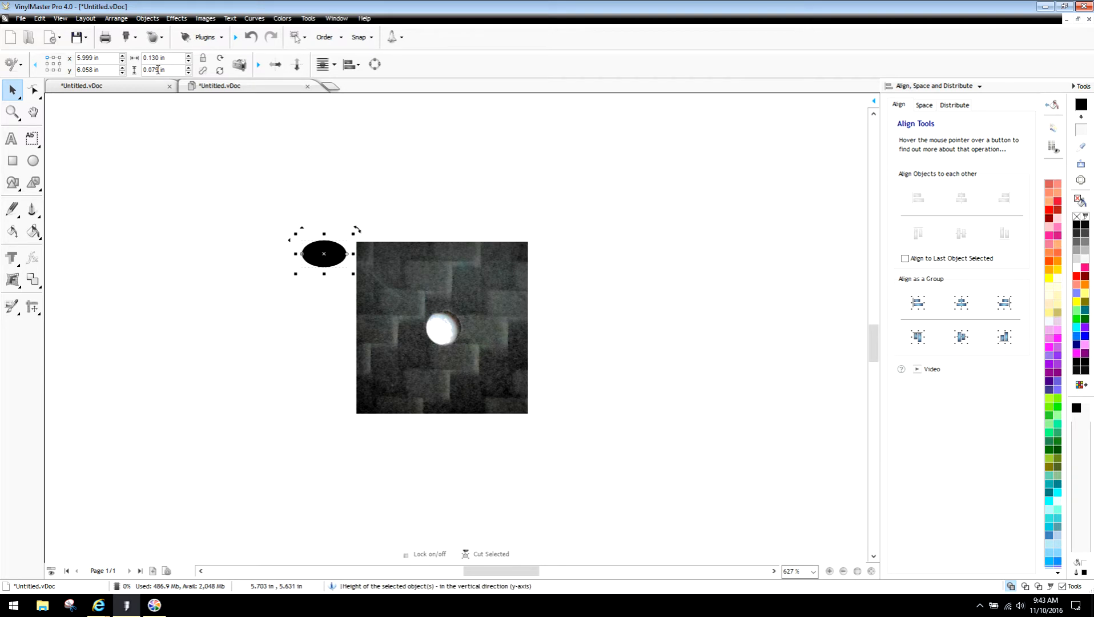
type("0.13")
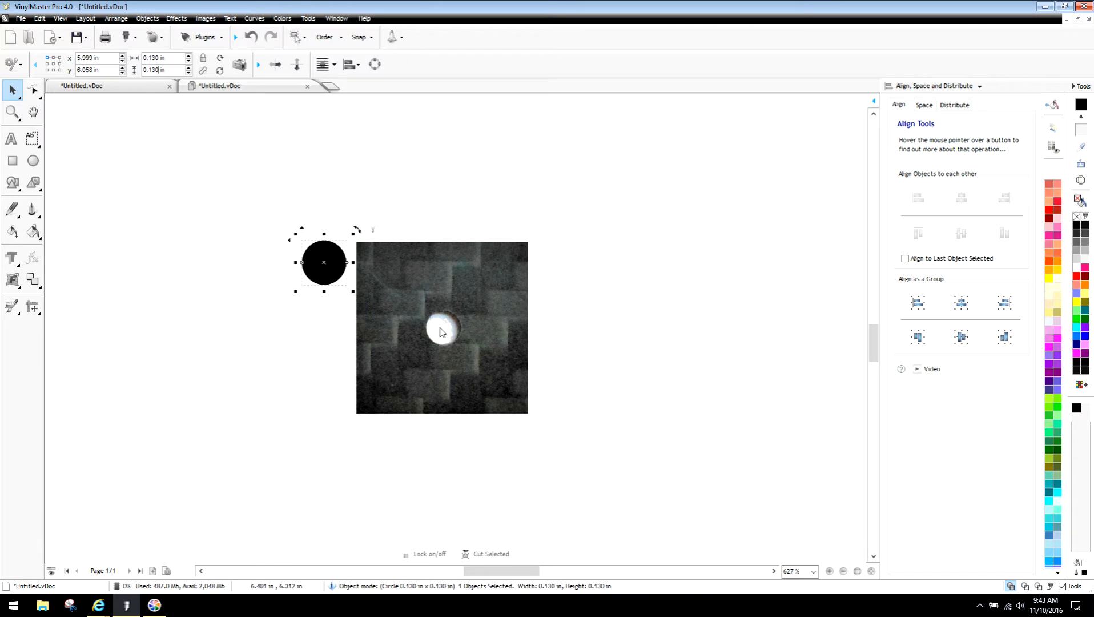
mouse_move(432, 331)
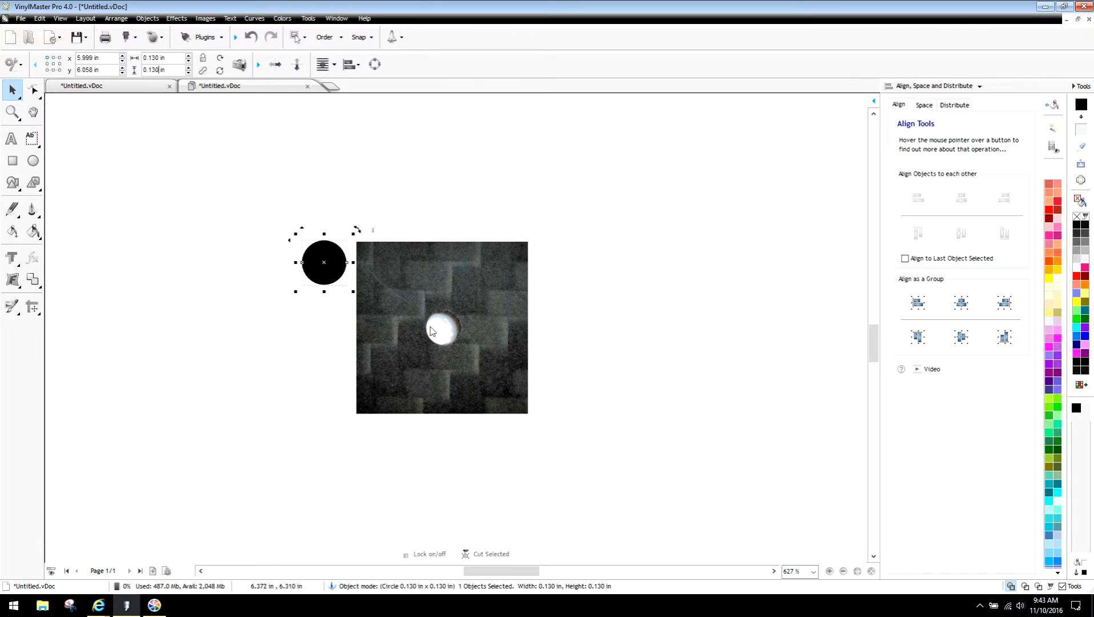
mouse_move(363, 277)
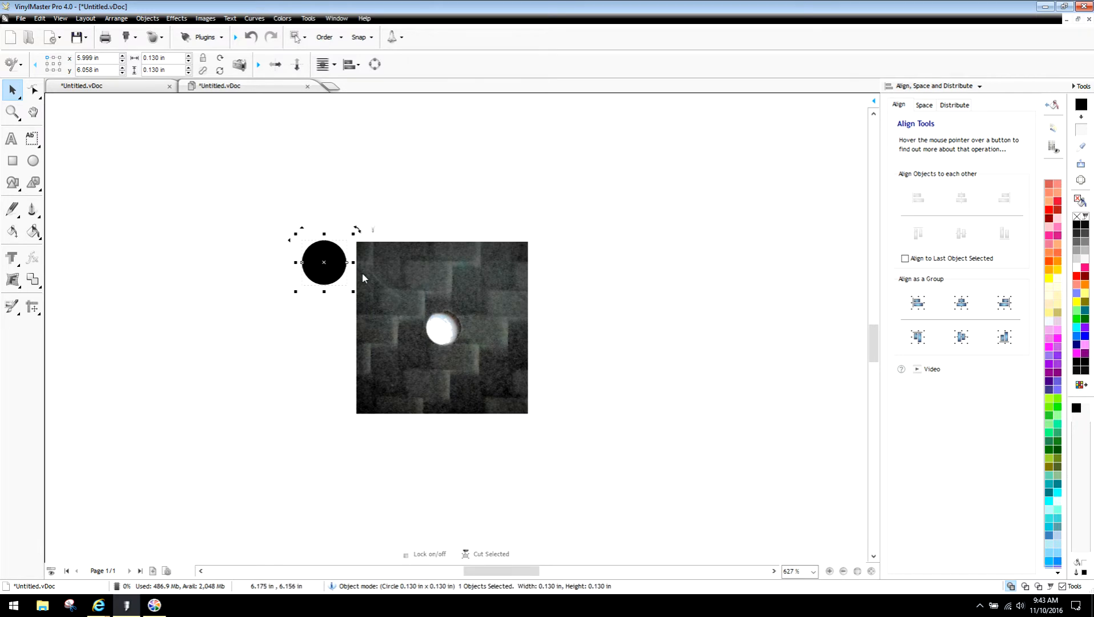
mouse_move(375, 290)
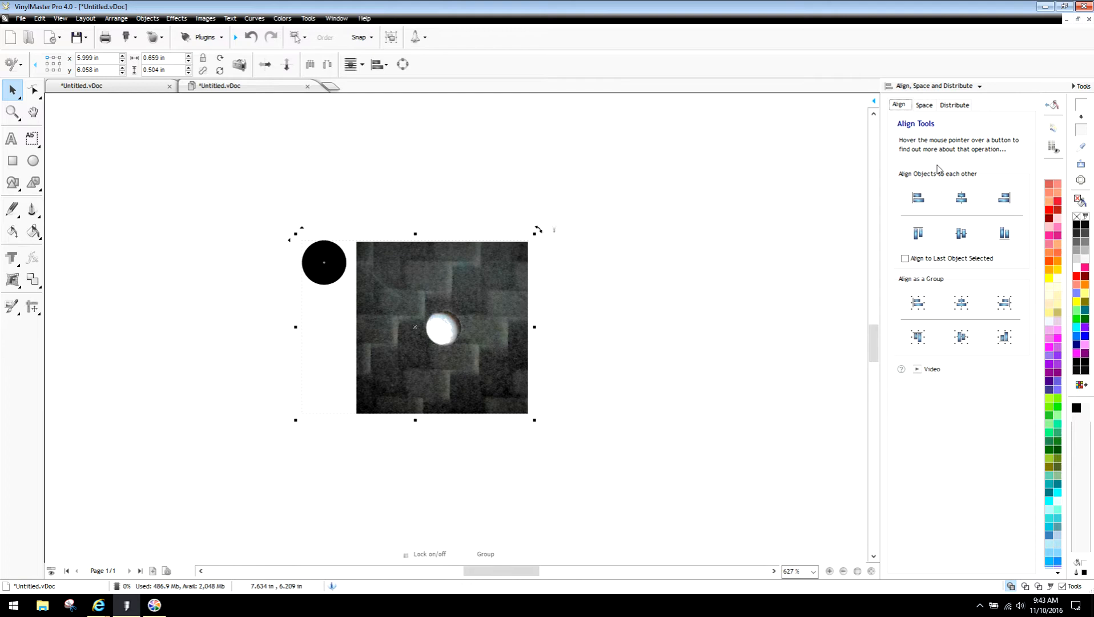
Step: Centre the black circle horizontally and vertically on the square
left_click(961, 198)
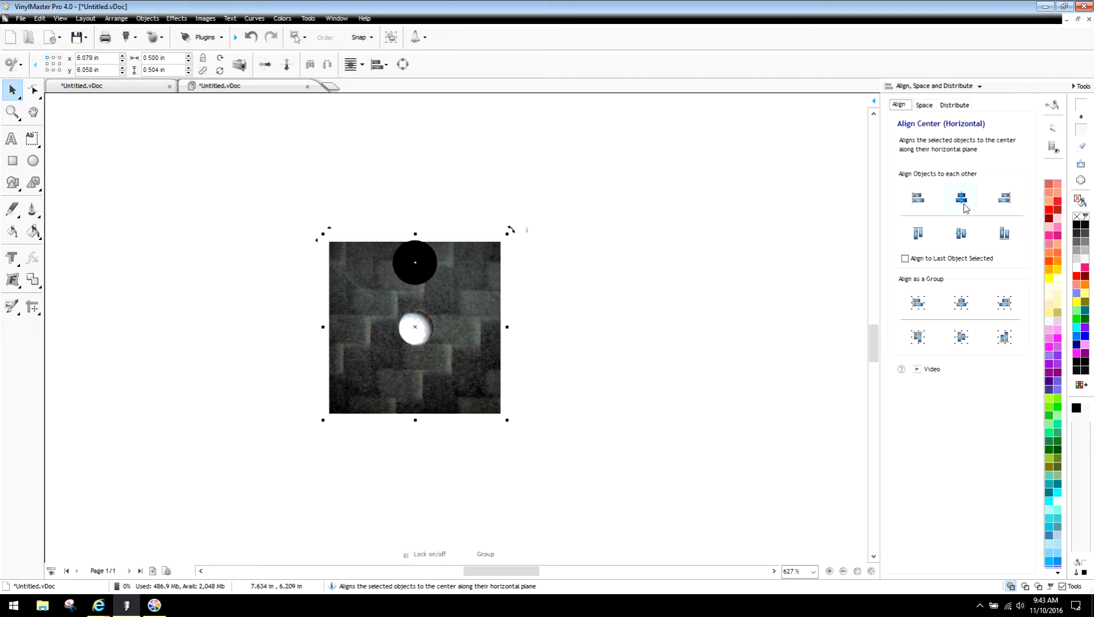
left_click(962, 198)
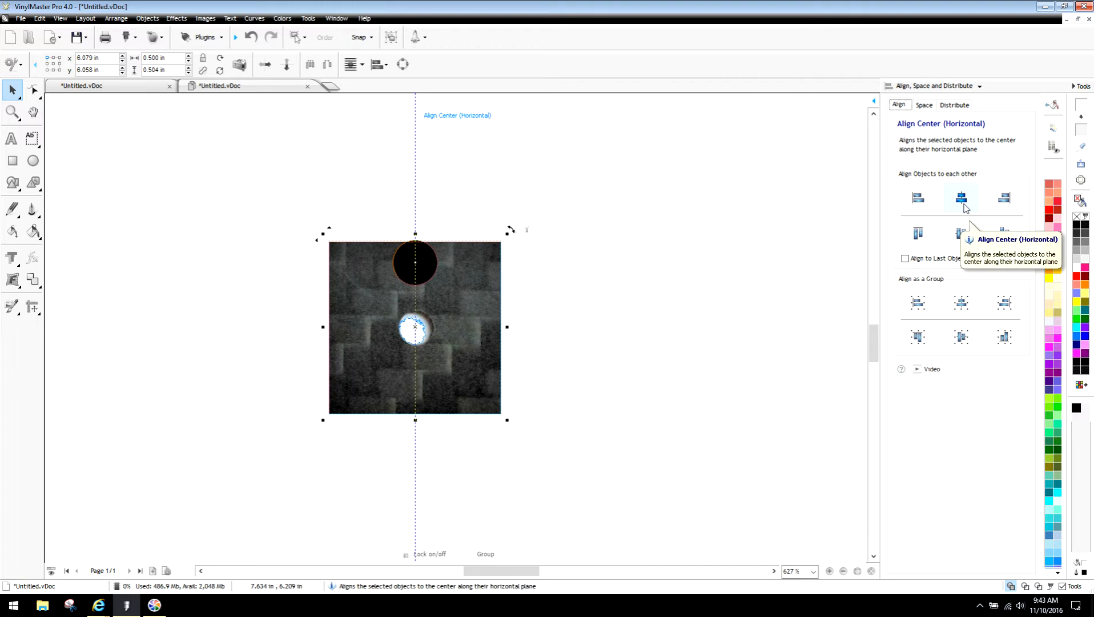
left_click(961, 232)
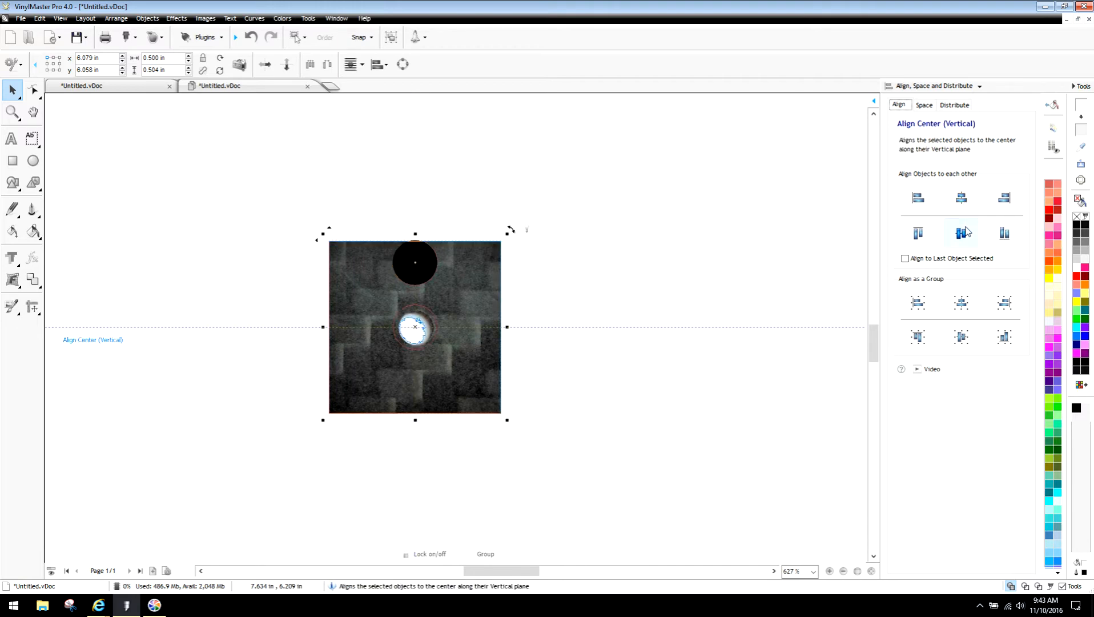
mouse_move(963, 233)
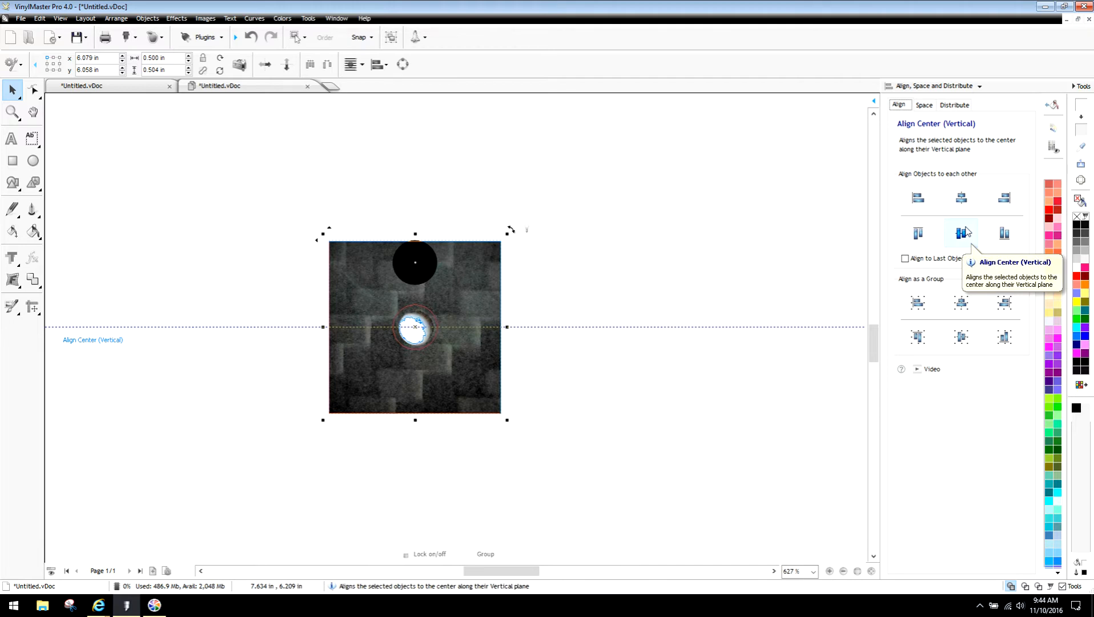
left_click(960, 232)
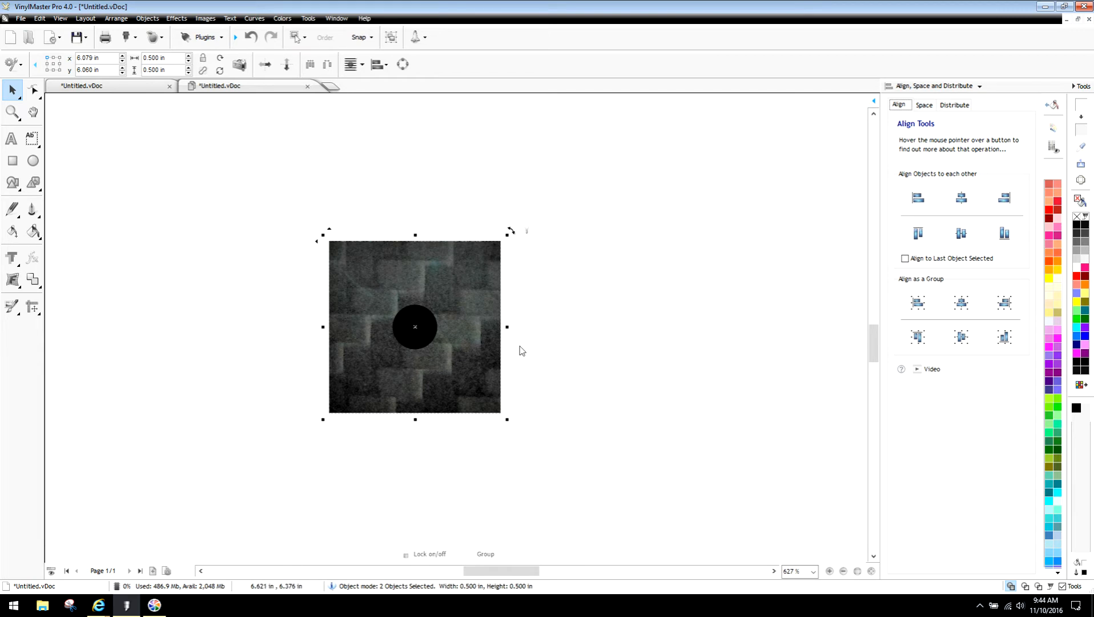
mouse_move(553, 340)
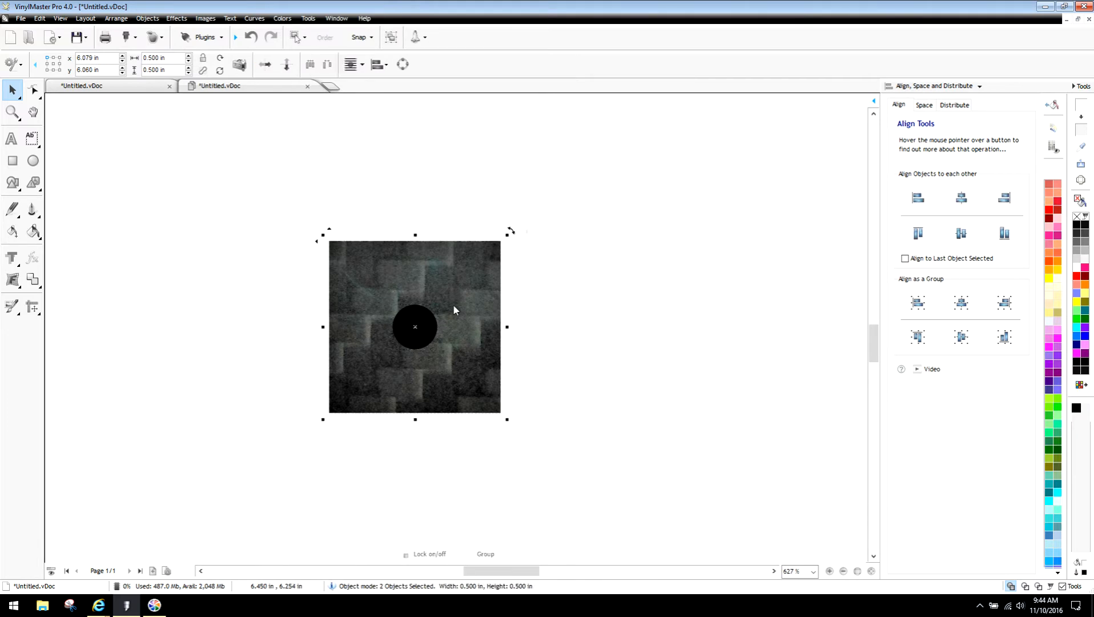
mouse_move(429, 340)
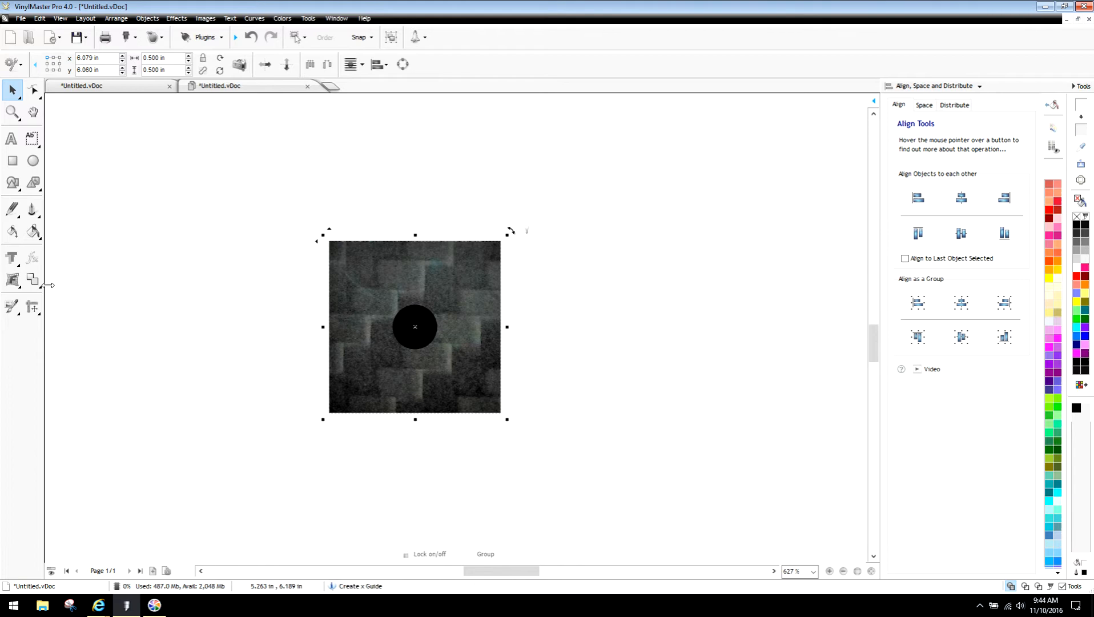
Step: Punch the circle out of the square as a round centre hole, then deselect
left_click(33, 279)
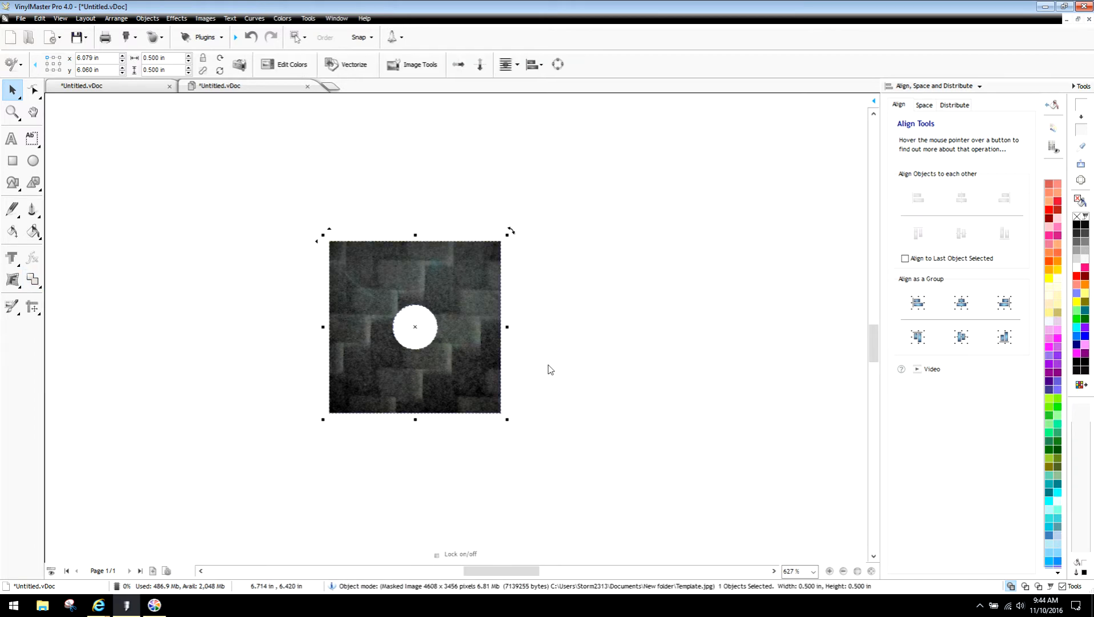
mouse_move(675, 357)
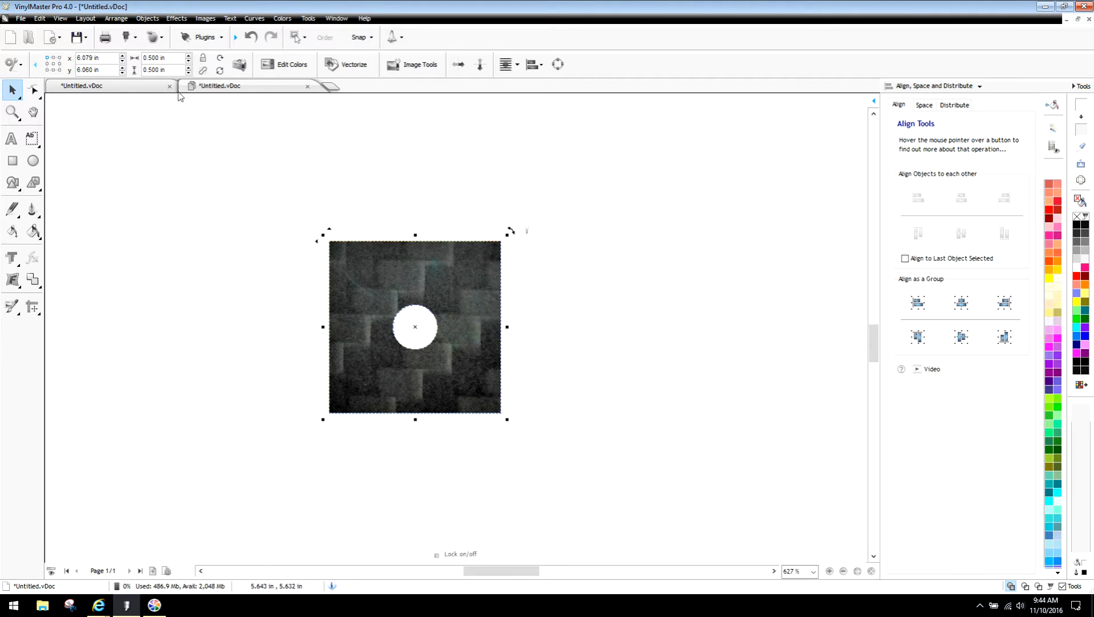
left_click(549, 291)
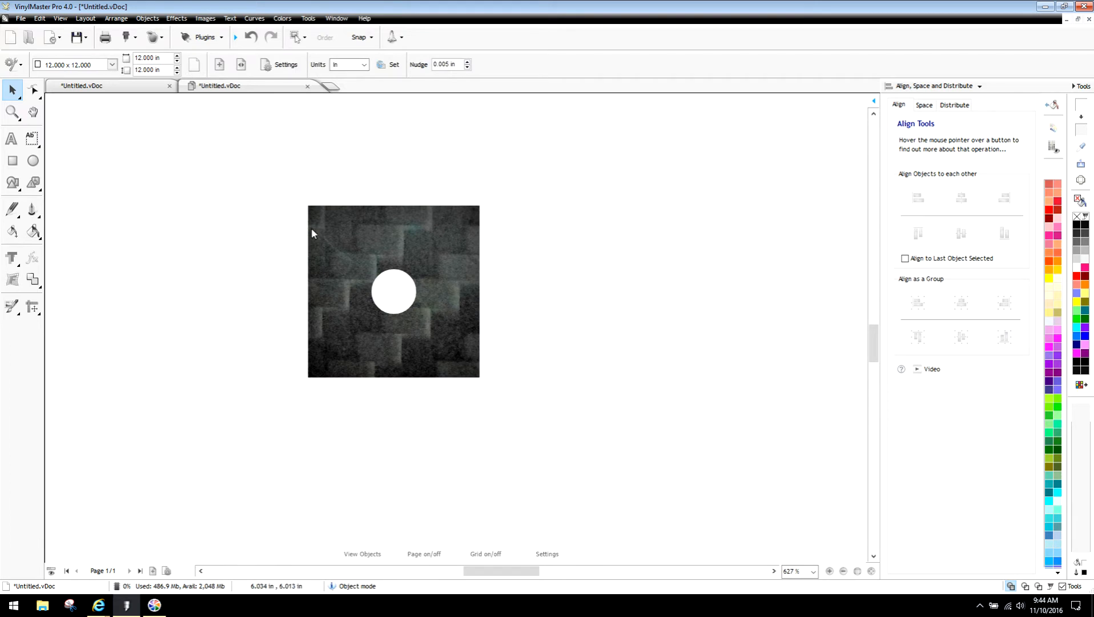
mouse_move(518, 279)
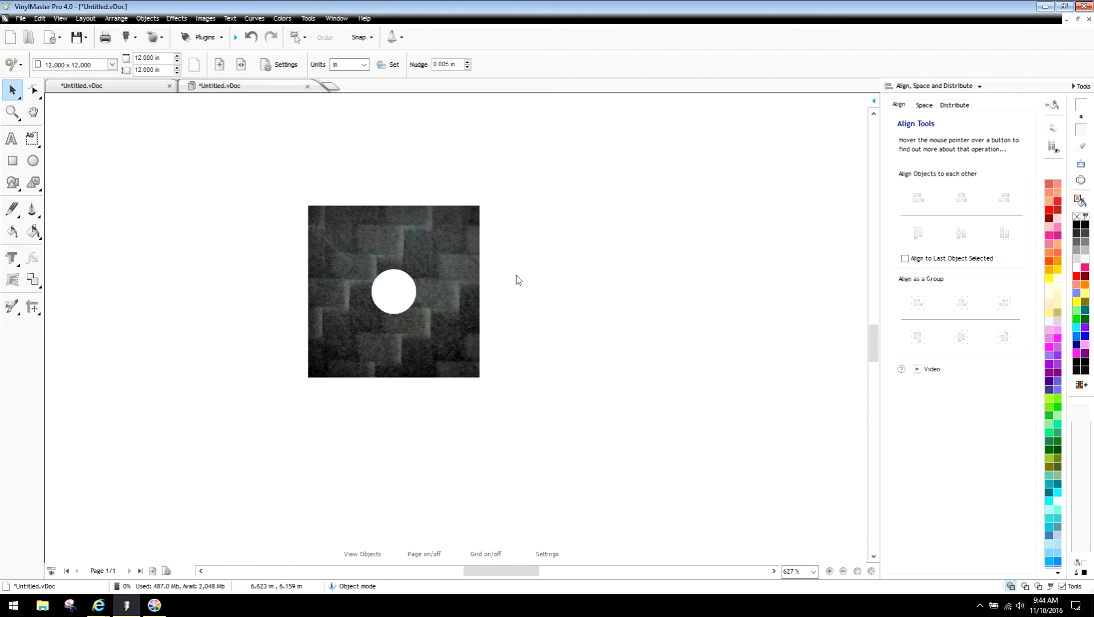
mouse_move(348, 286)
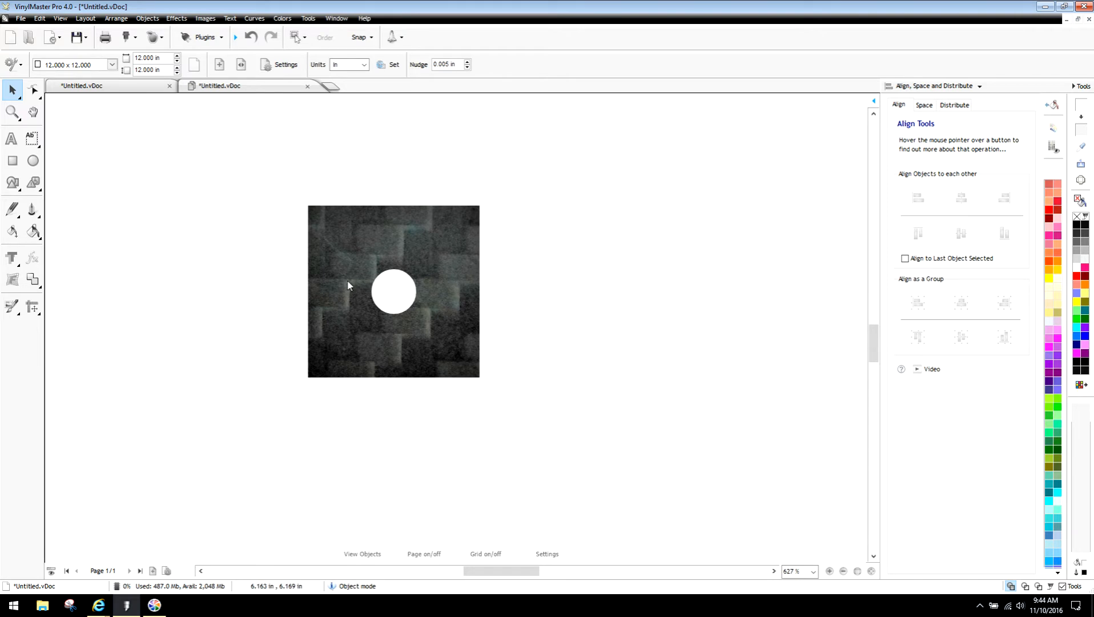
mouse_move(532, 373)
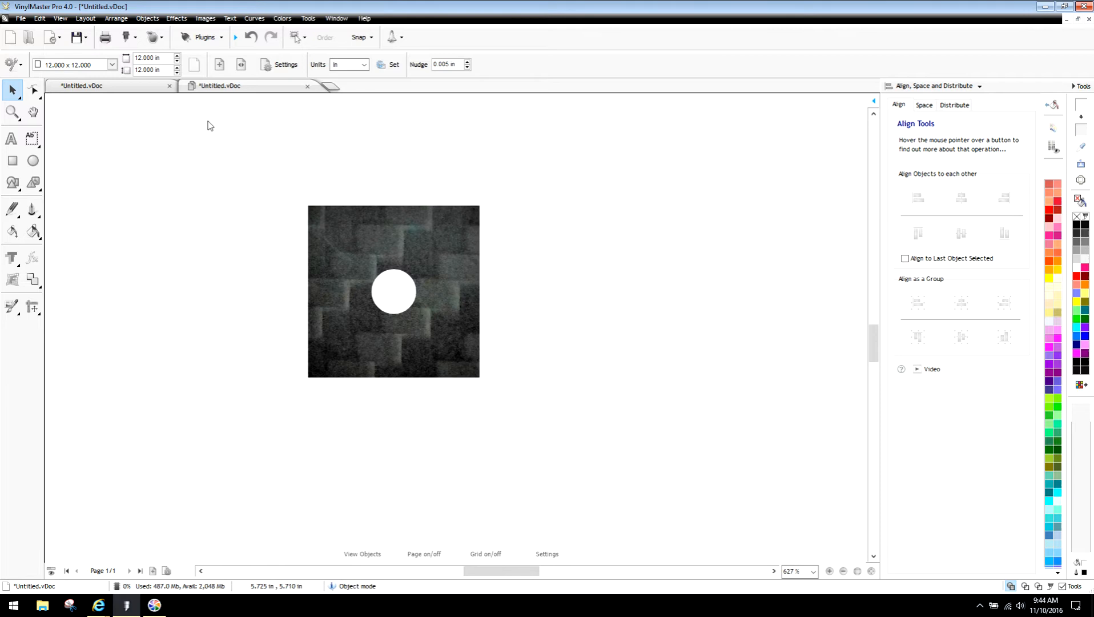
mouse_move(457, 204)
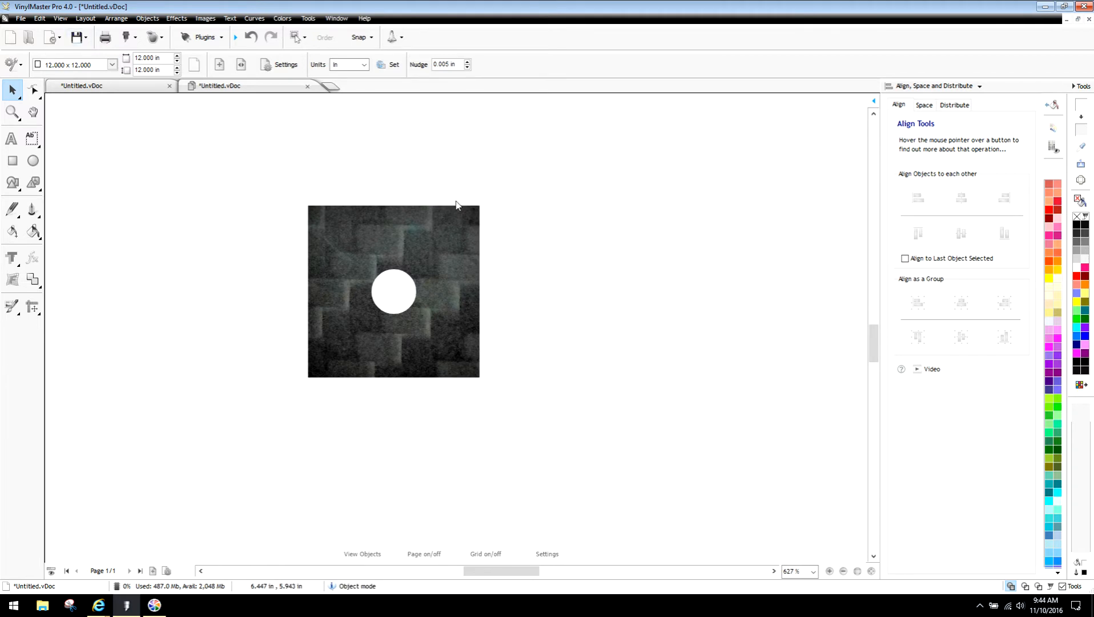
Step: Duplicate the holed square to the right and space the two 0.500 in apart by centres
left_click(393, 291)
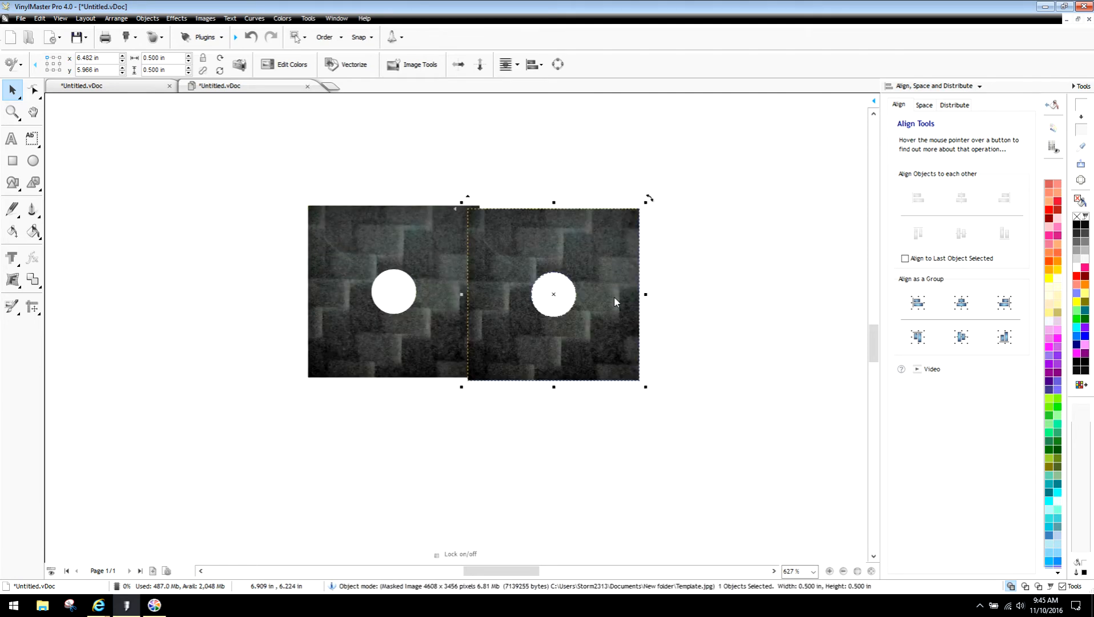
left_click_drag(553, 294, 634, 273)
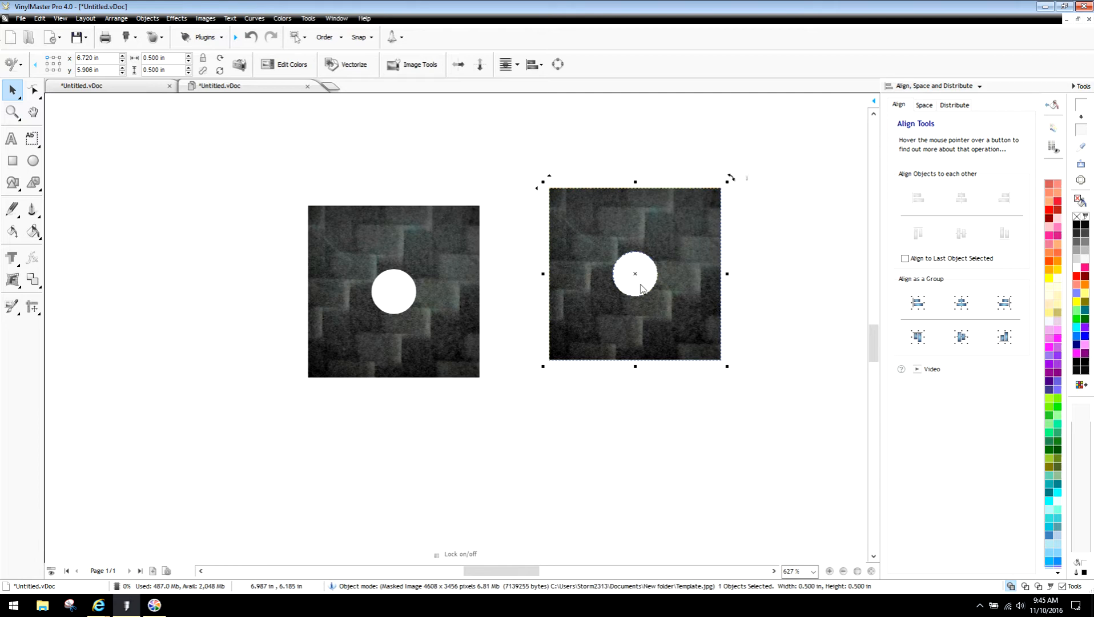
mouse_move(245, 172)
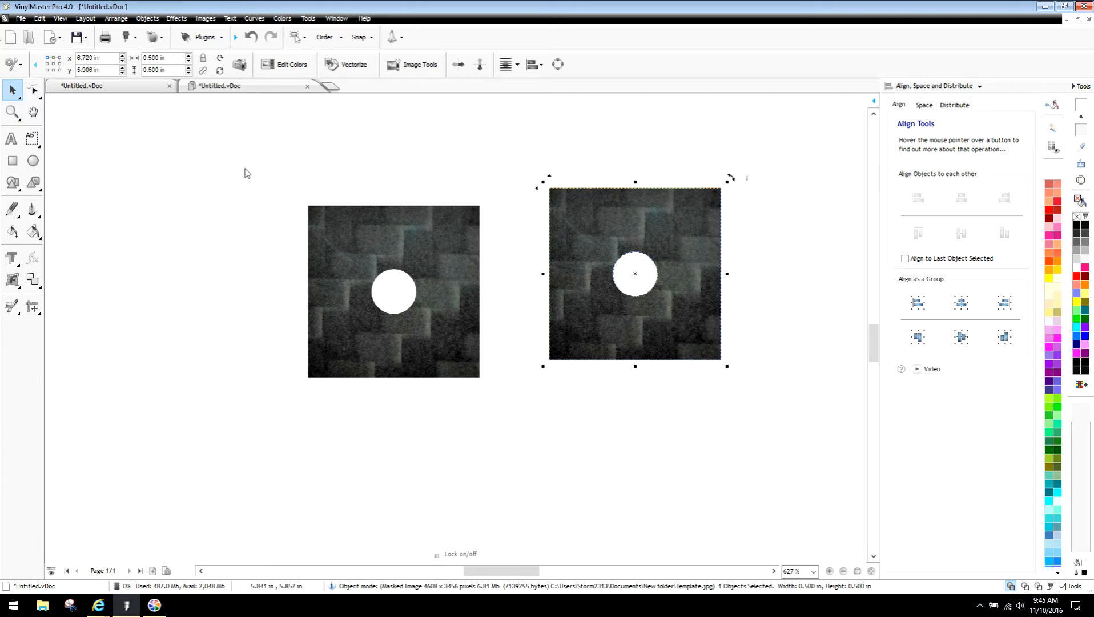
mouse_move(342, 228)
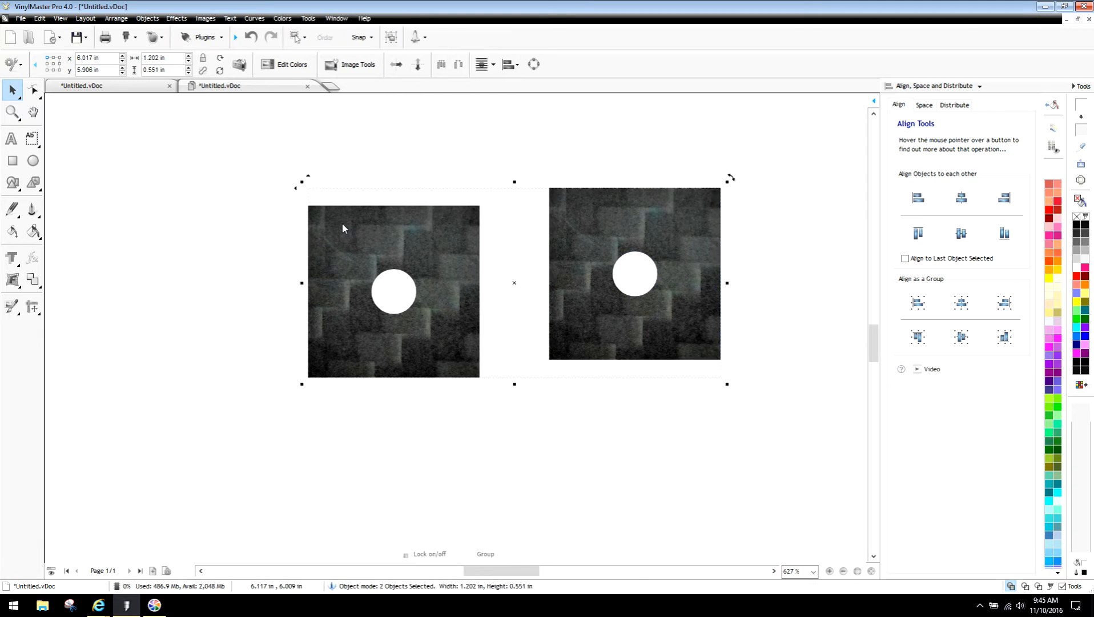
left_click(923, 105)
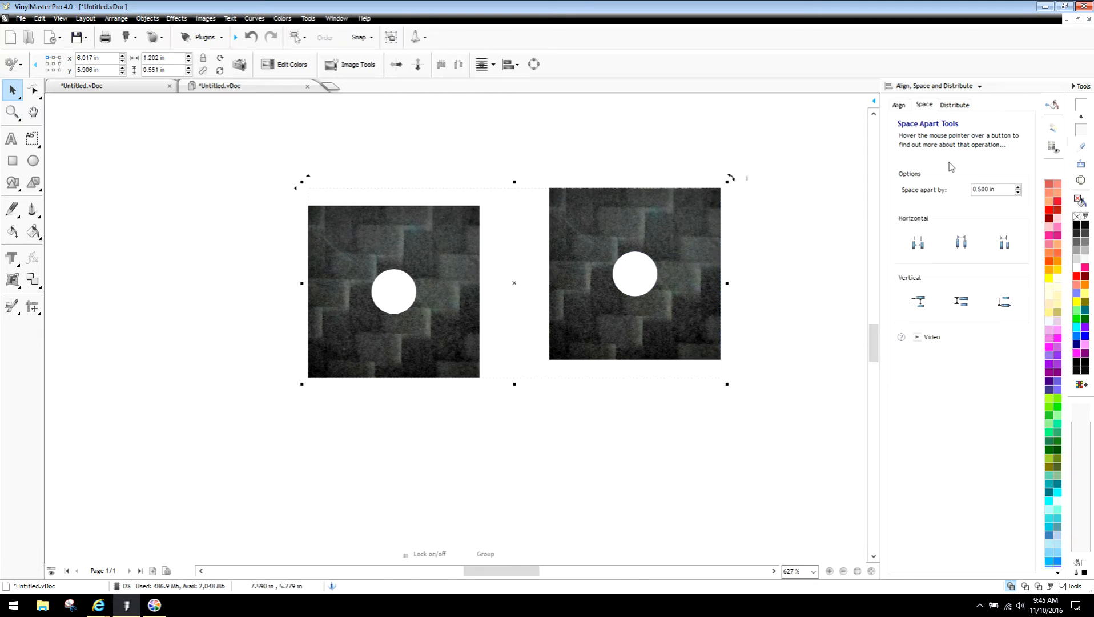
mouse_move(983, 201)
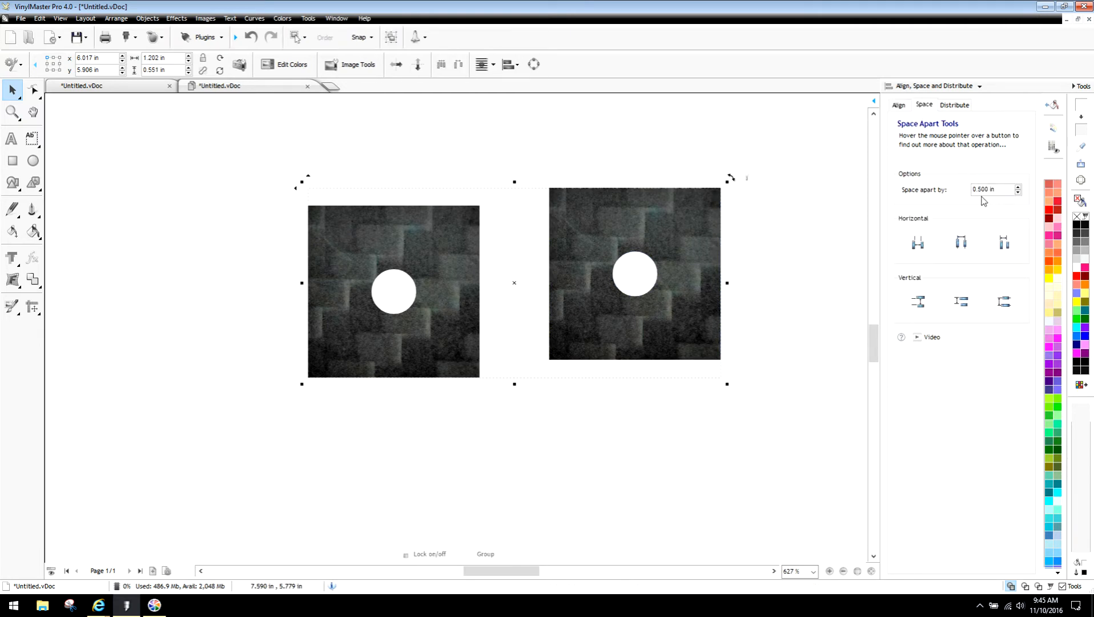
left_click(961, 242)
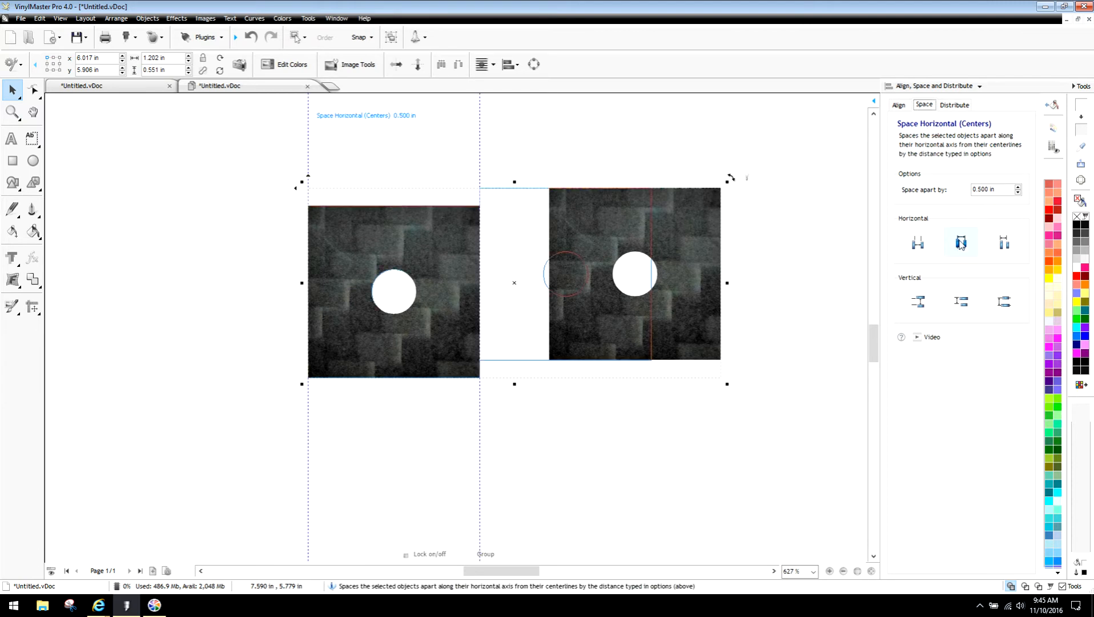
left_click(960, 242)
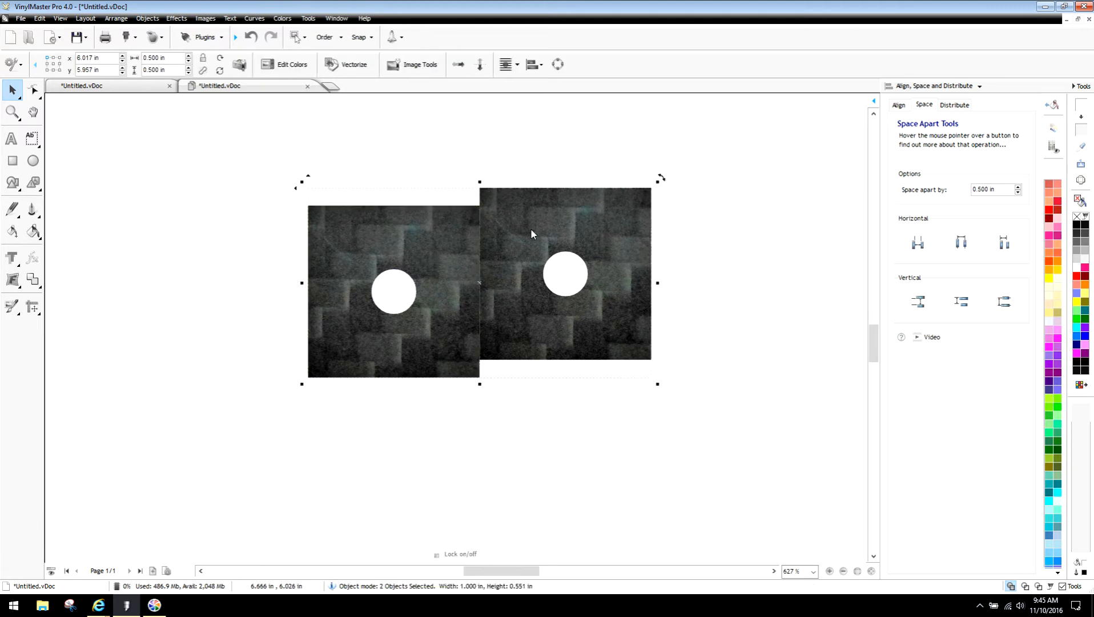
Step: Level the two holed squares with Align Center (Vertical) into a one-inch strip
left_click(899, 105)
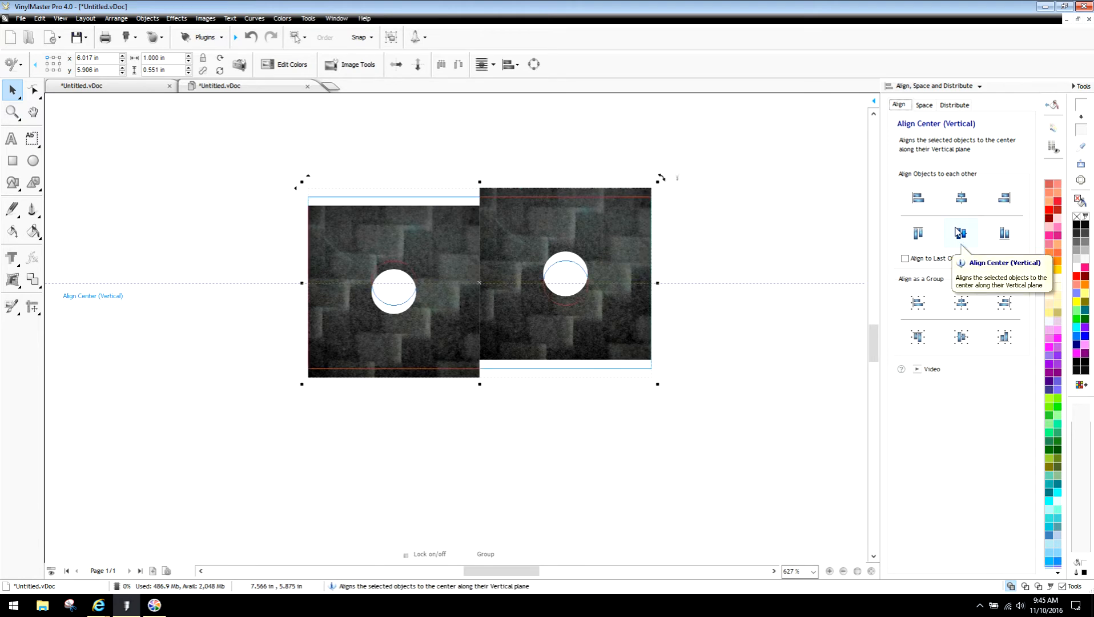
left_click(961, 232)
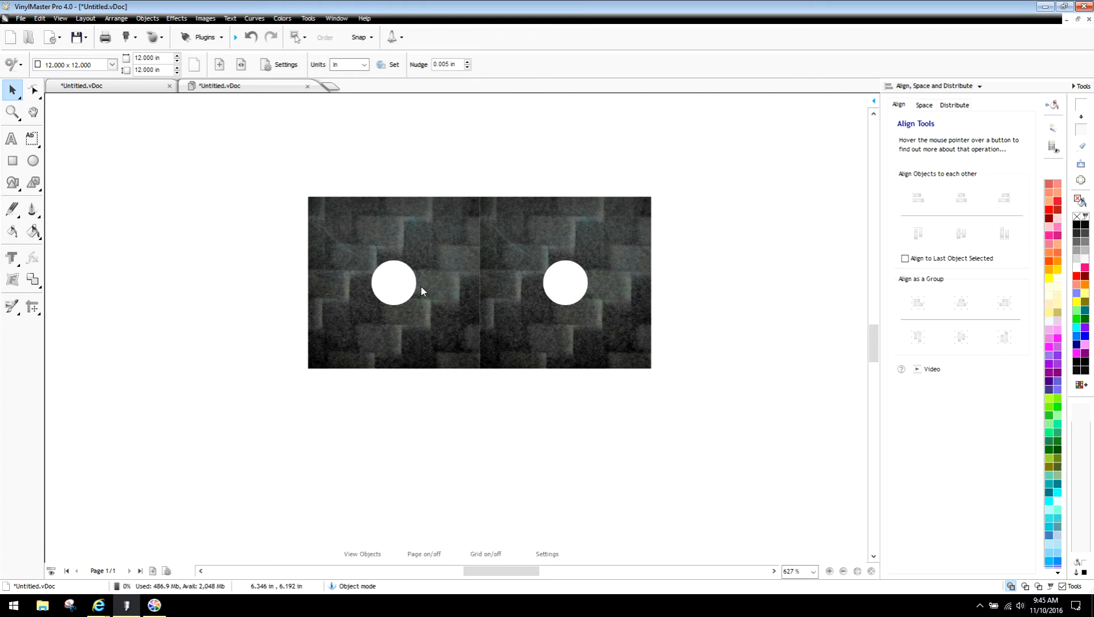
mouse_move(466, 408)
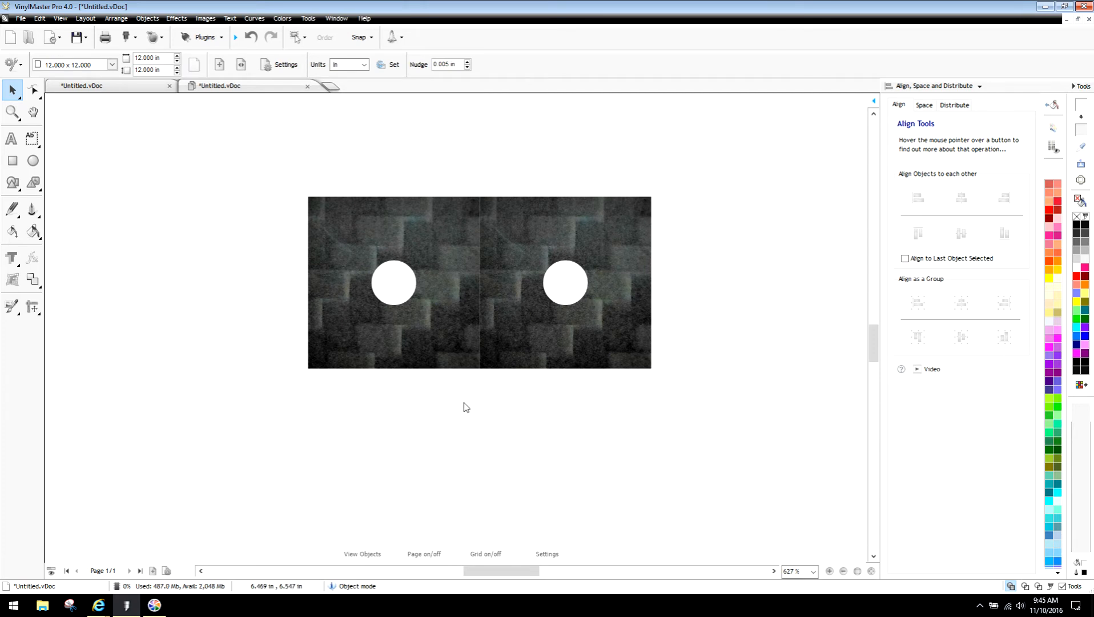
mouse_move(372, 212)
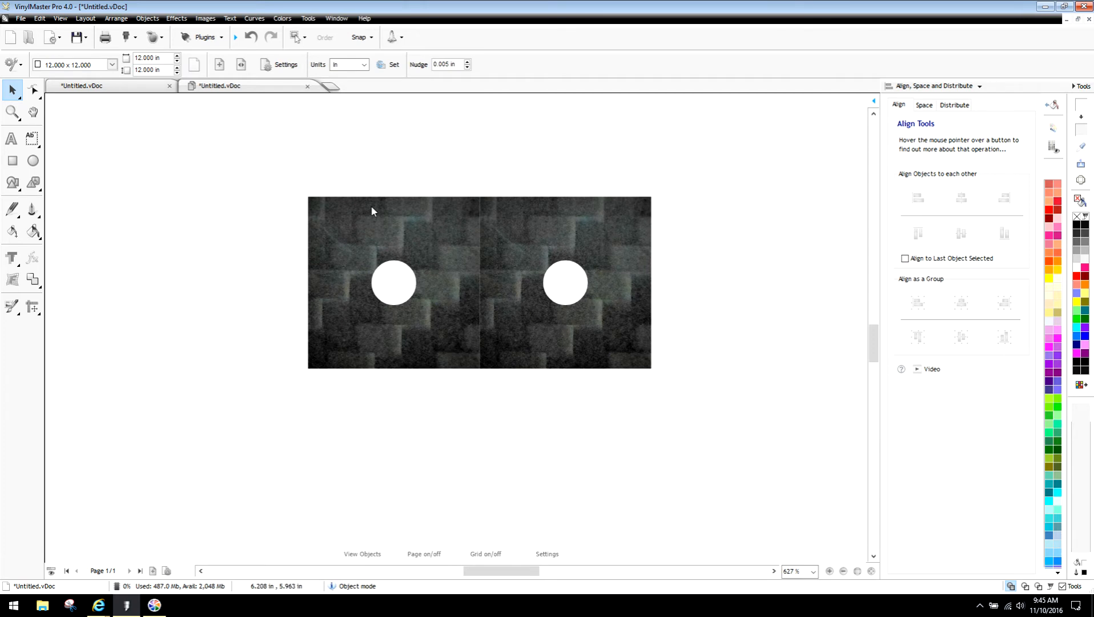
Step: Duplicate the two-hole strip and place the copy below the first
left_click_drag(372, 212, 559, 302)
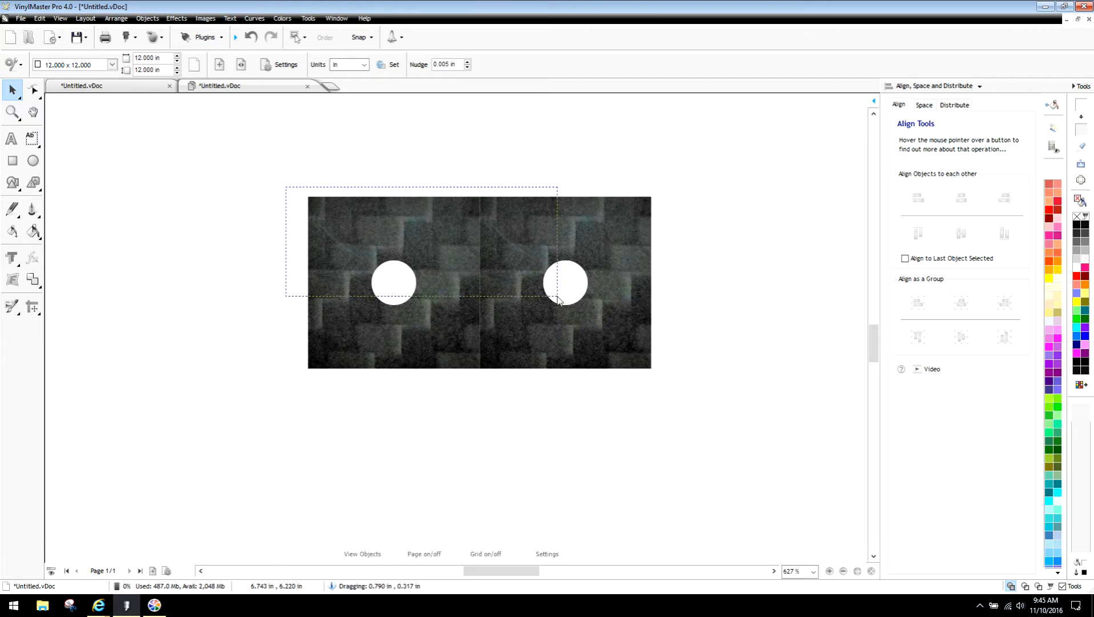
right_click(559, 300)
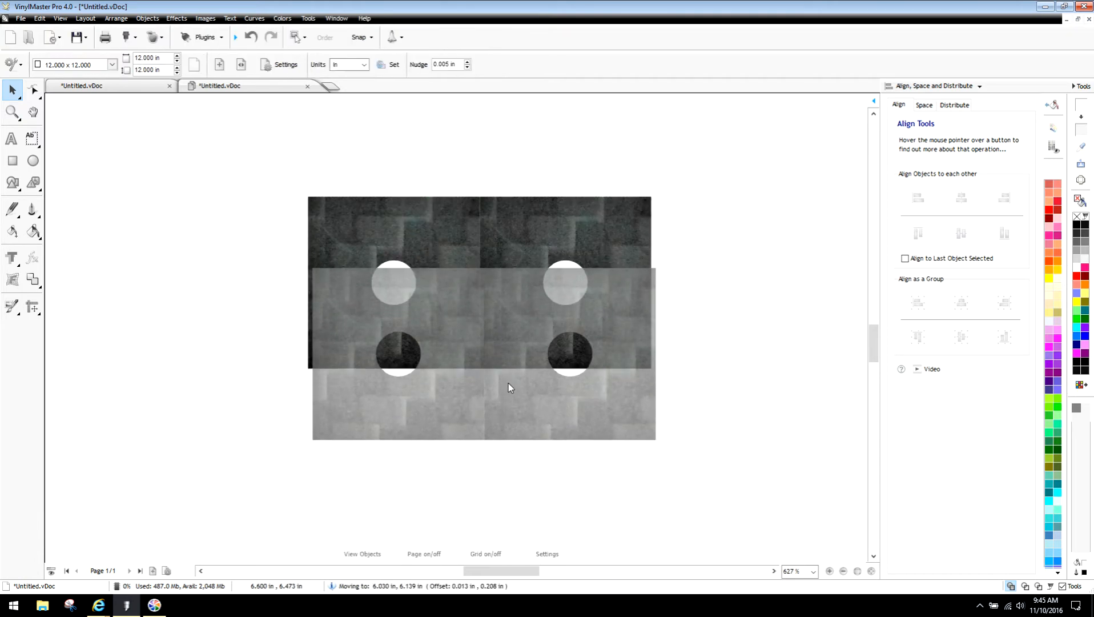
right_click(509, 387)
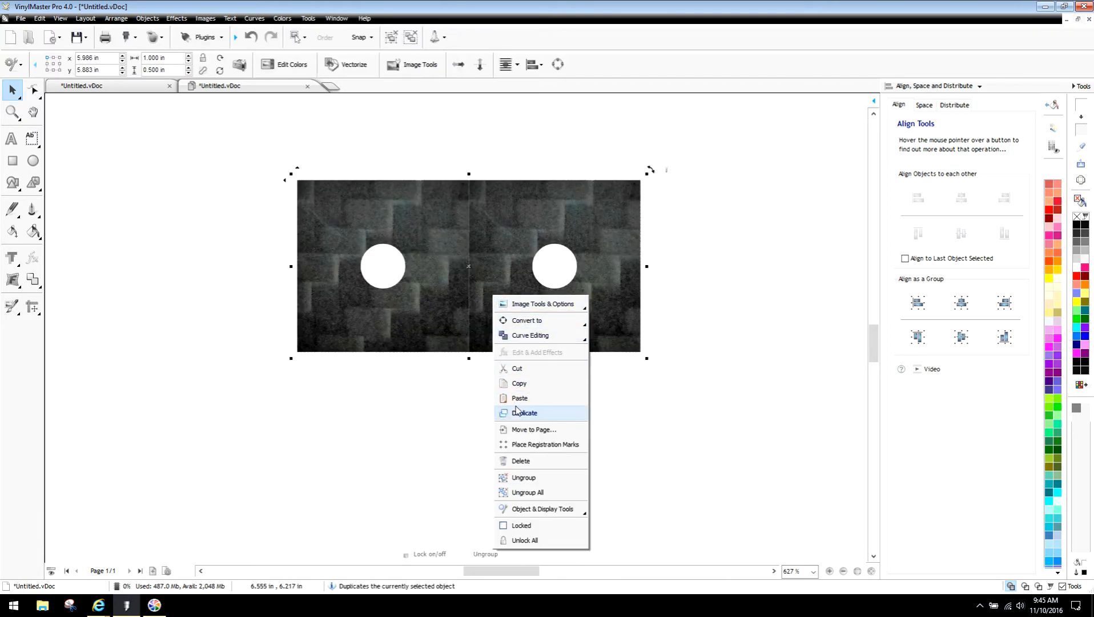
left_click(524, 412)
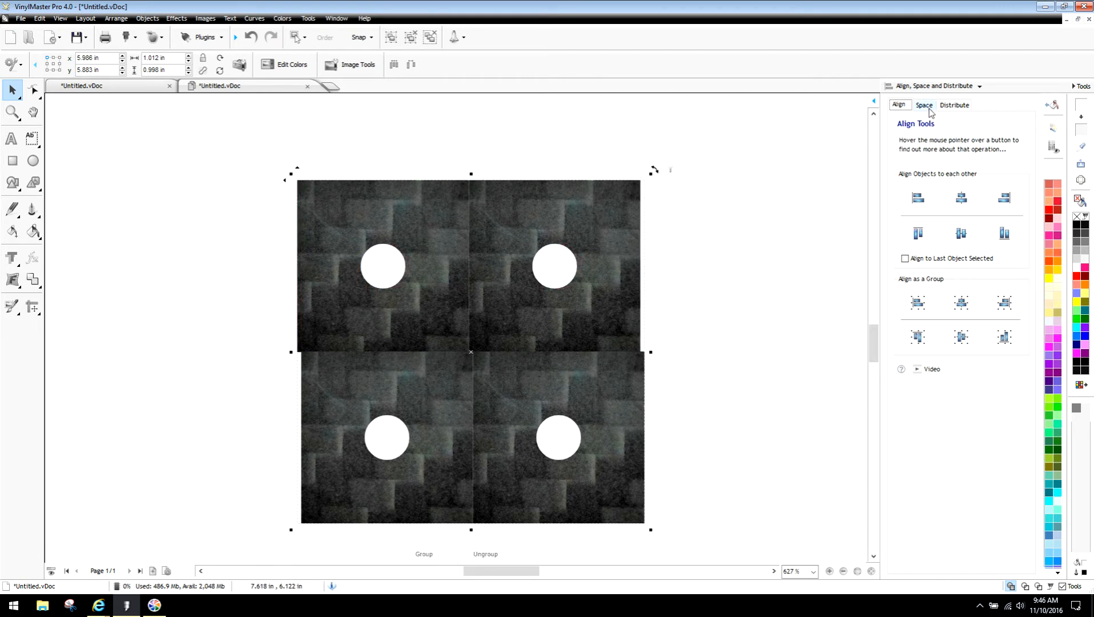
Step: Align the four holed squares into an even two-by-two grid and deselect
left_click(923, 106)
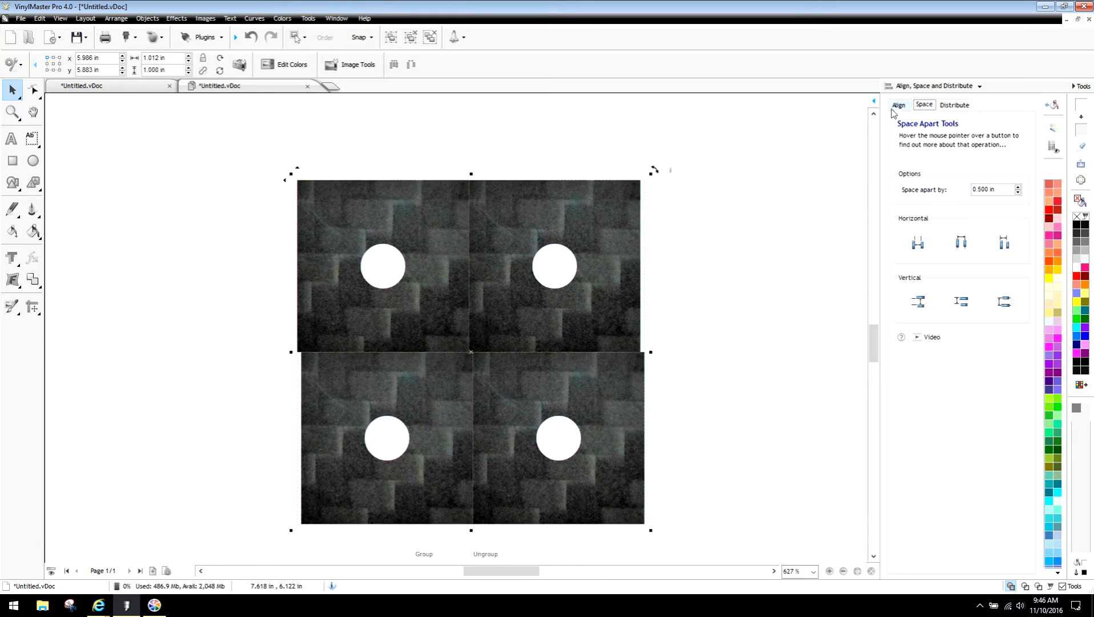
left_click(899, 105)
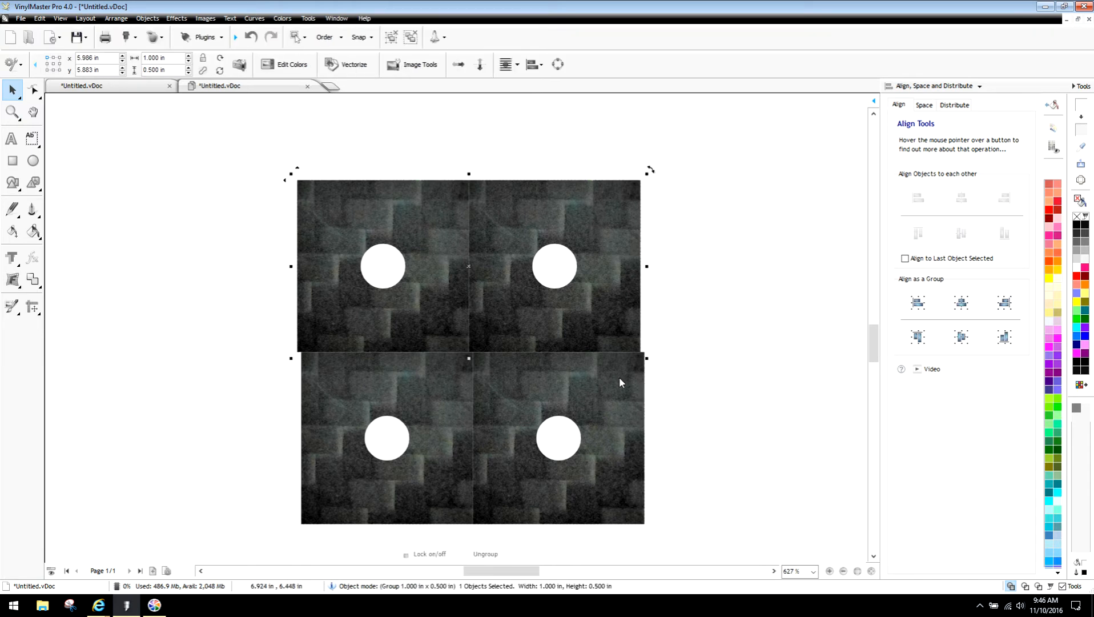
left_click(961, 198)
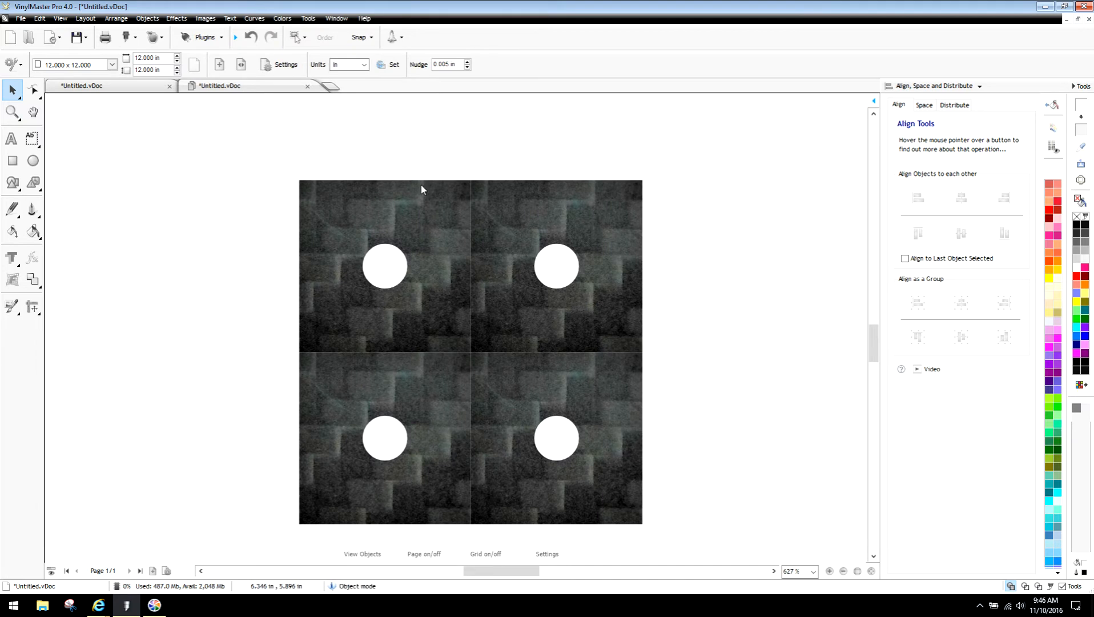
mouse_move(675, 355)
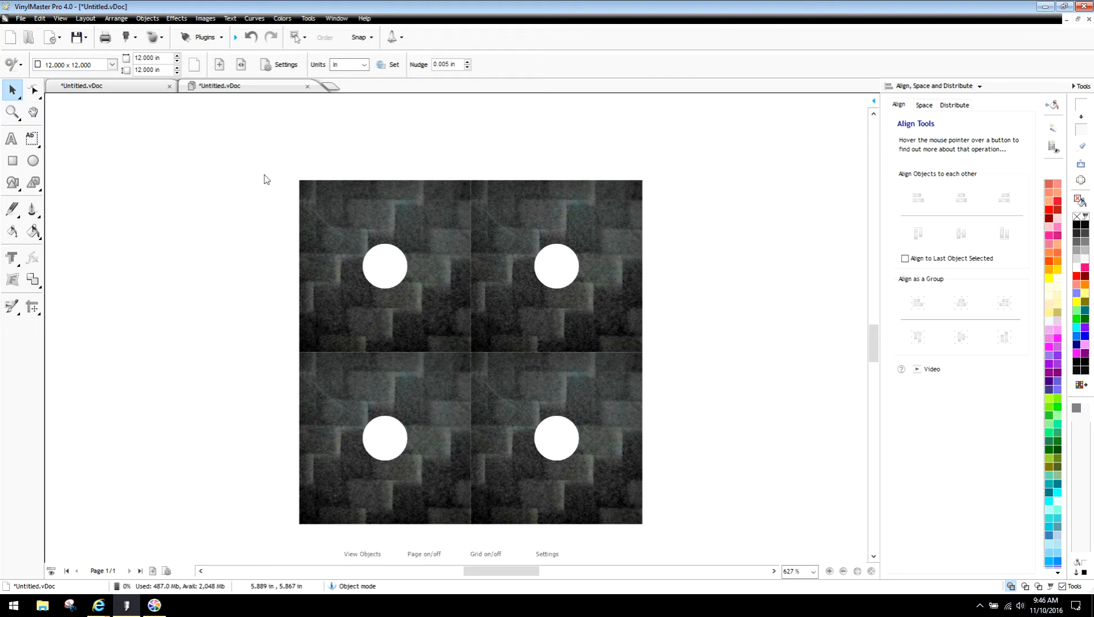
Step: Weld the four holed squares into one solid black square with four round holes
left_click_drag(264, 179, 684, 526)
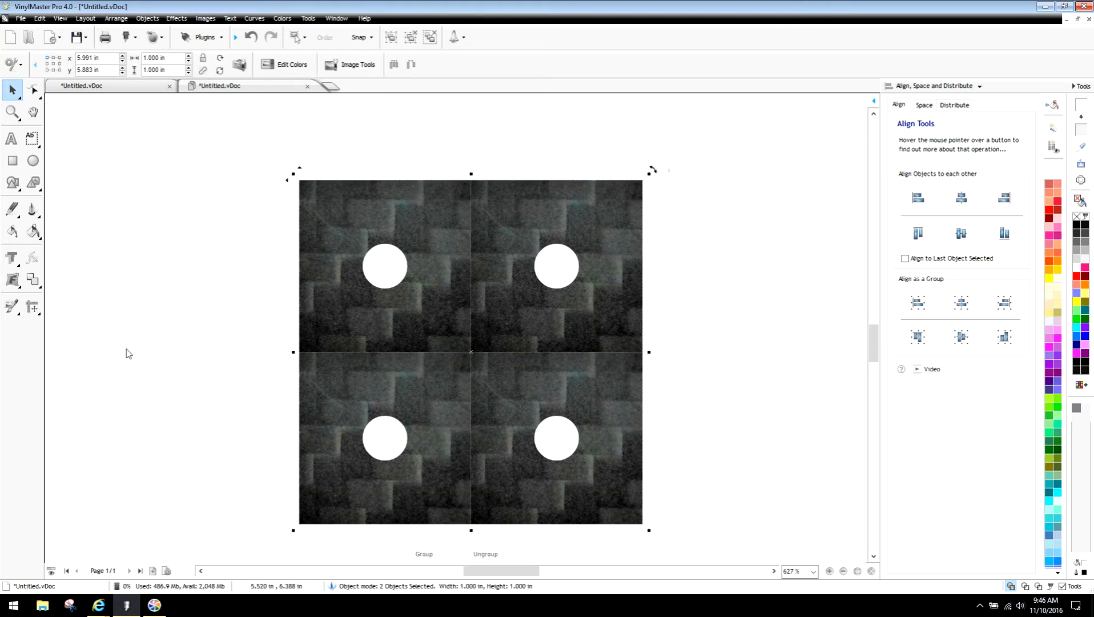
left_click(32, 280)
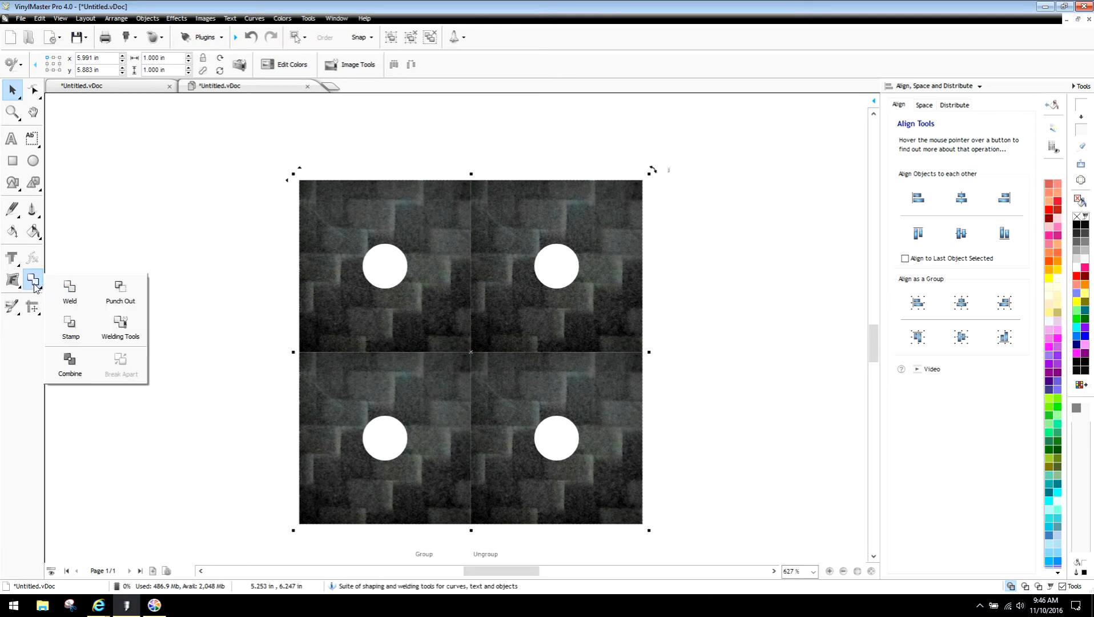
mouse_move(68, 290)
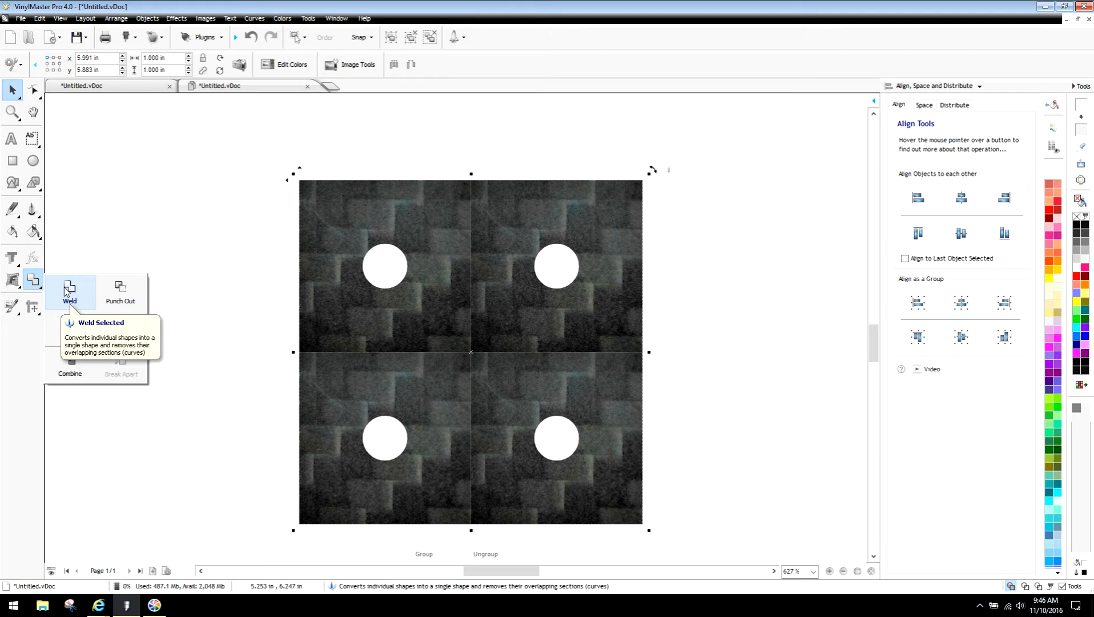
left_click(68, 290)
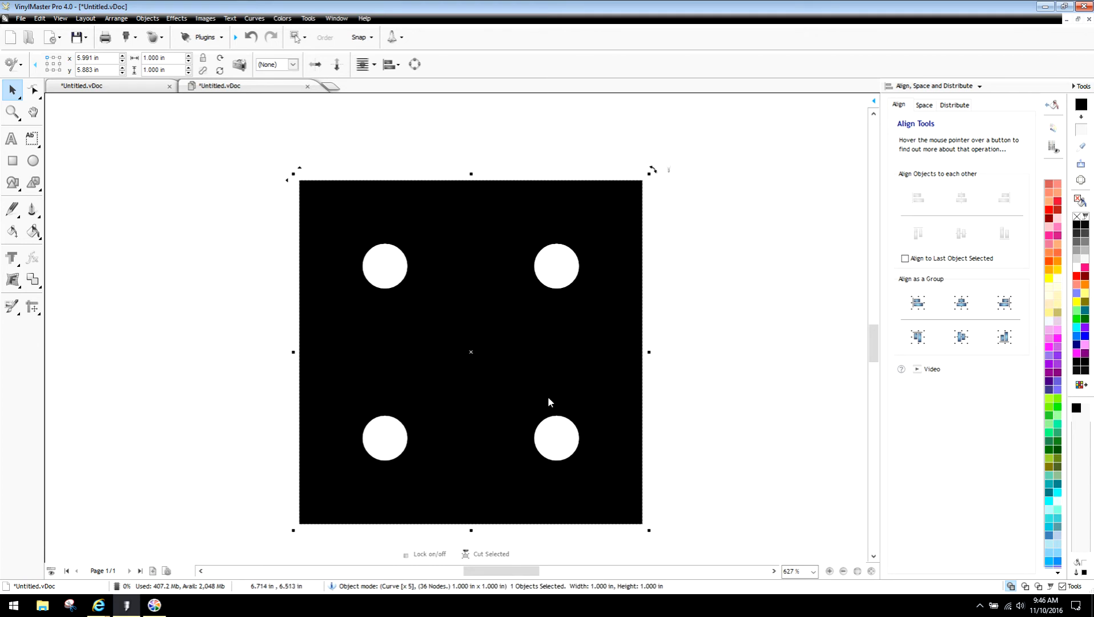
mouse_move(734, 320)
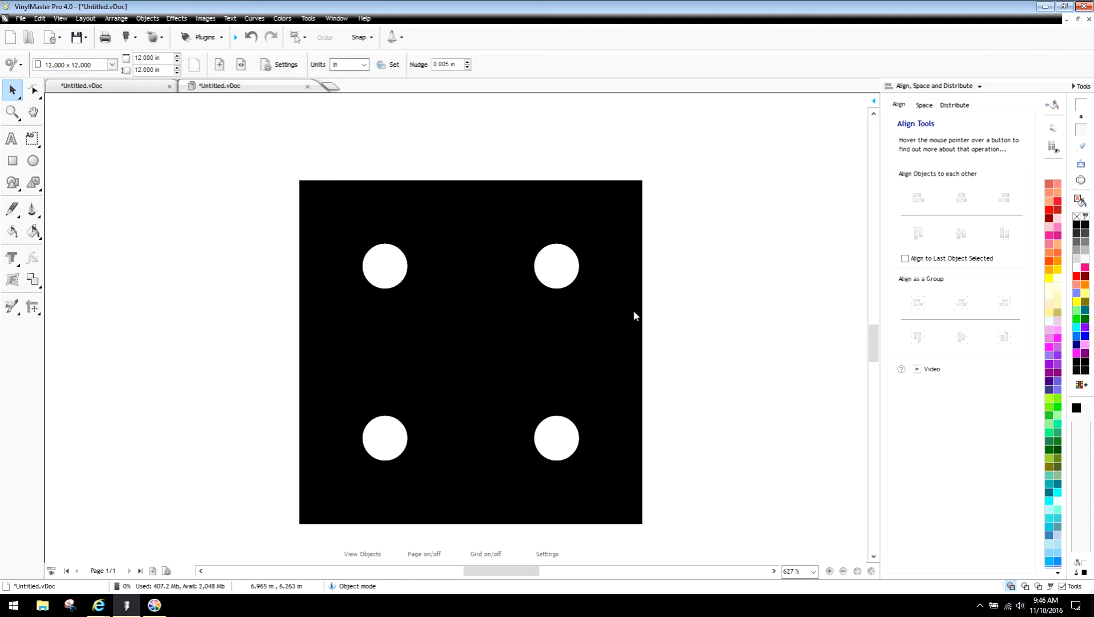
mouse_move(569, 322)
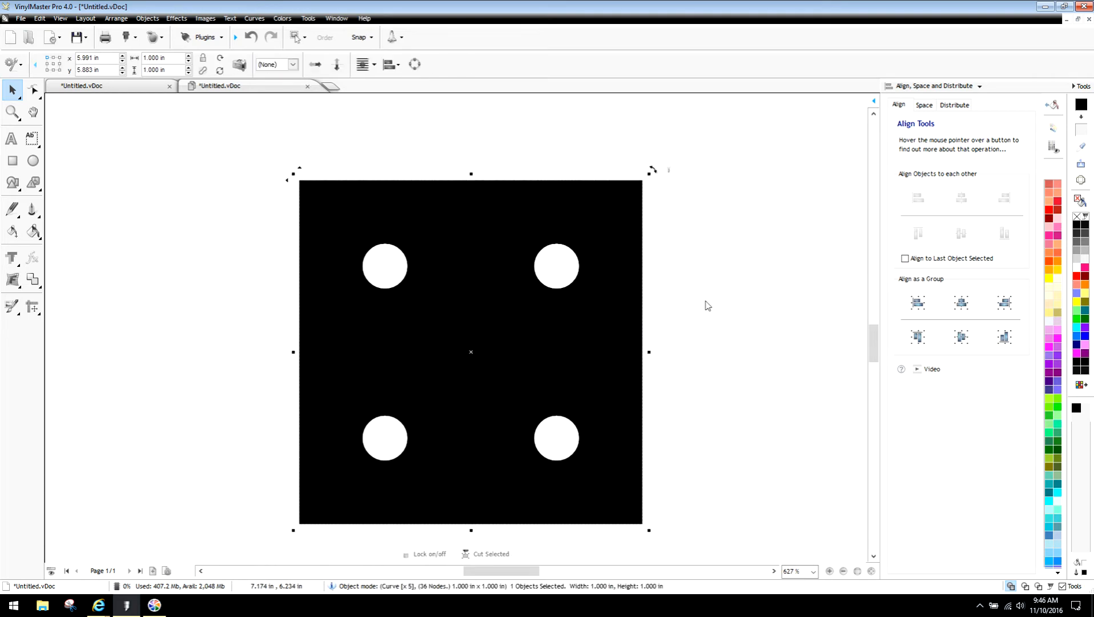
mouse_move(527, 319)
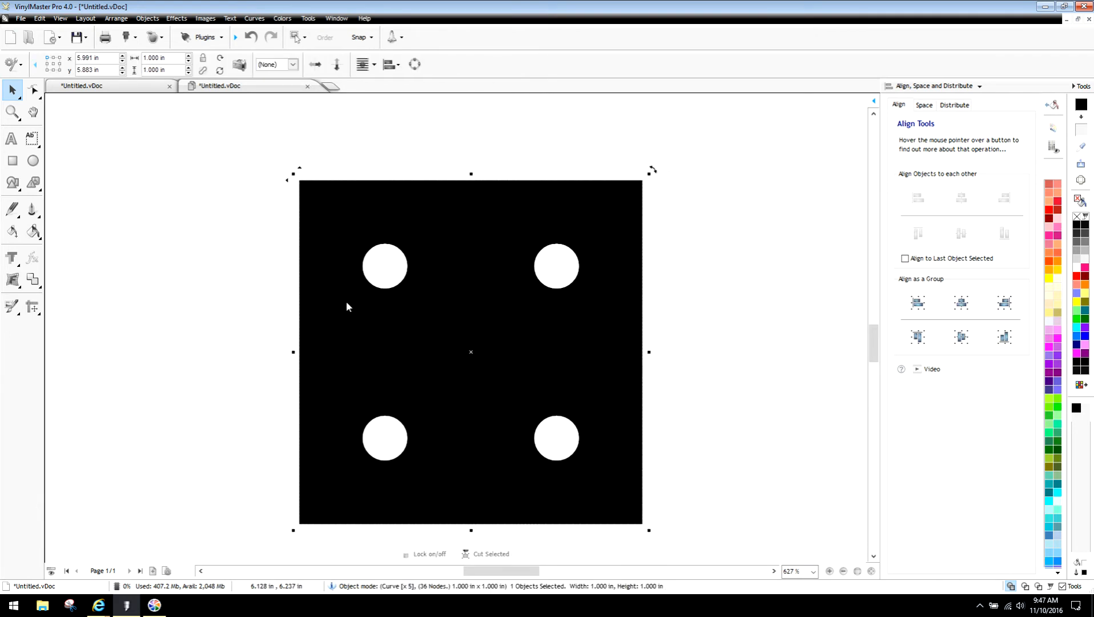
left_click(20, 17)
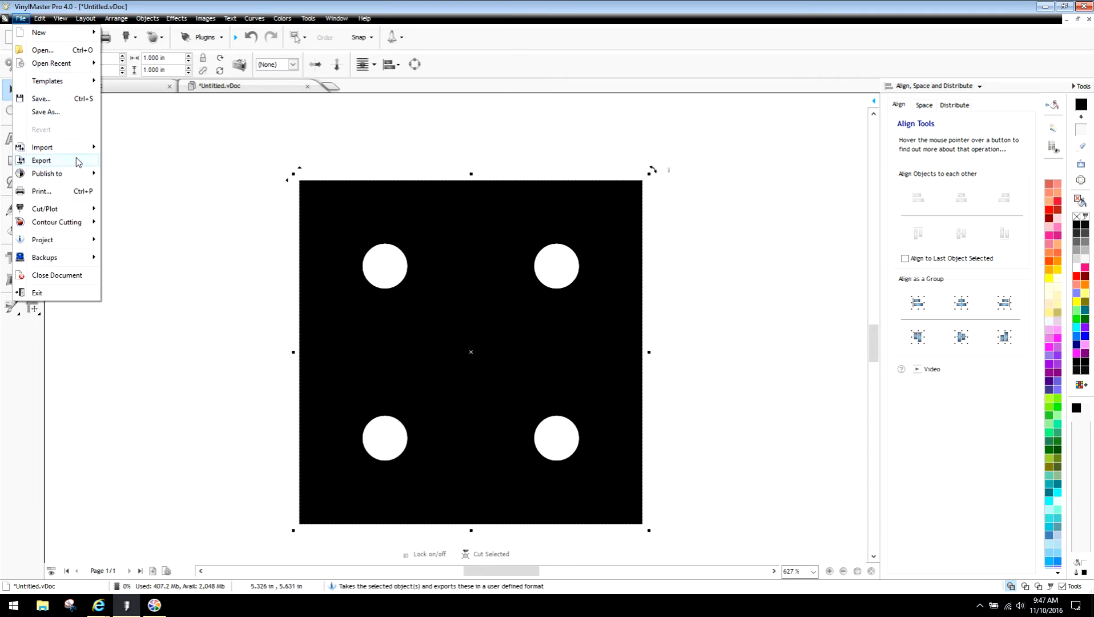
Step: Export the bracket in DXF - AutoCad format under the name Drone Bracket
left_click(41, 159)
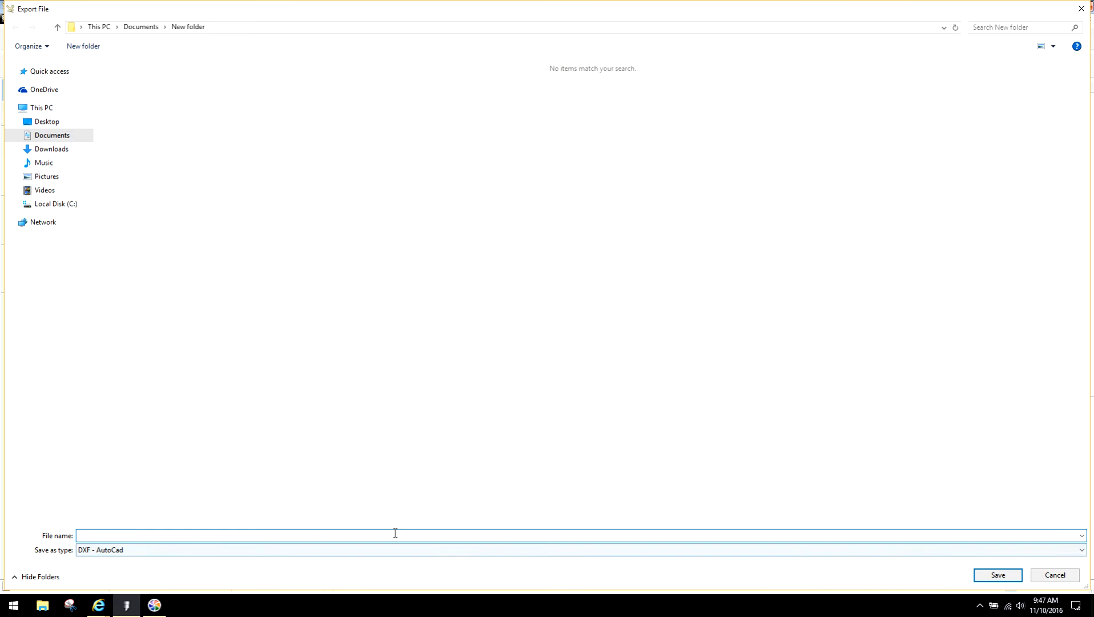
left_click(1081, 549)
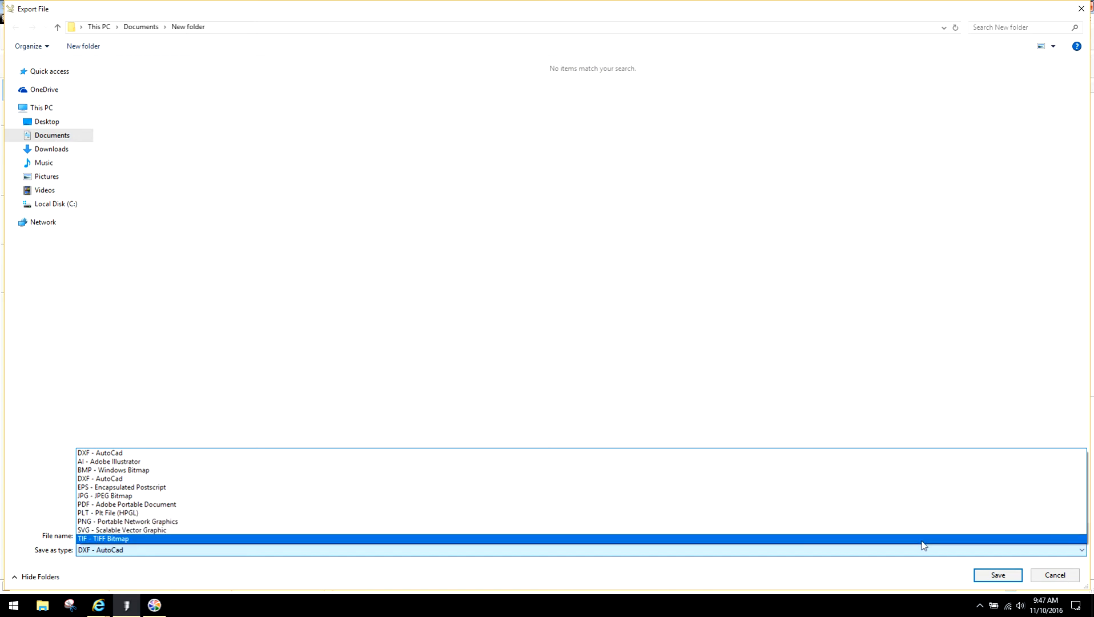
left_click(105, 495)
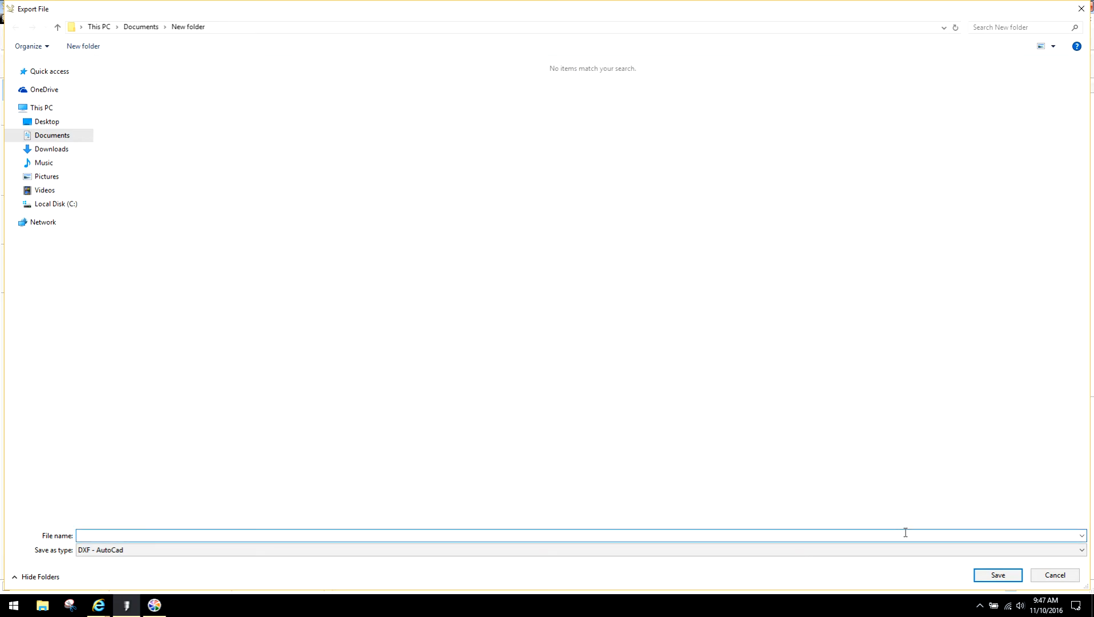
type("Drone Bracket")
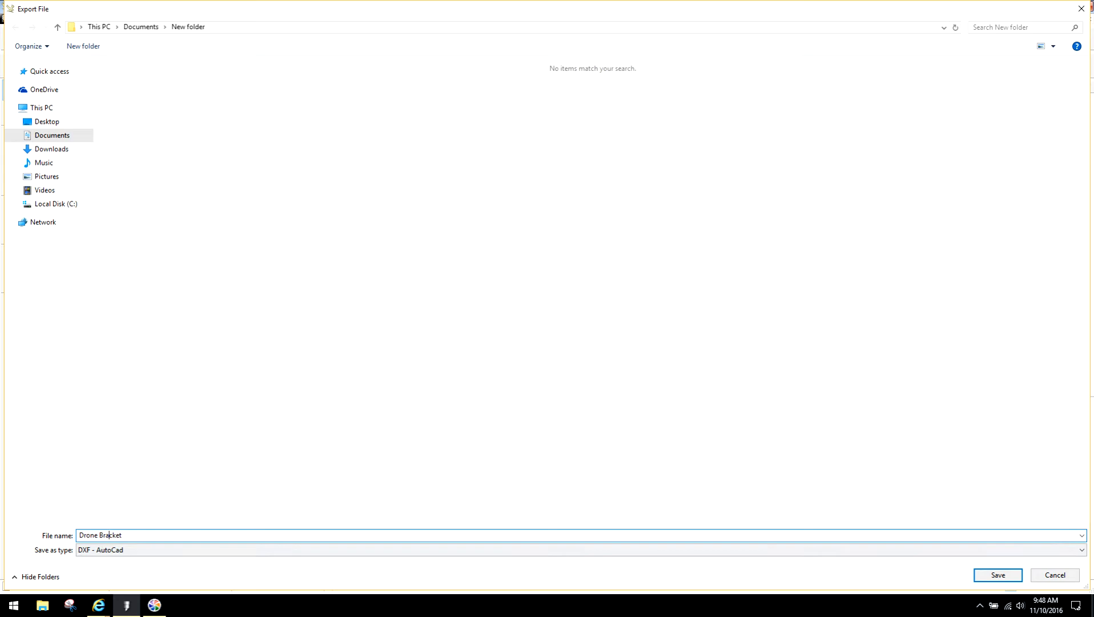
left_click(998, 575)
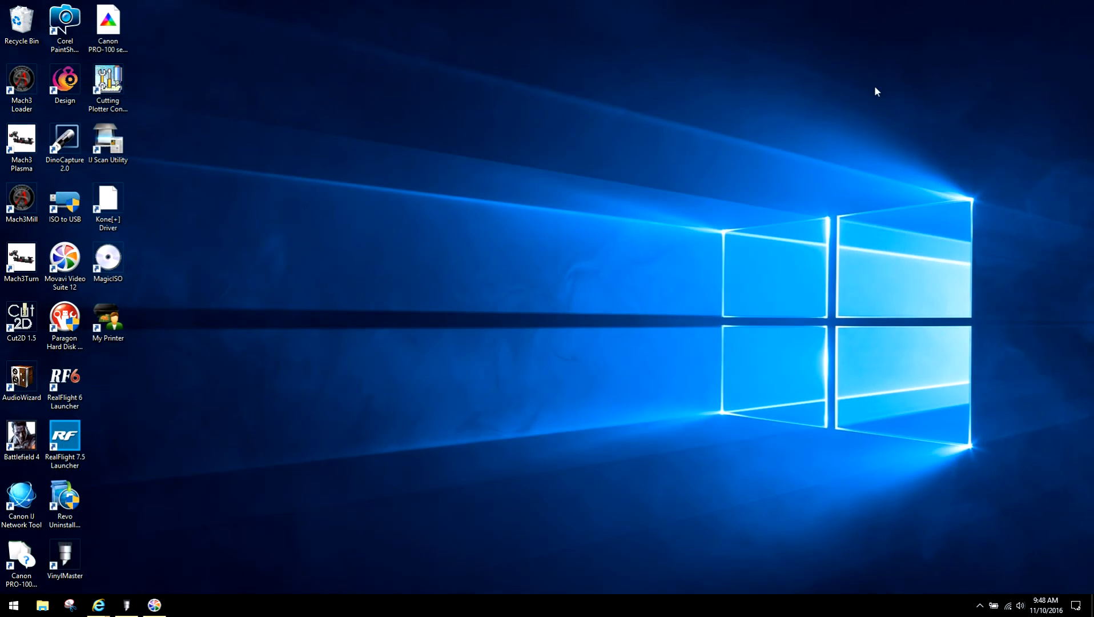
Step: Launch Cut2D 1.5 maximized and start opening an existing design file
left_click(20, 320)
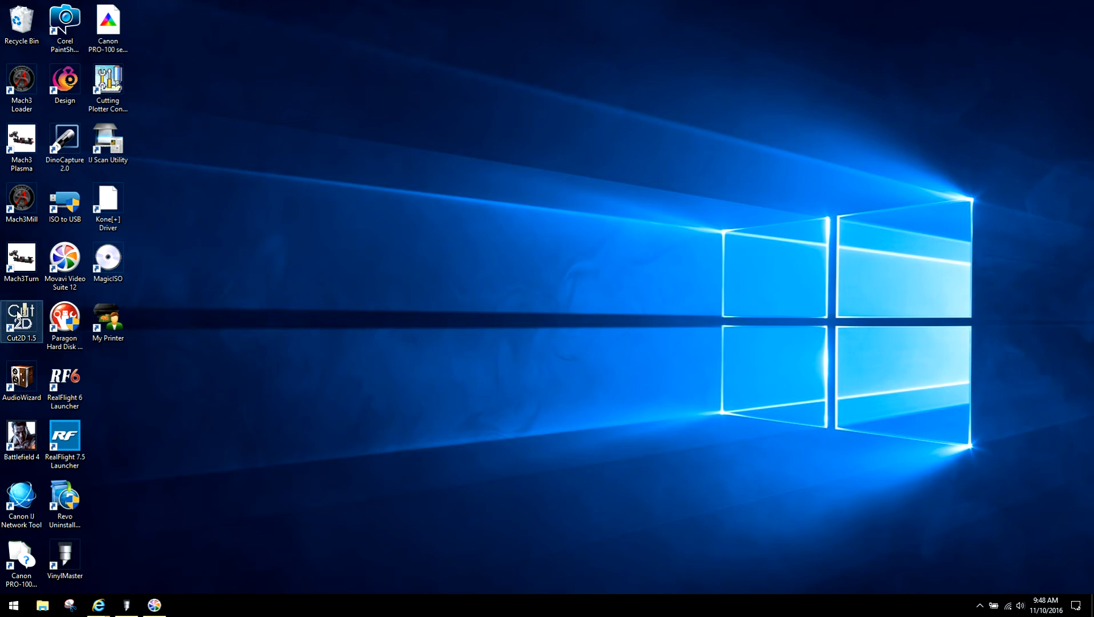
double_click(22, 317)
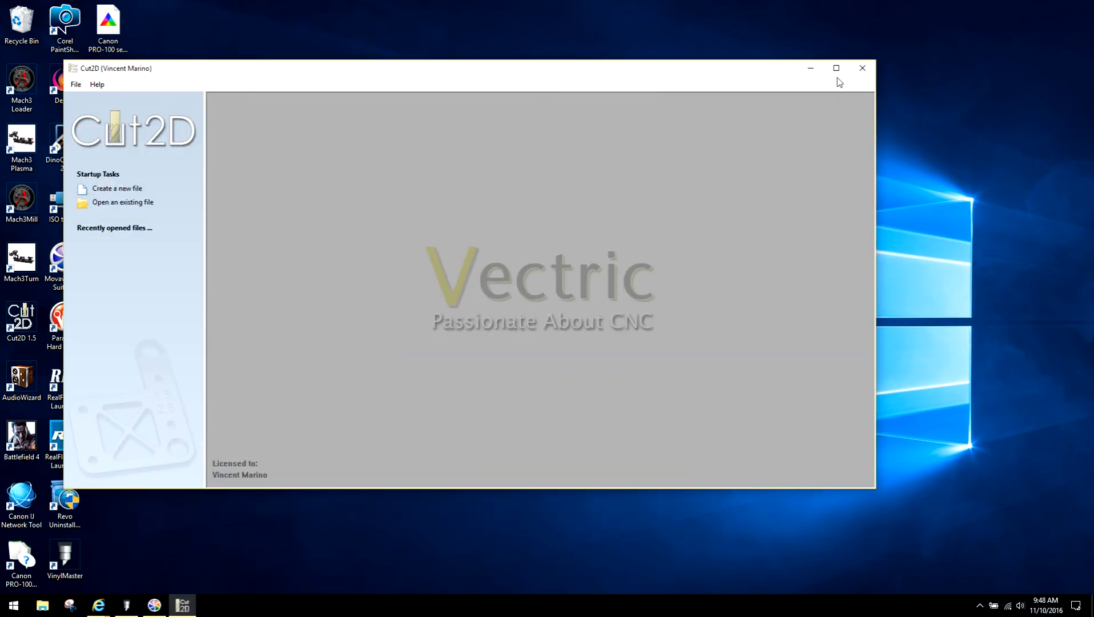
left_click(835, 68)
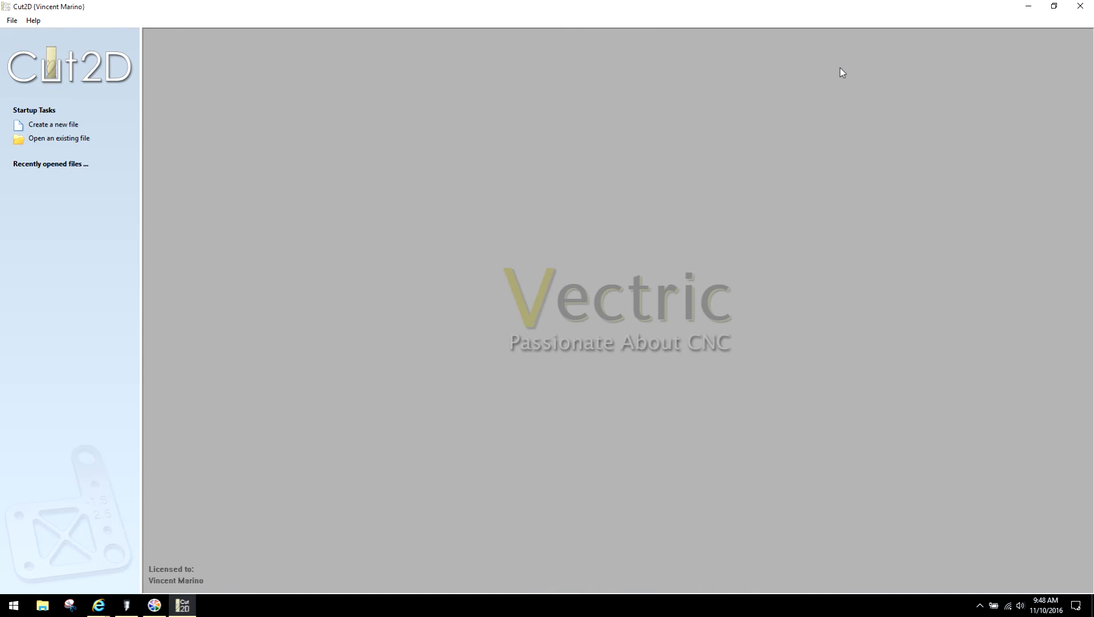
mouse_move(628, 86)
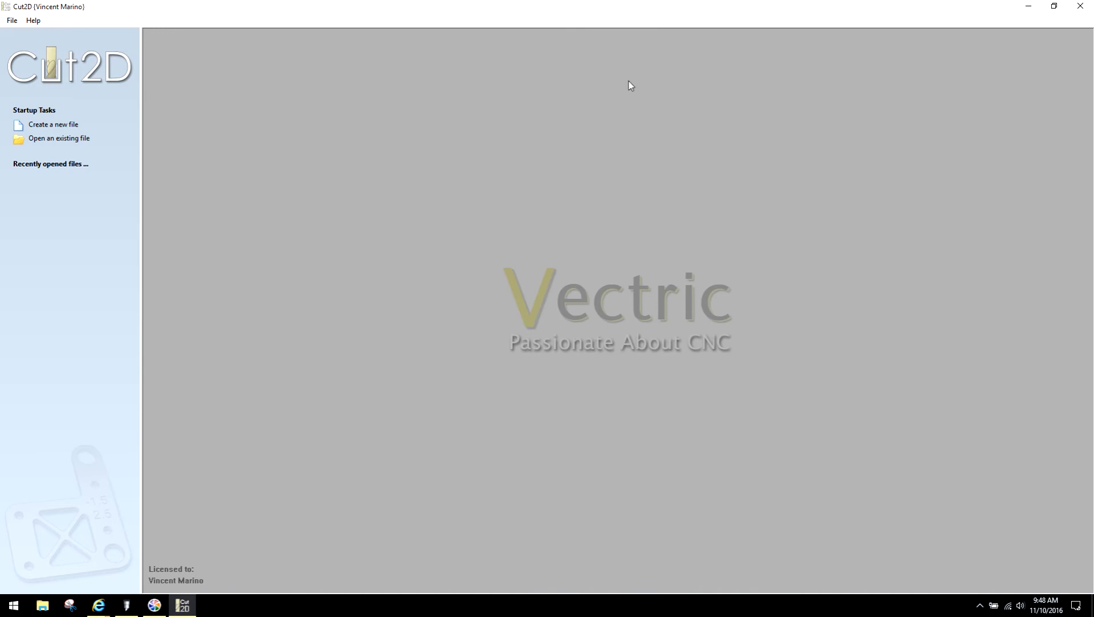
mouse_move(152, 121)
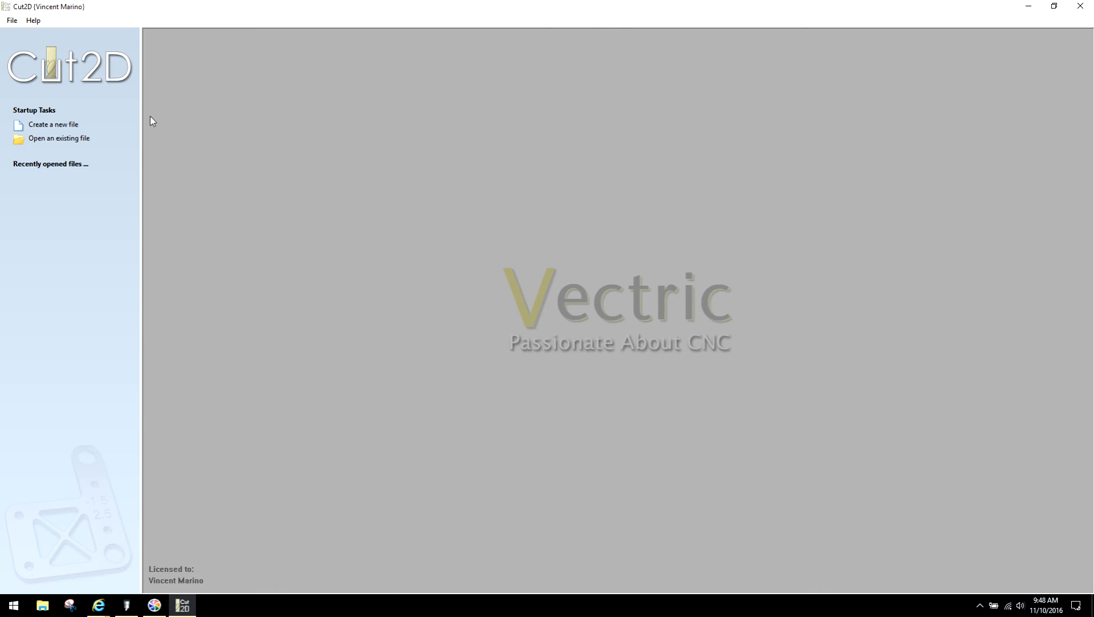
mouse_move(124, 131)
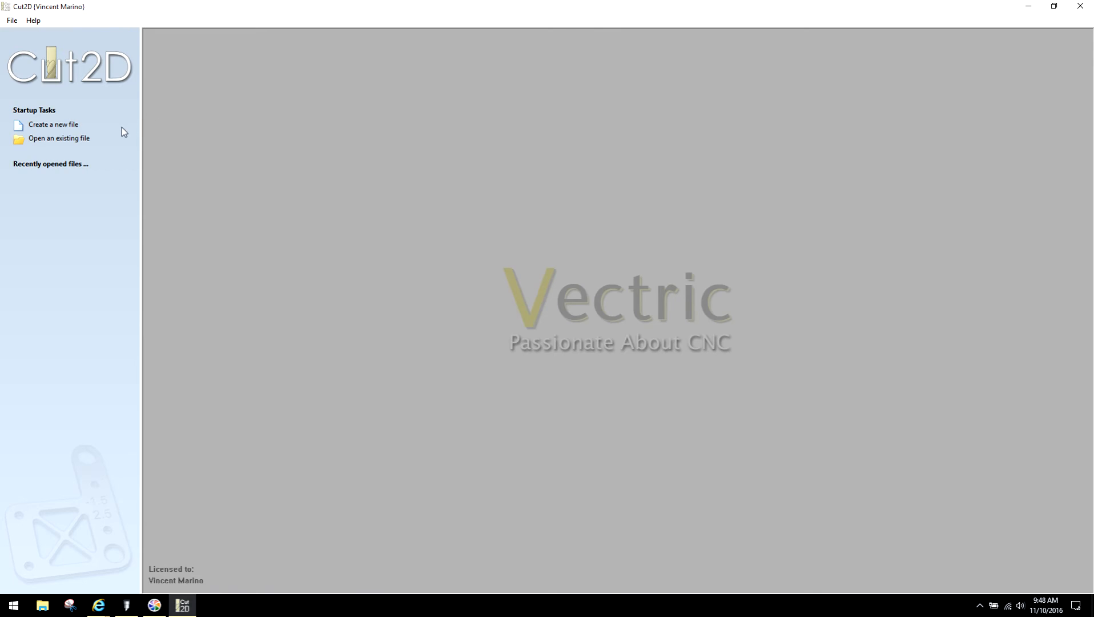
mouse_move(108, 172)
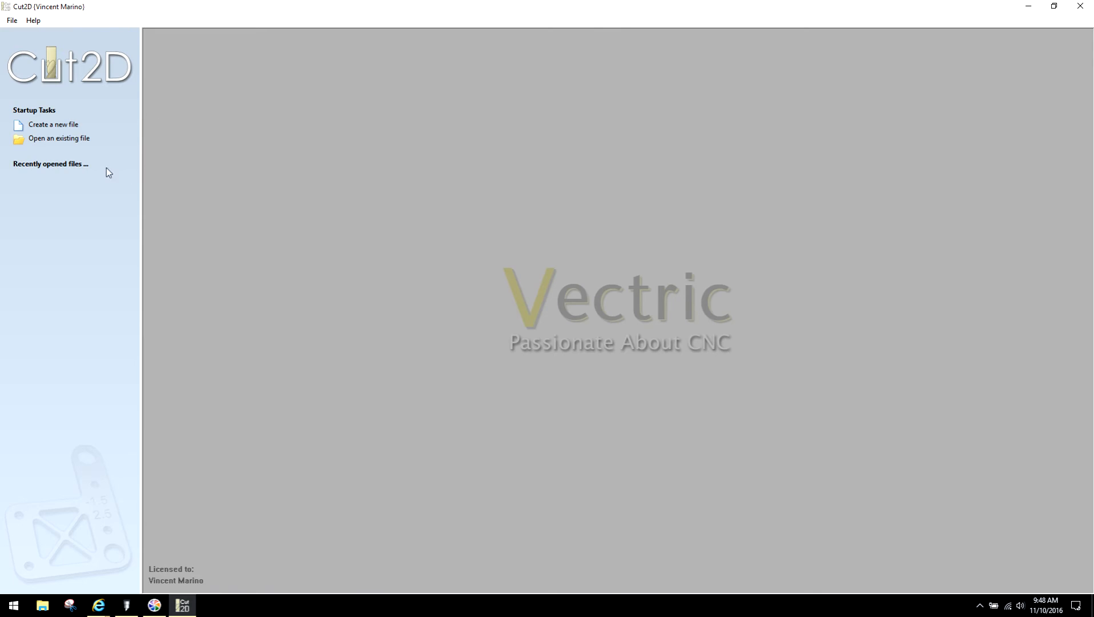
mouse_move(58, 138)
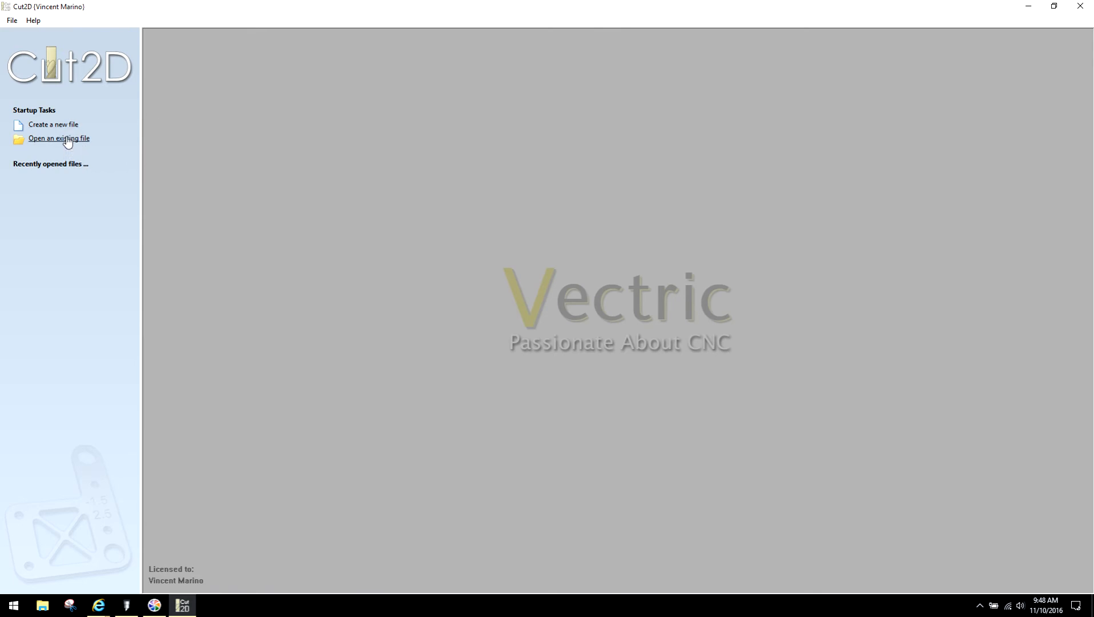
mouse_move(67, 142)
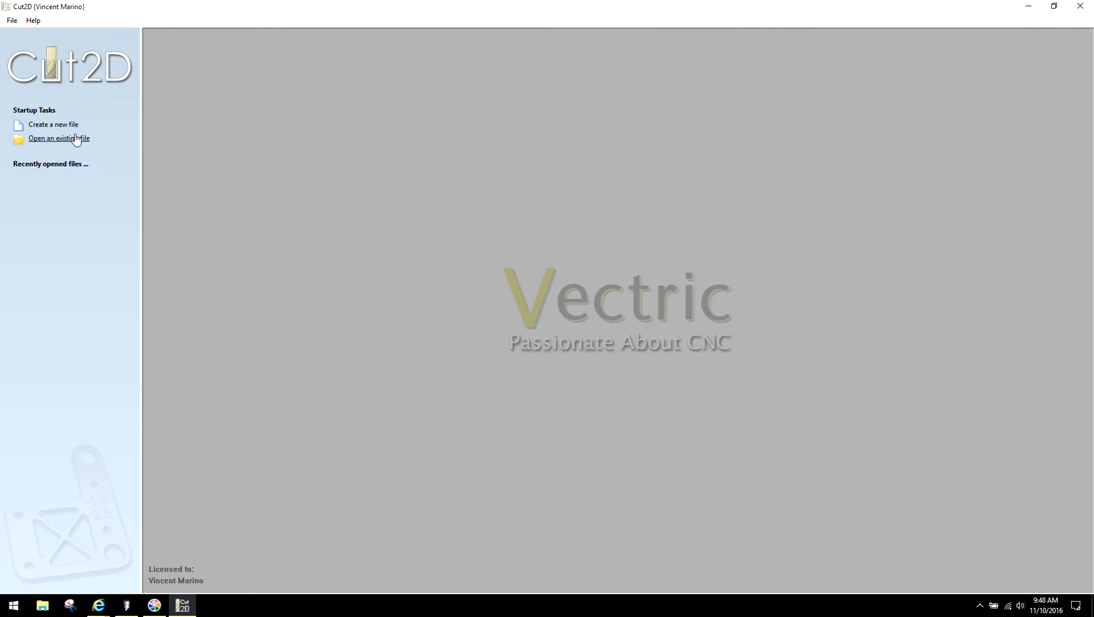
left_click(58, 137)
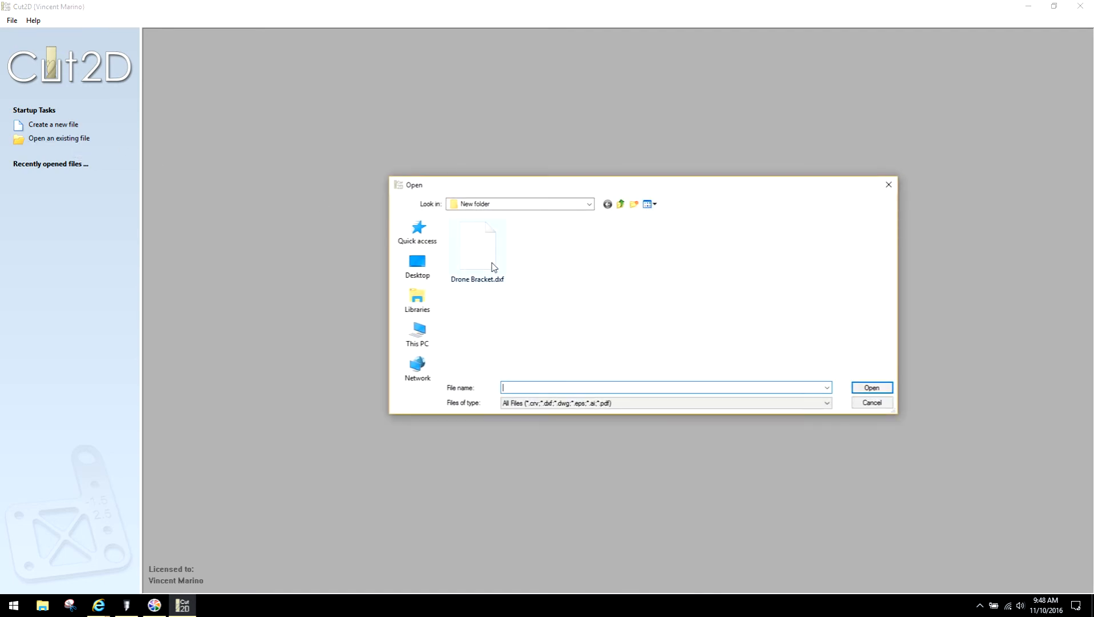
Step: Load Drone Bracket.dxf and enter a 10-inch job width and height
left_click(478, 251)
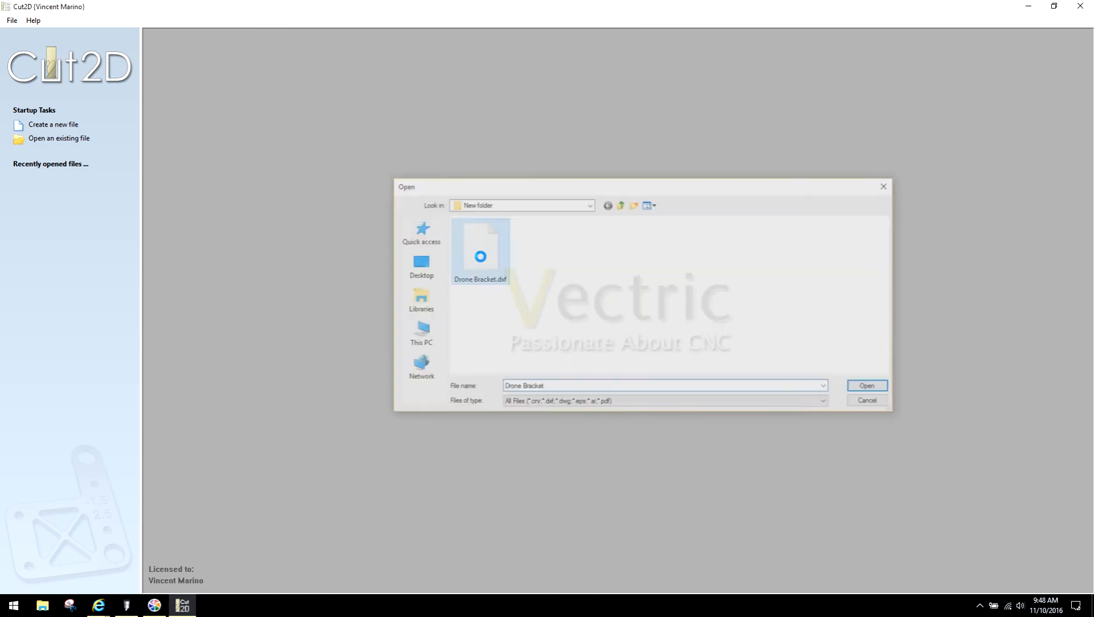
left_click(867, 385)
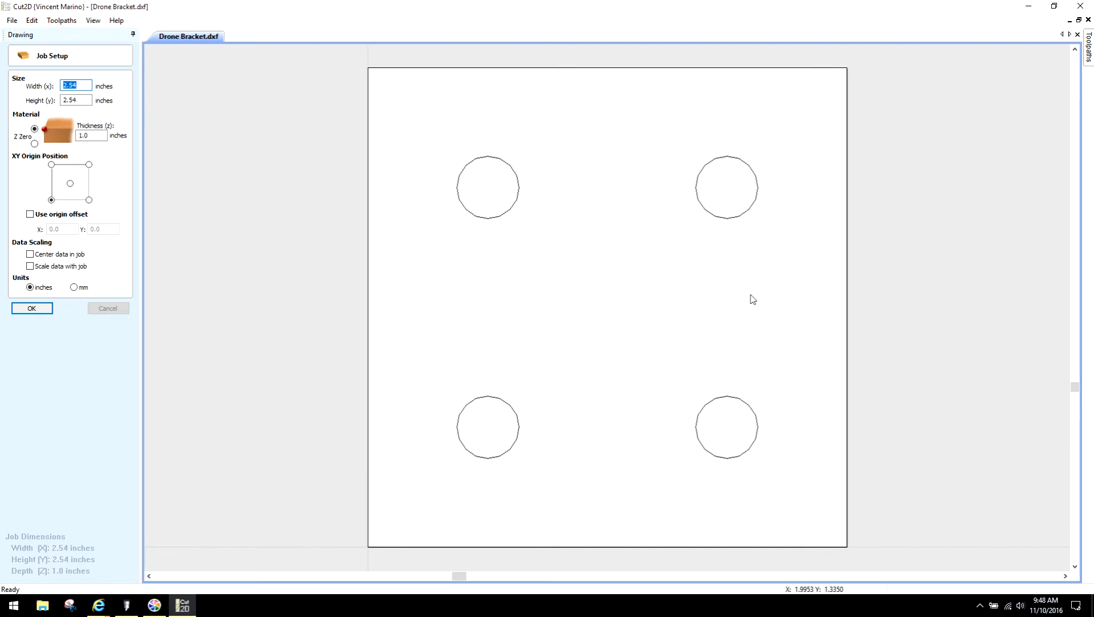
mouse_move(387, 225)
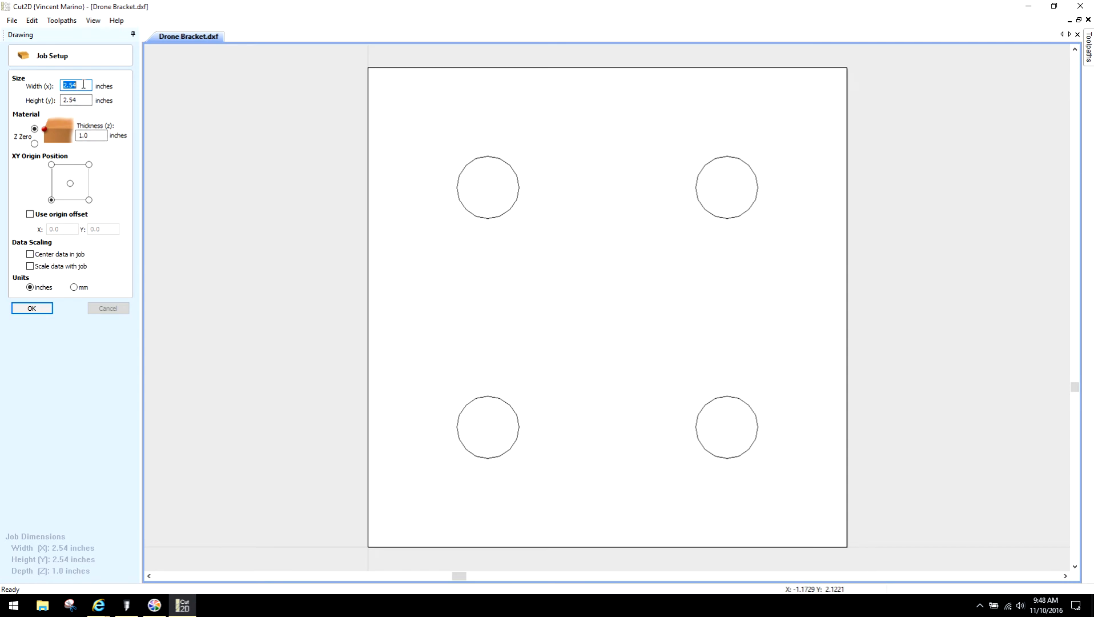
type("109")
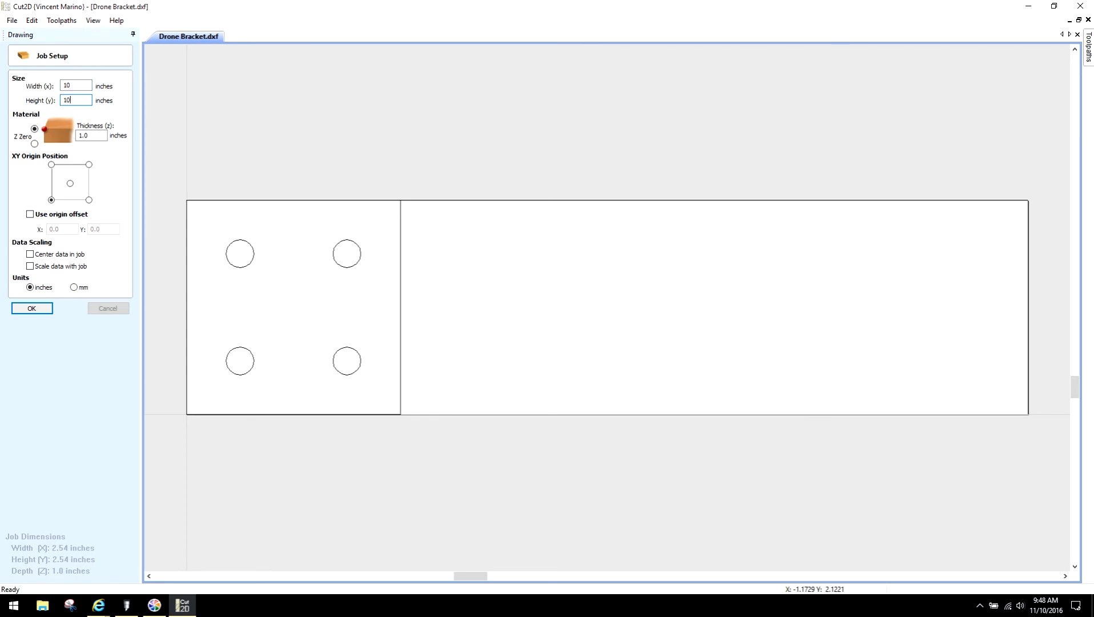
Step: Confirm the 10 by 10 inch job and resize the whole bracket to 1 inch
left_click(31, 308)
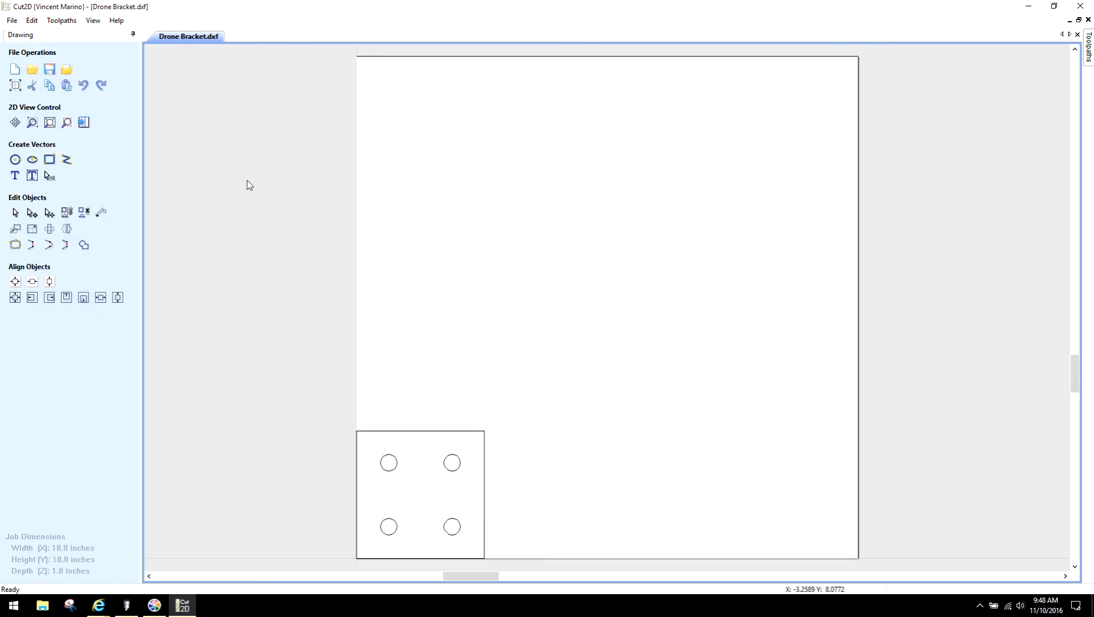
mouse_move(361, 420)
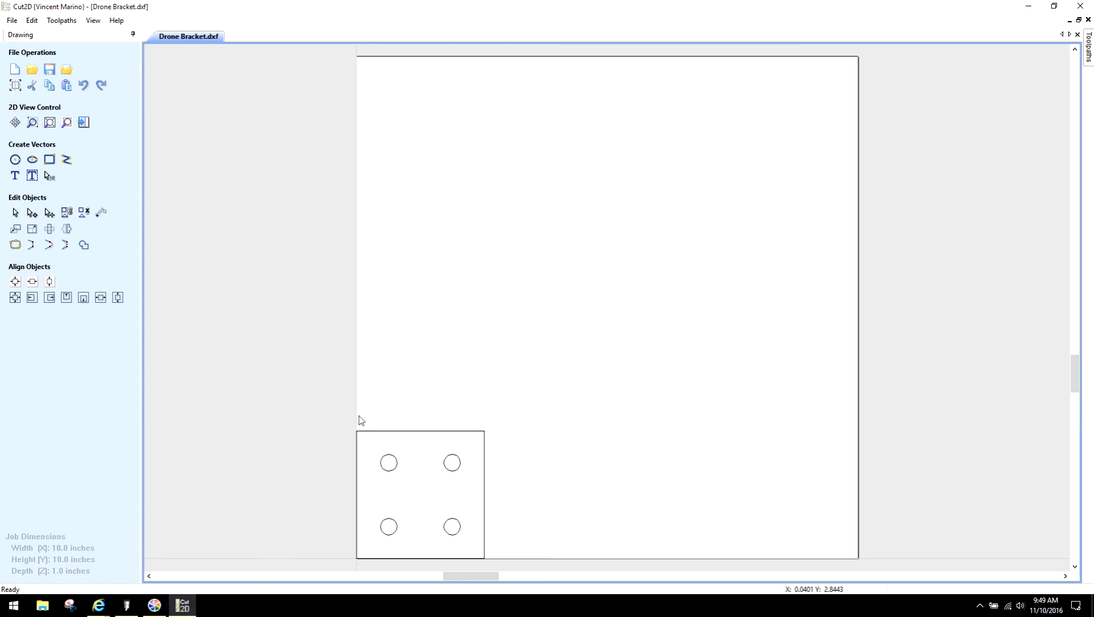
mouse_move(352, 418)
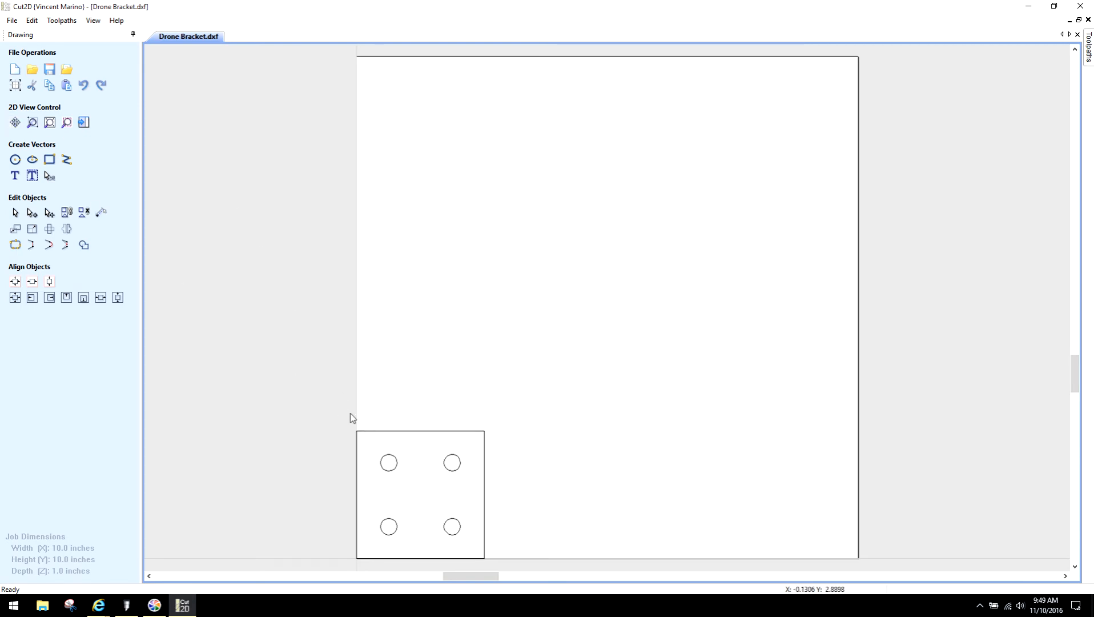
mouse_move(547, 429)
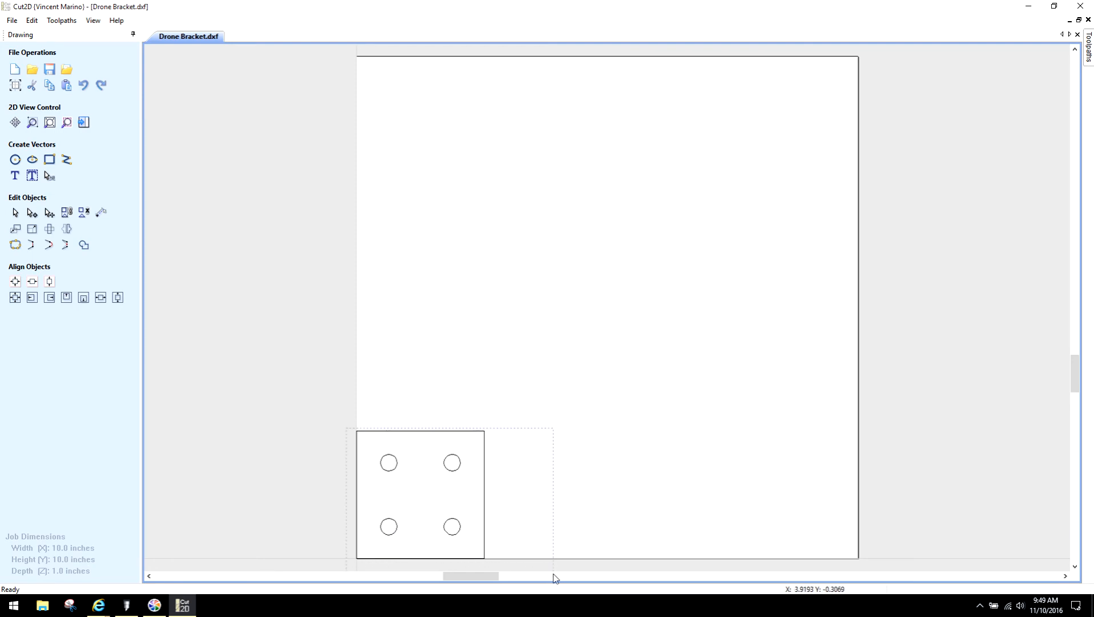
left_click(48, 244)
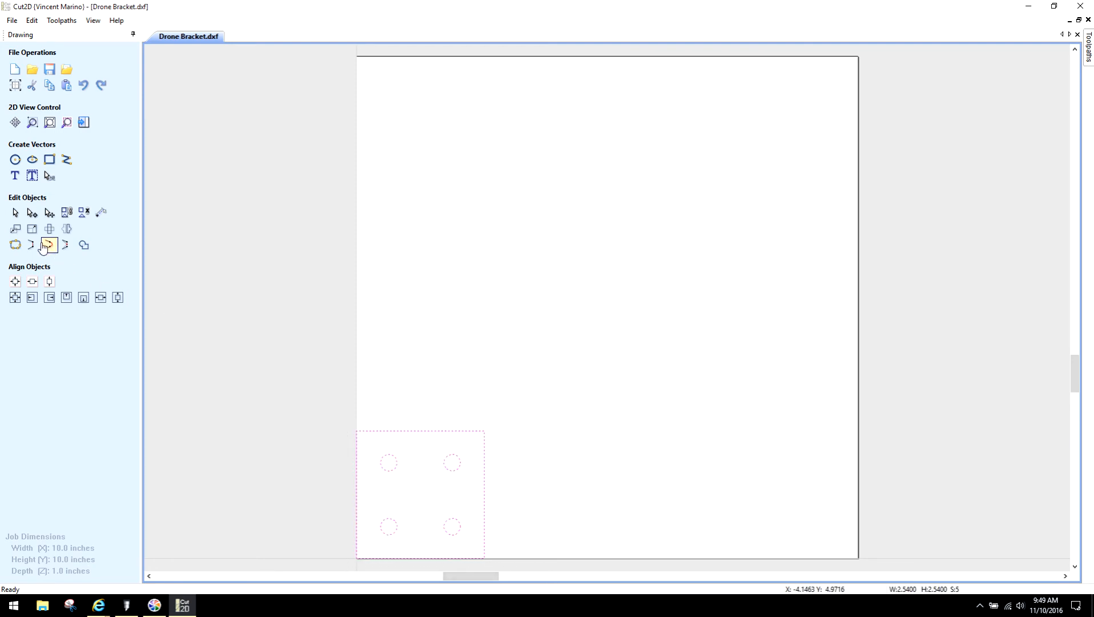
left_click(48, 245)
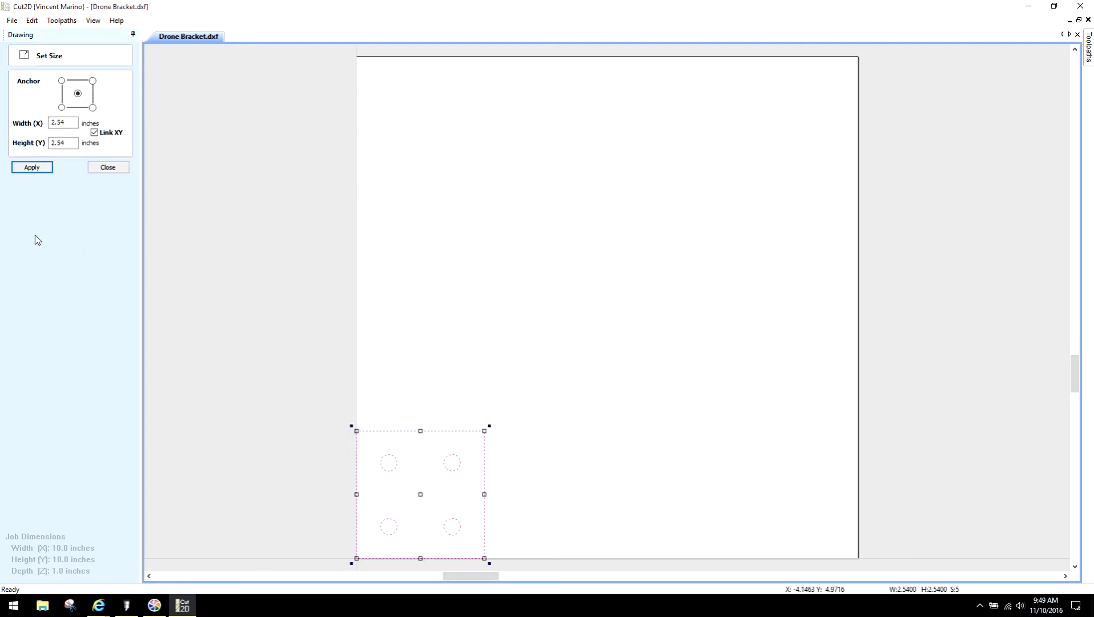
left_click(61, 123)
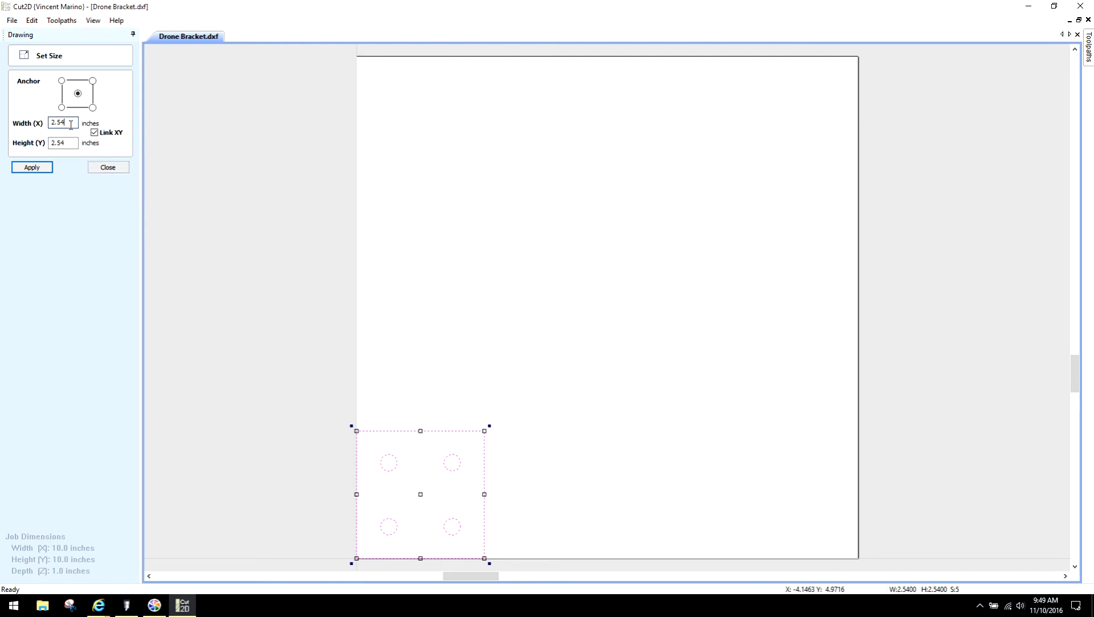
type("1")
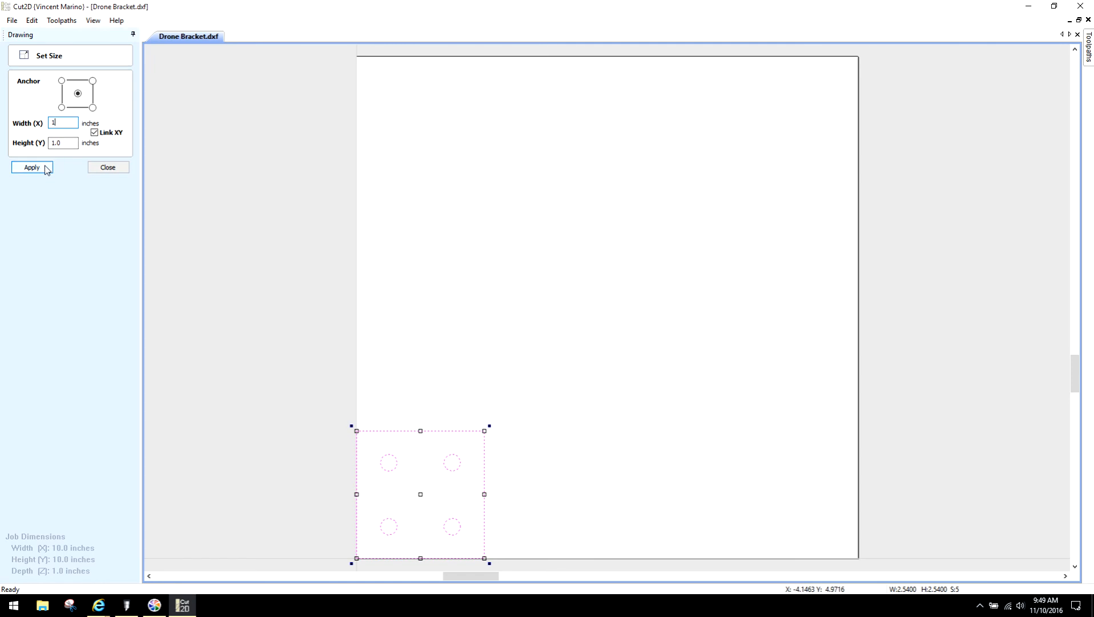
left_click(30, 167)
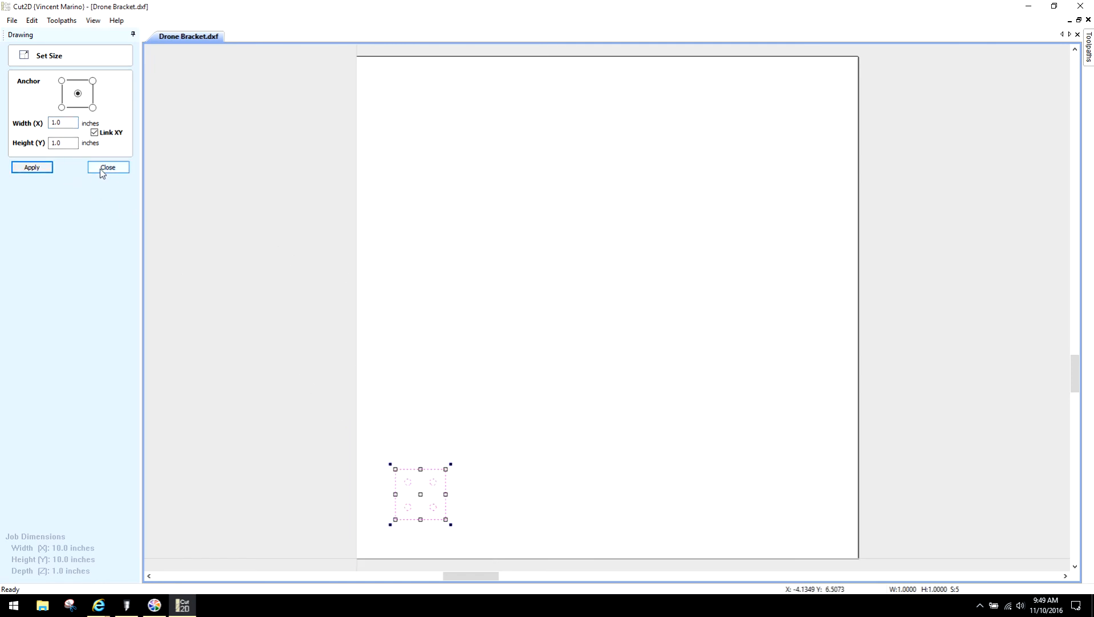
left_click(107, 166)
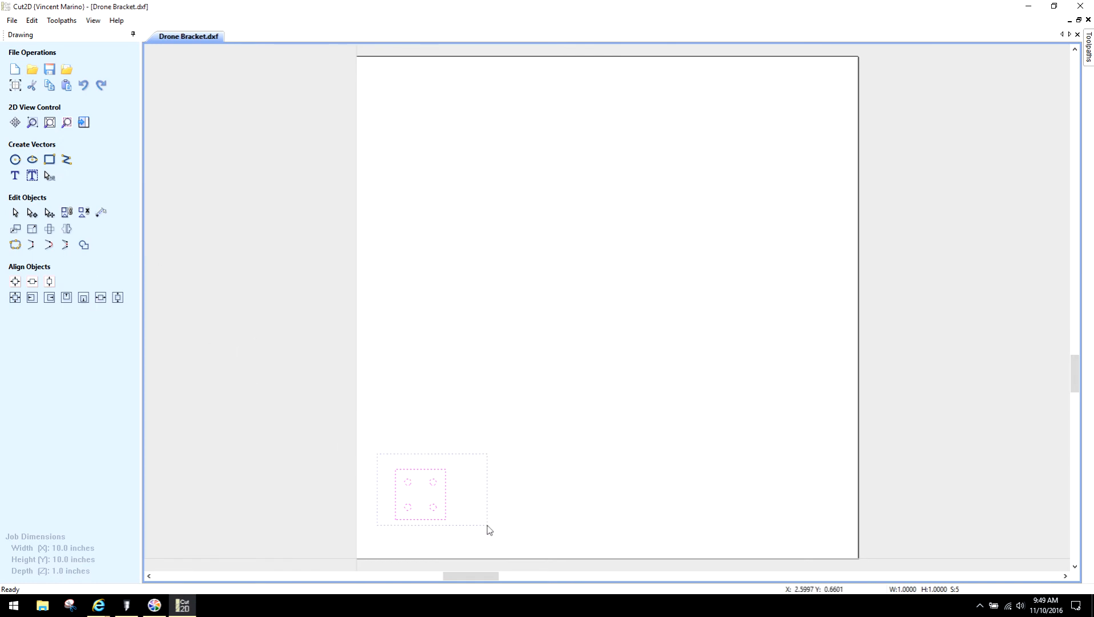
Step: Move the shrunken bracket to the centre of the job area
left_click(67, 229)
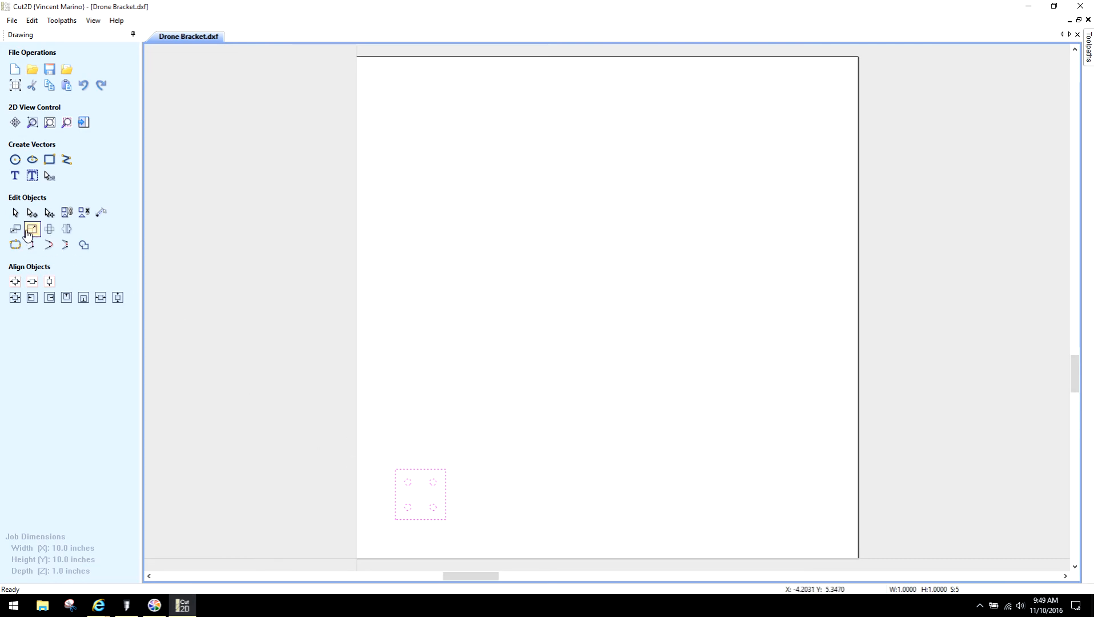
left_click(32, 229)
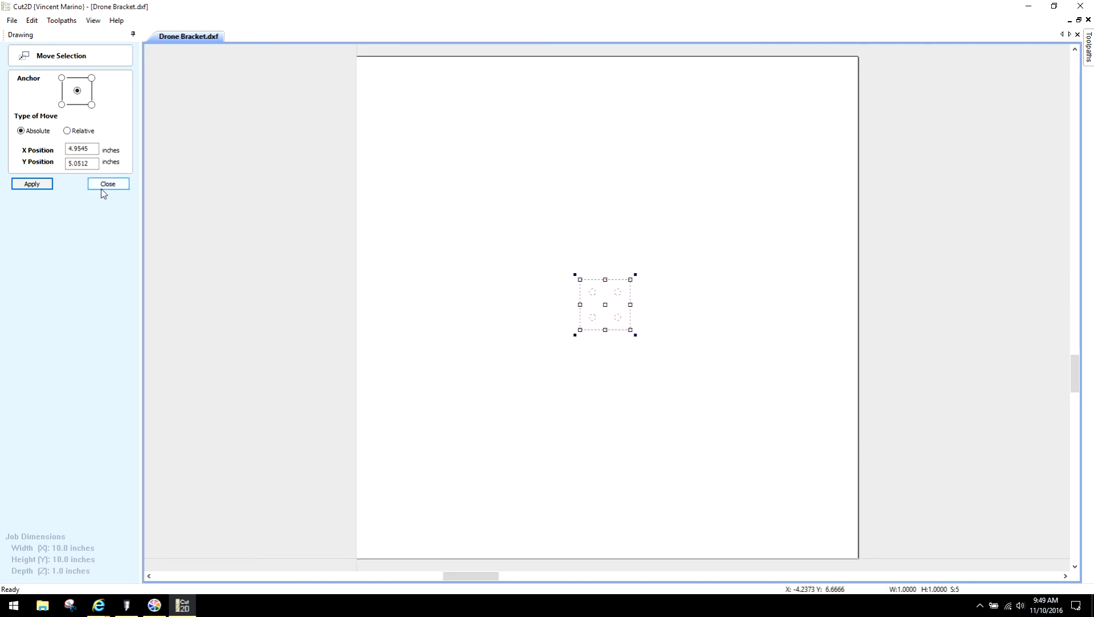
left_click(108, 184)
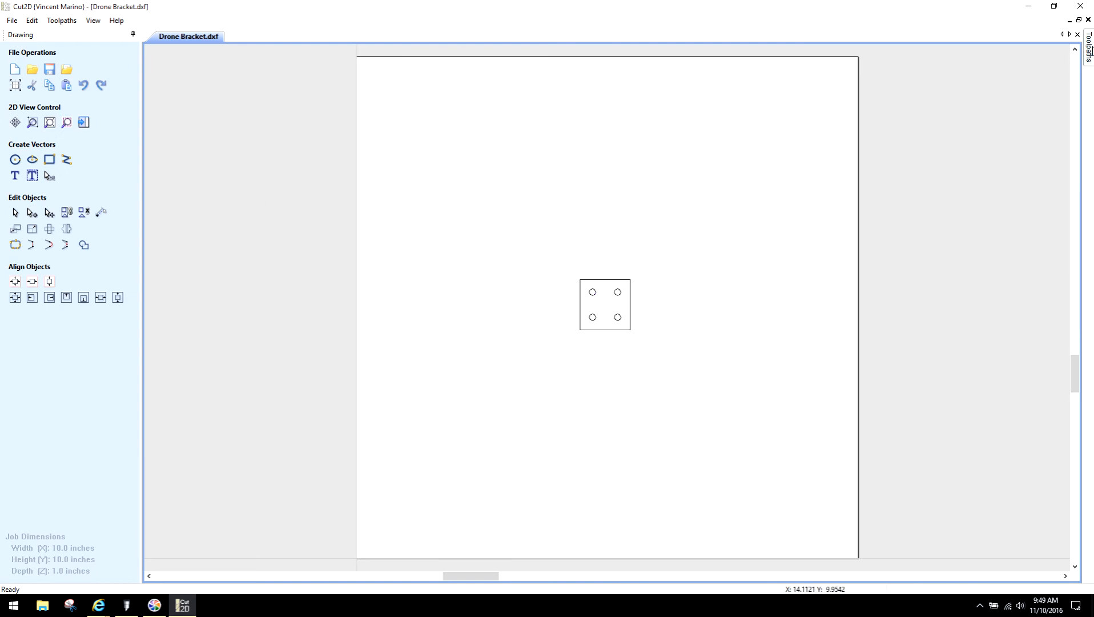
Step: Pin the Toolpaths tab and start a 2D Profile Toolpath for the selected bracket vectors
left_click(1084, 48)
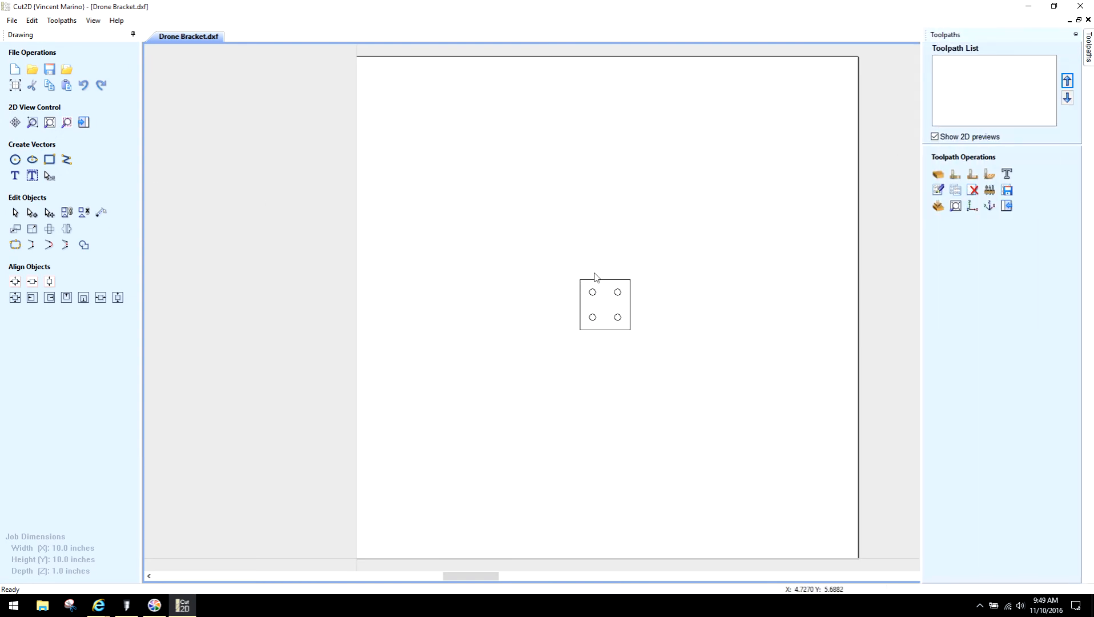
left_click(603, 304)
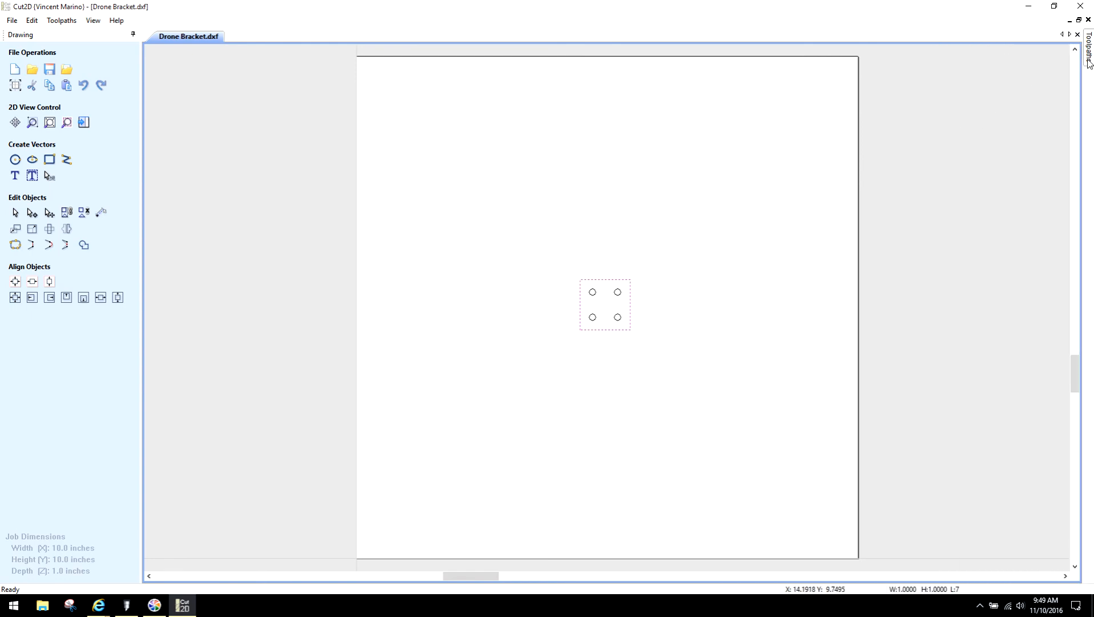
left_click(1085, 49)
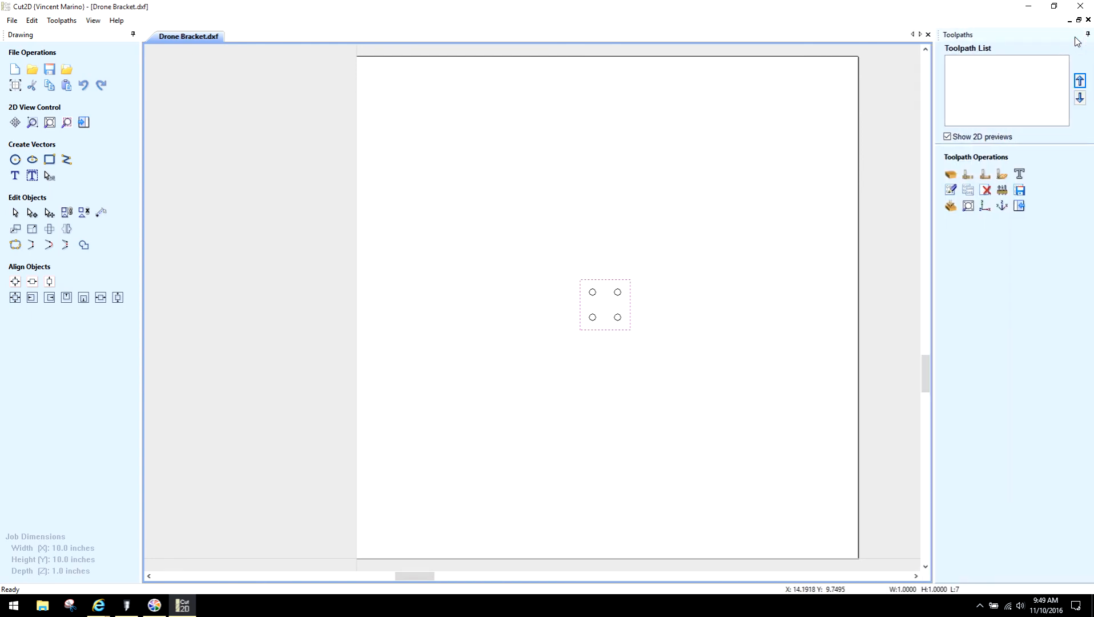
mouse_move(968, 175)
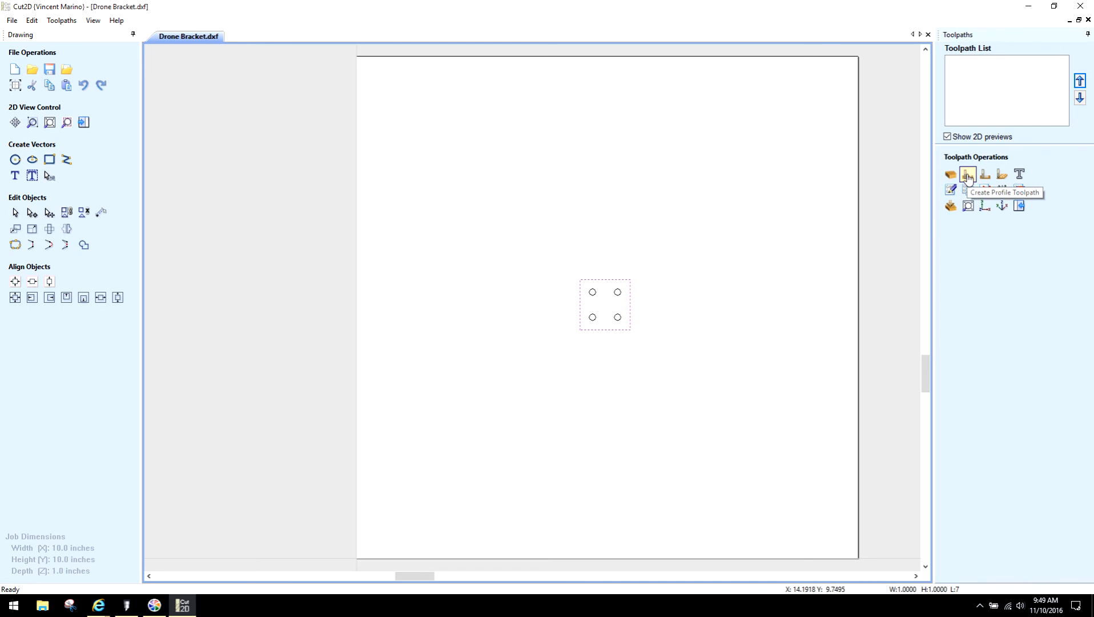
left_click(967, 174)
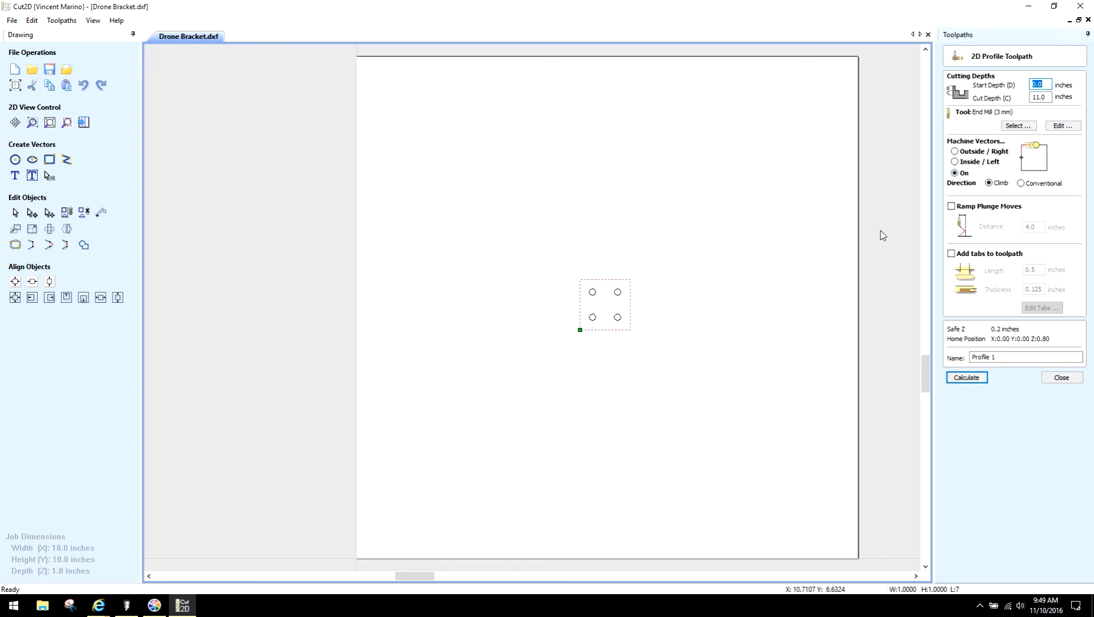
mouse_move(842, 243)
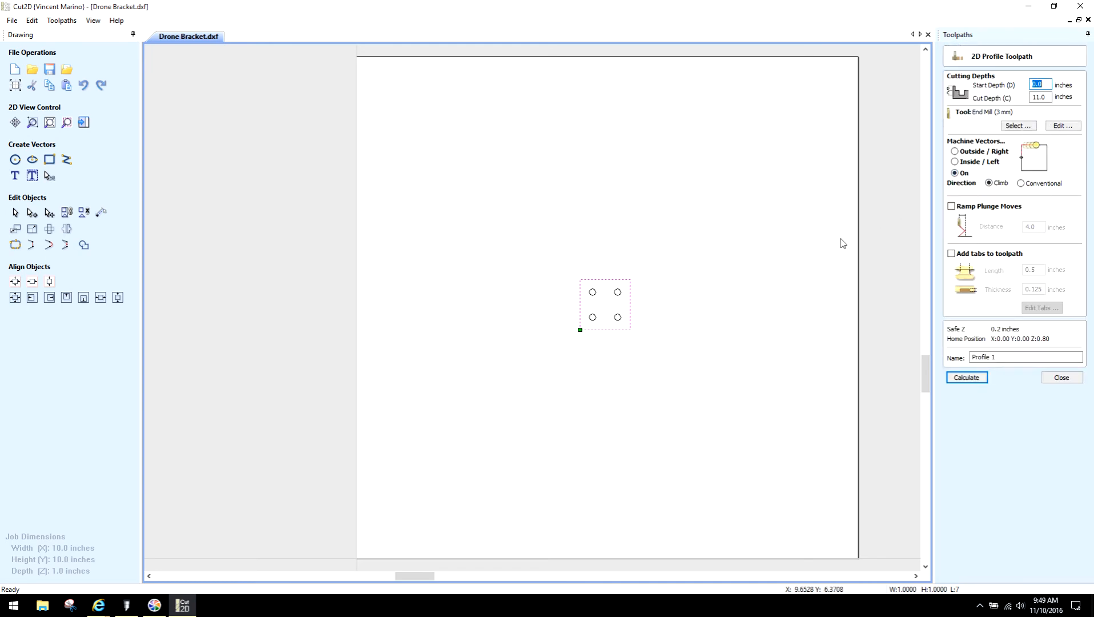
mouse_move(586, 223)
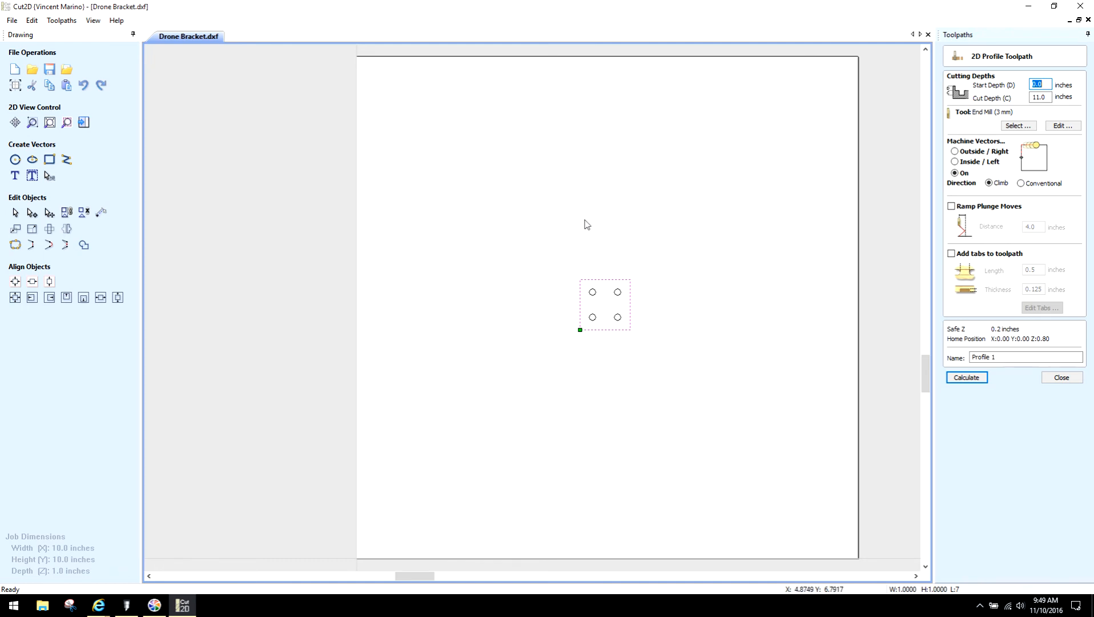
mouse_move(590, 374)
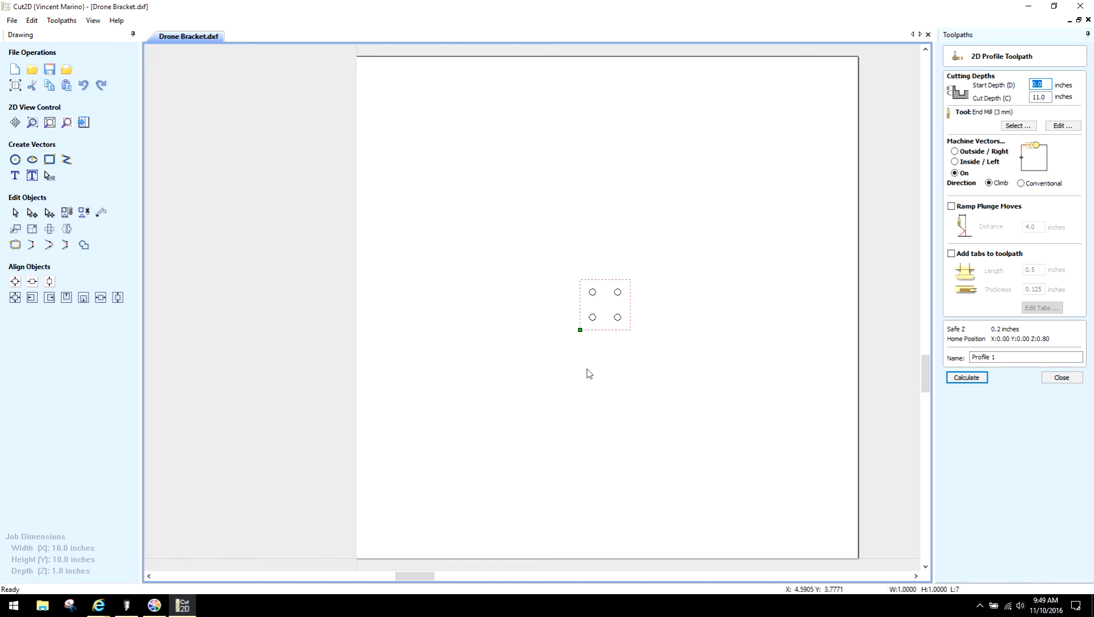
mouse_move(543, 391)
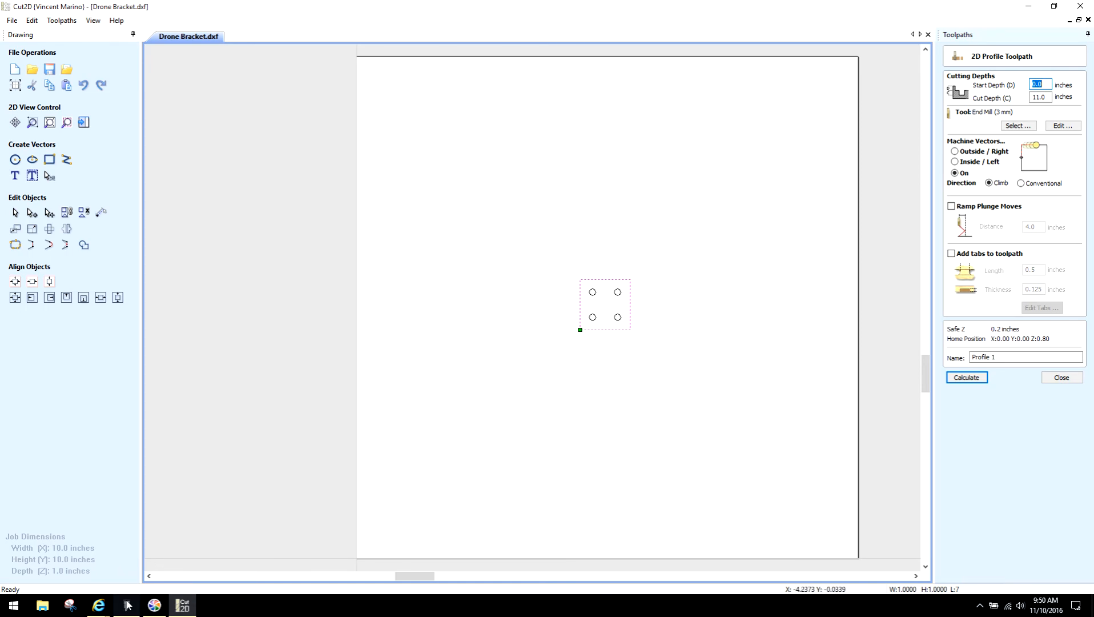
left_click(125, 606)
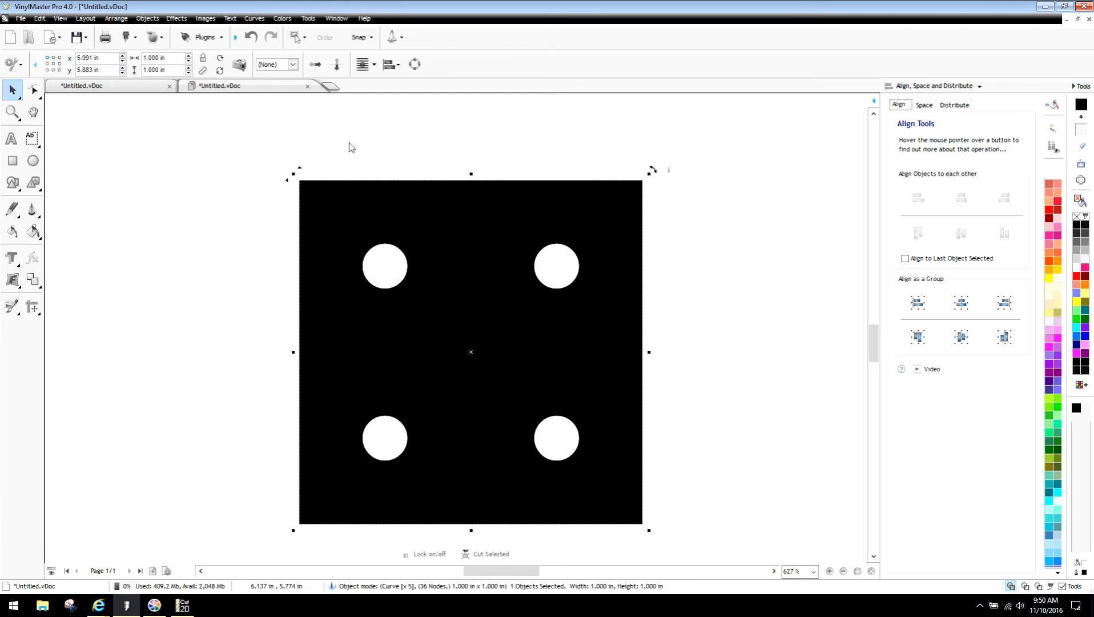
mouse_move(766, 244)
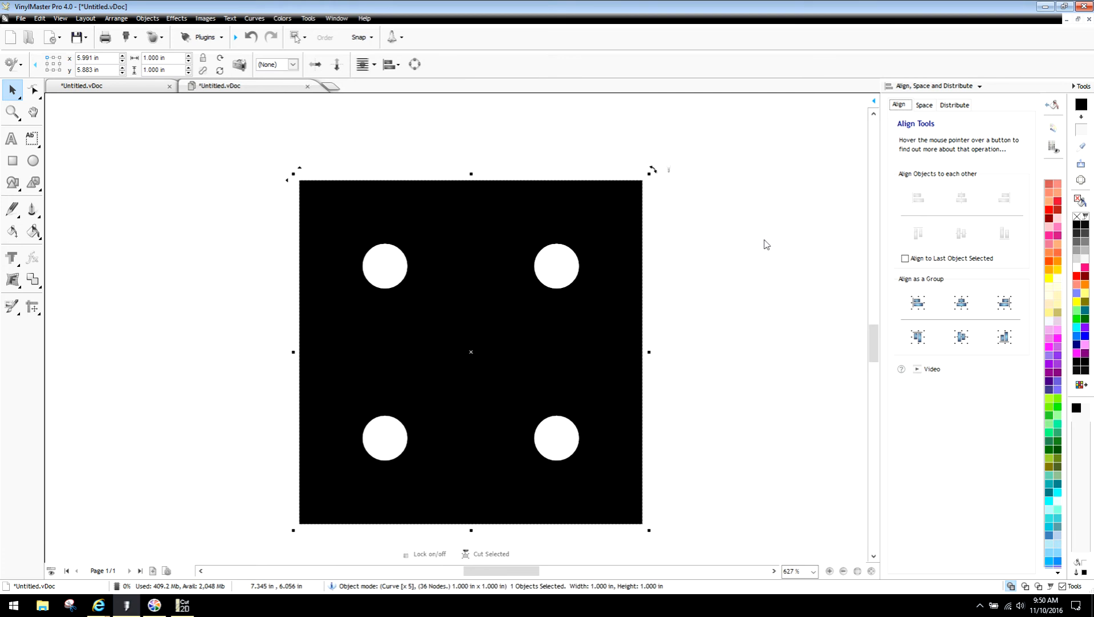
mouse_move(719, 363)
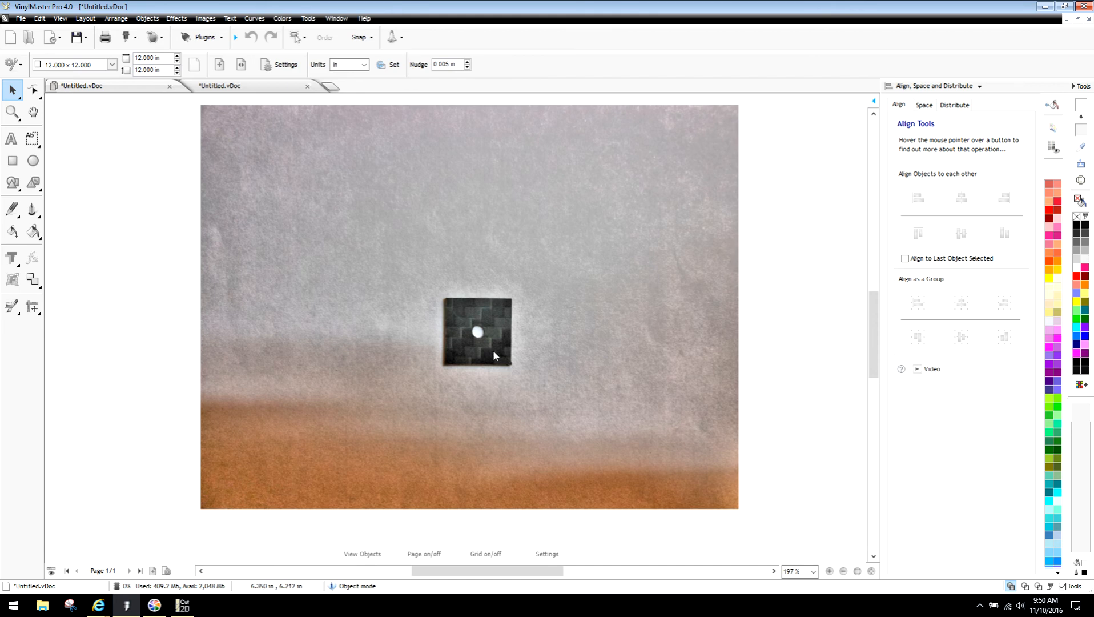
left_click(251, 86)
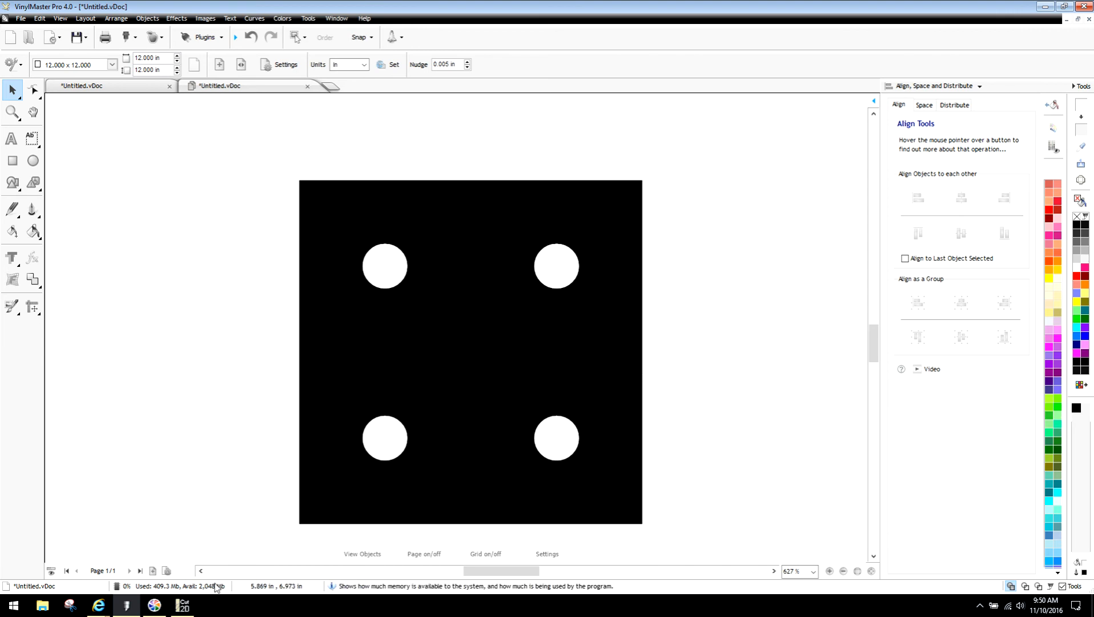
left_click(182, 606)
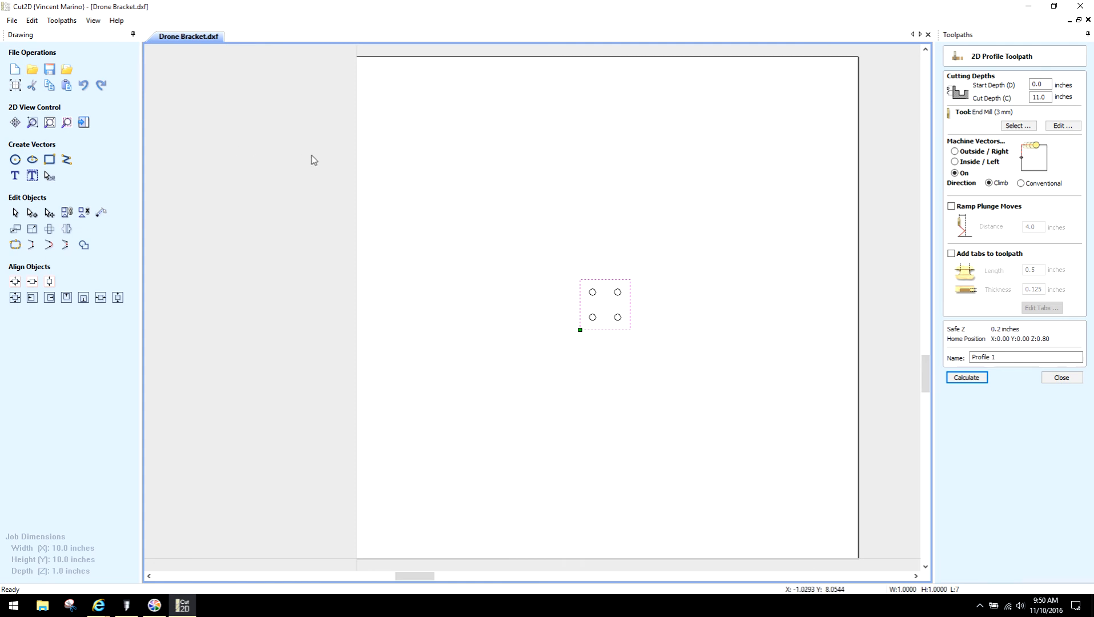
mouse_move(146, 72)
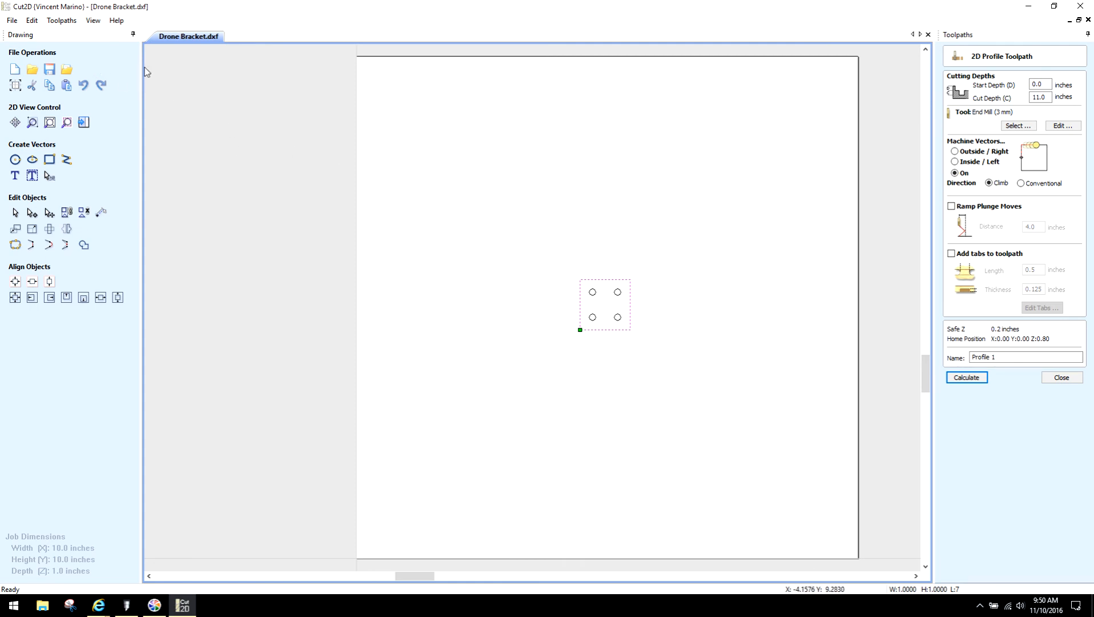
mouse_move(702, 289)
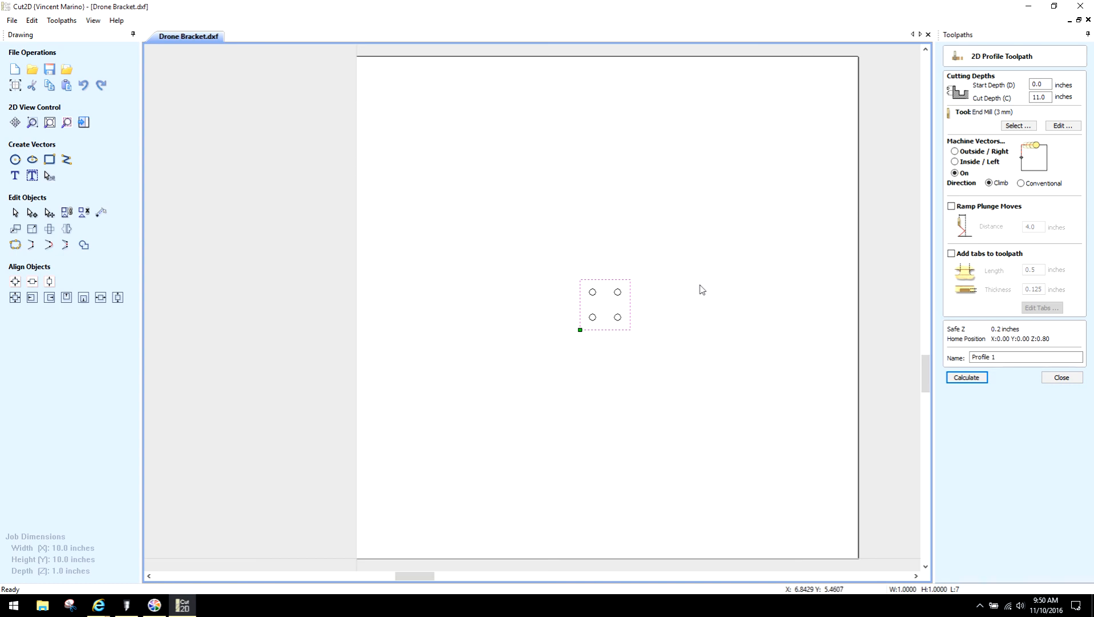
mouse_move(700, 329)
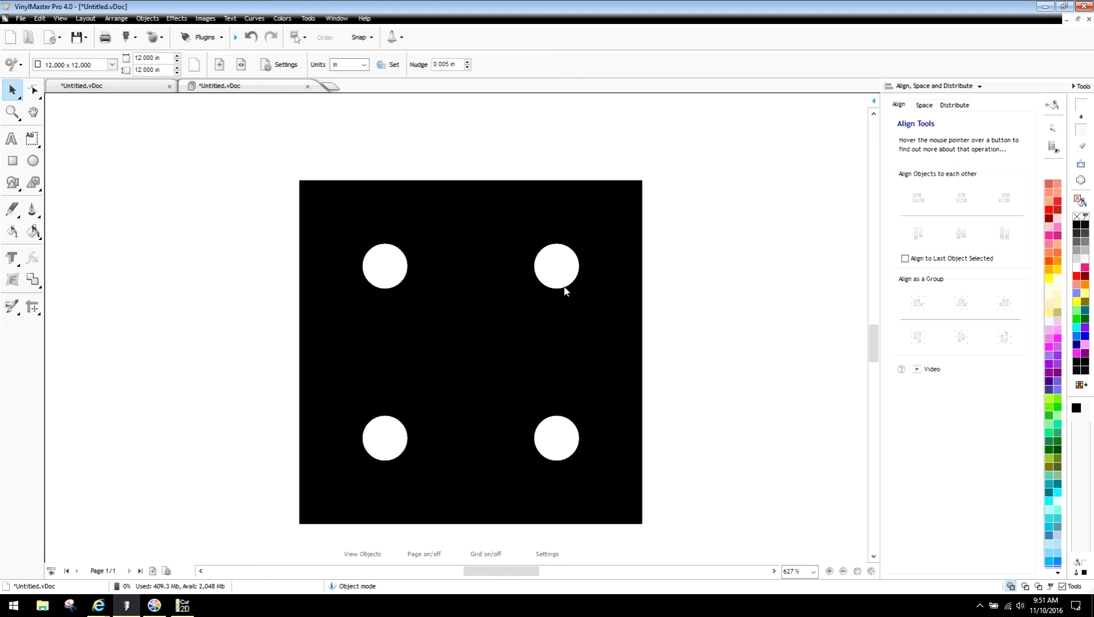
mouse_move(704, 271)
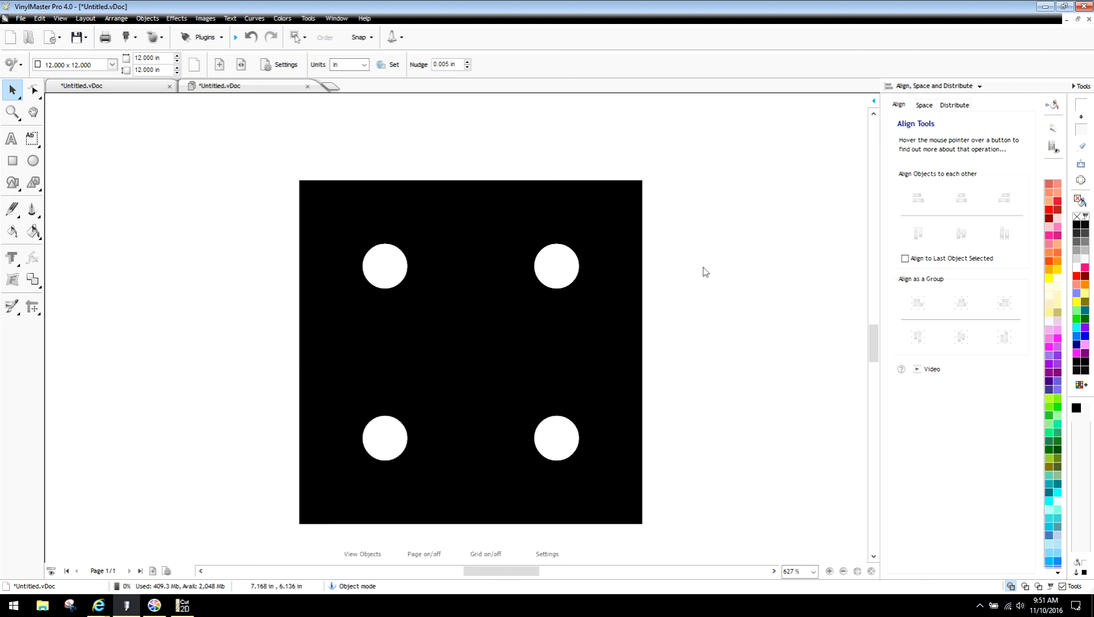
mouse_move(745, 331)
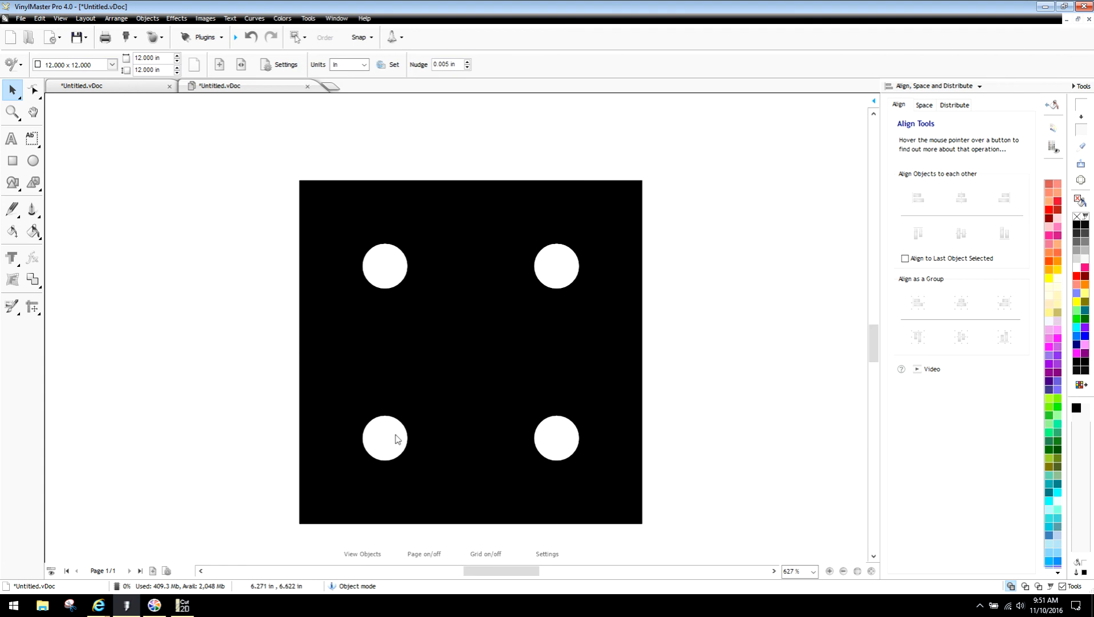
Step: Bring the Cut2D bracket drawing back to the front from the taskbar
left_click(183, 605)
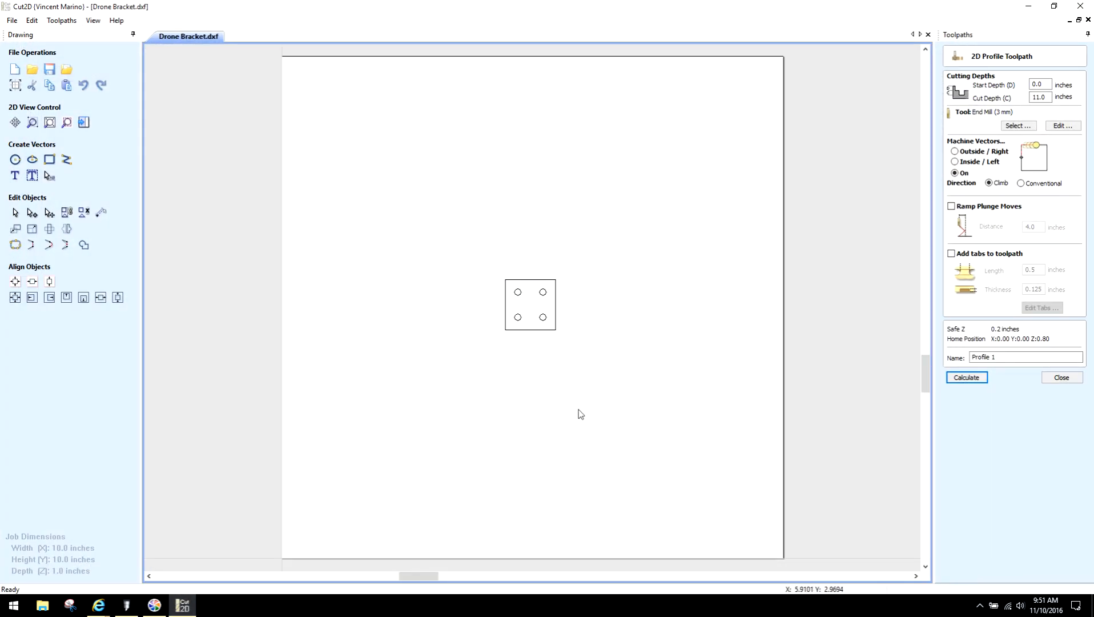
mouse_move(618, 381)
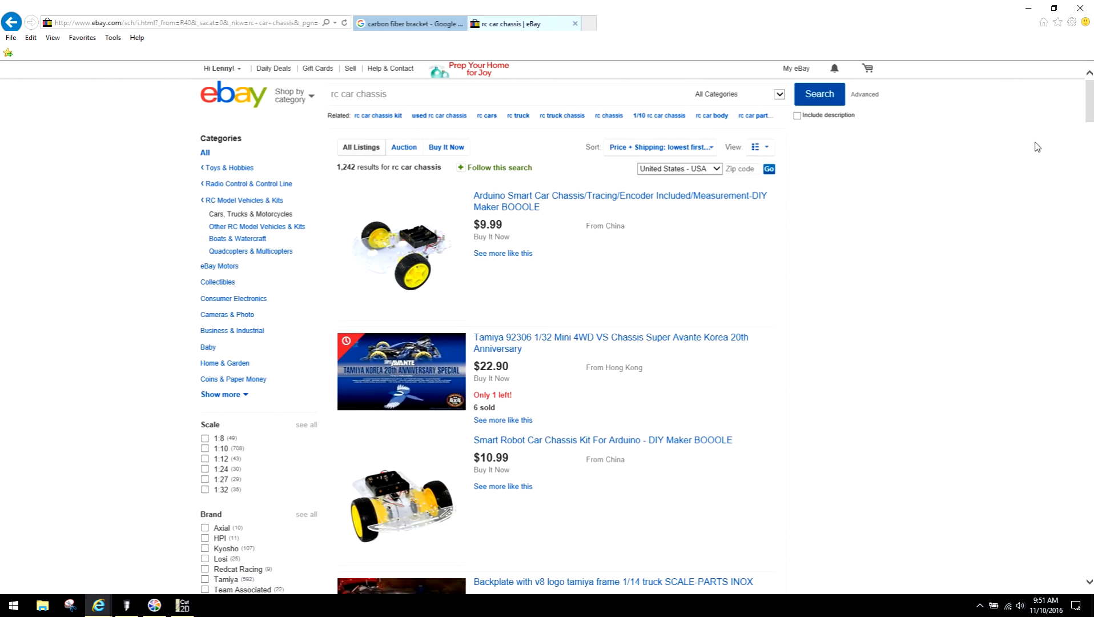
Step: Scroll far down the eBay rc car chassis search results
scroll("down", 3)
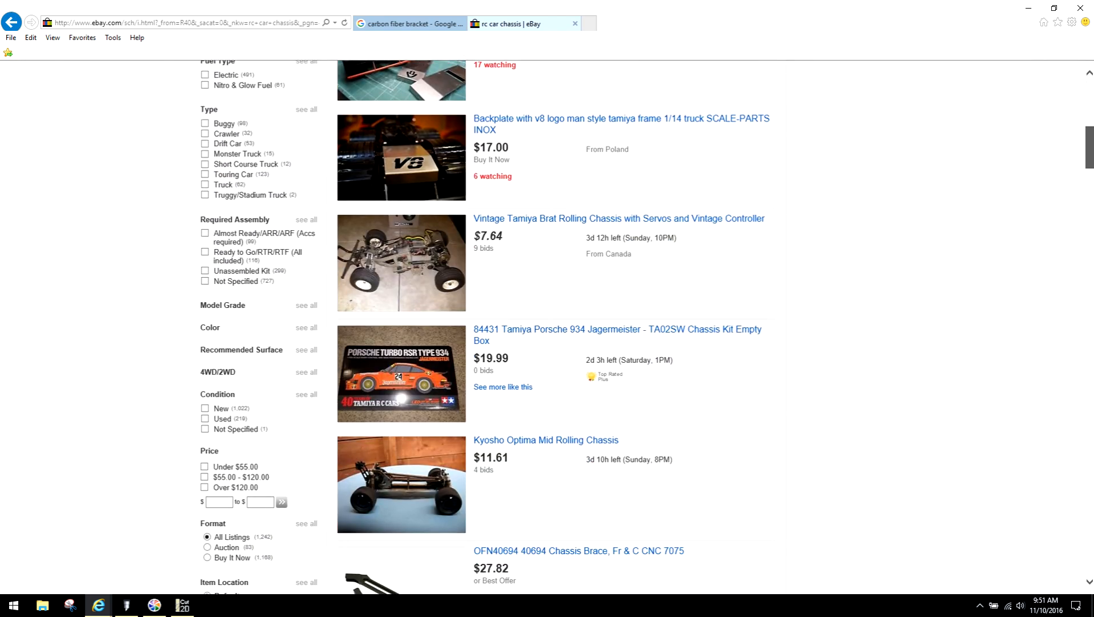
scroll("down", 3)
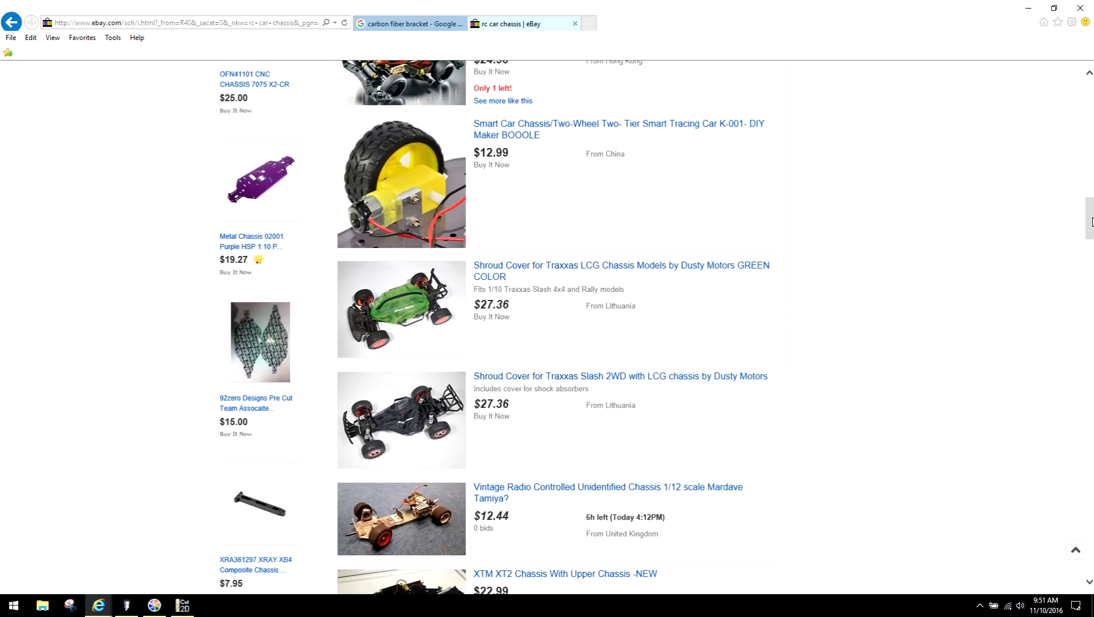
scroll("down", 3)
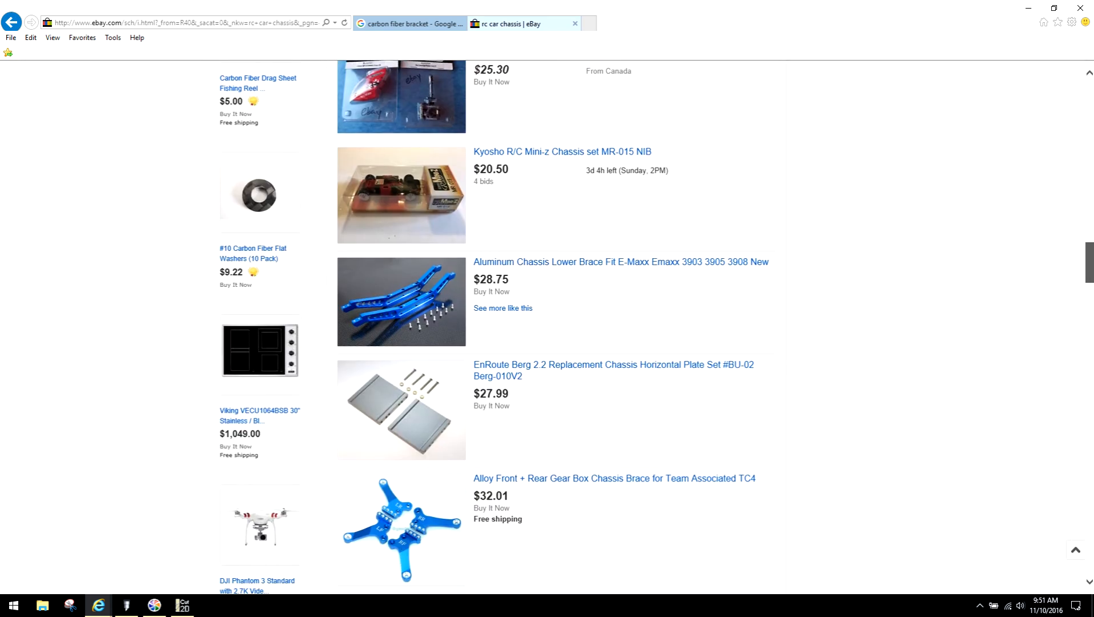
scroll("down", 3)
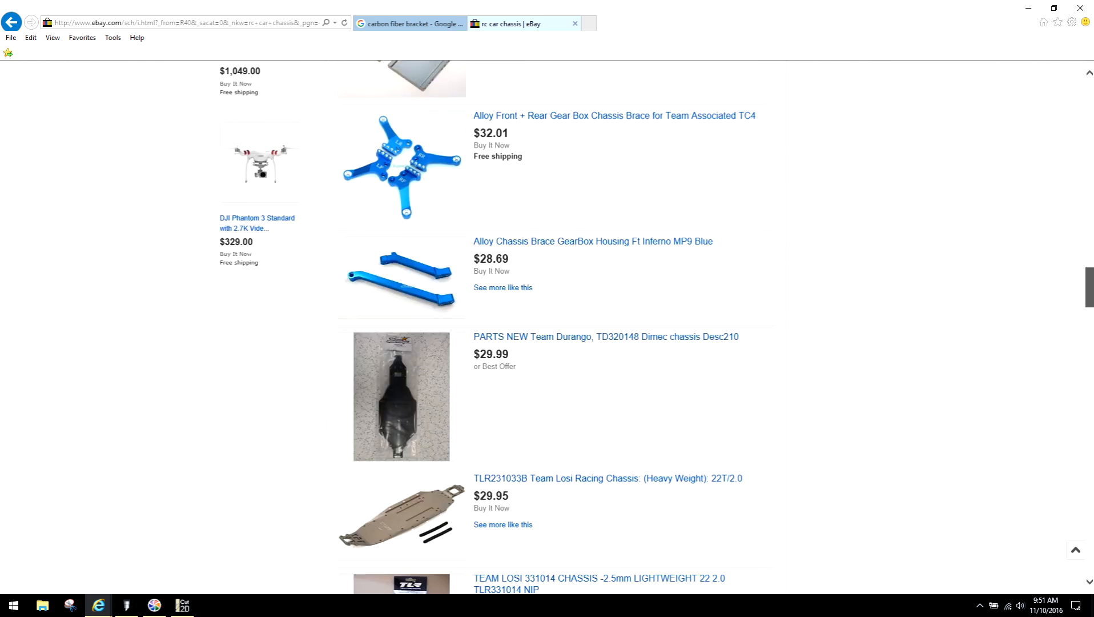
scroll("down", 3)
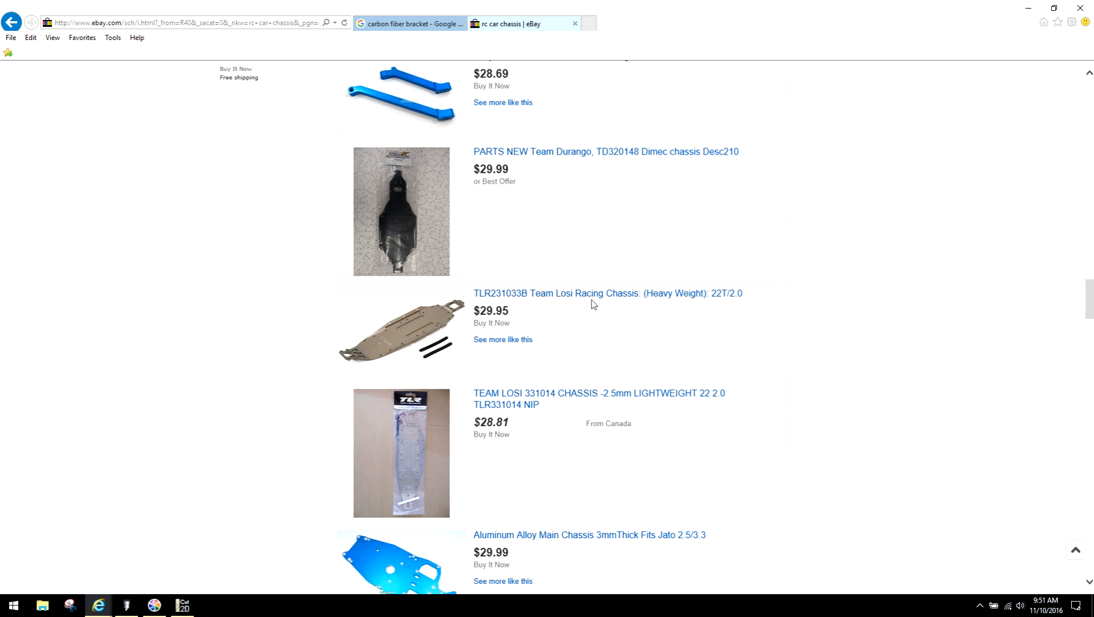
mouse_move(1088, 248)
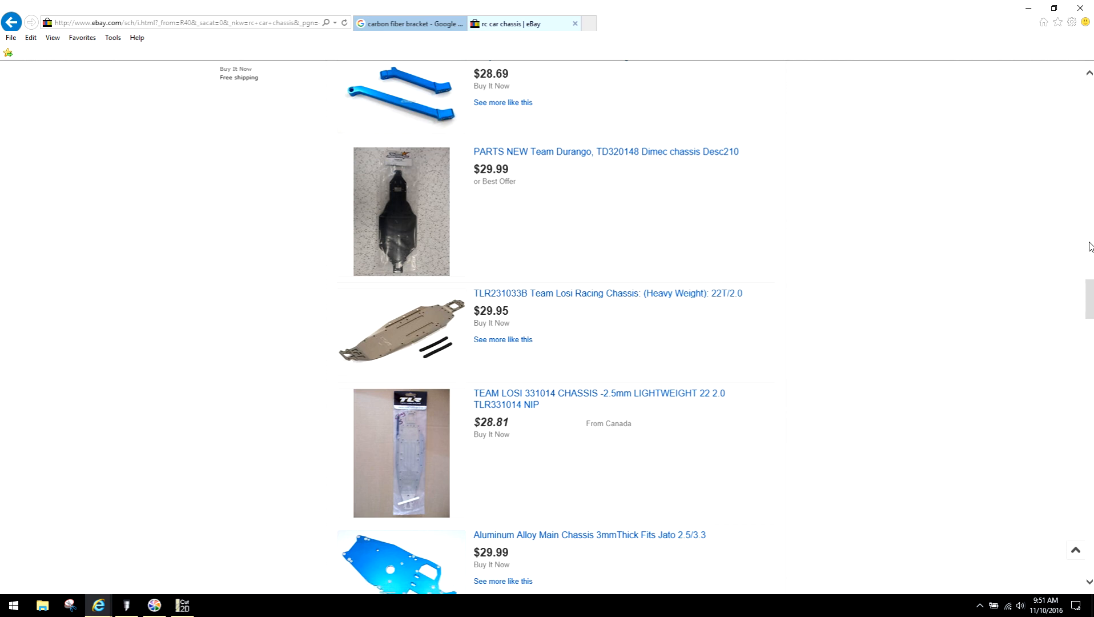
scroll("down", 3)
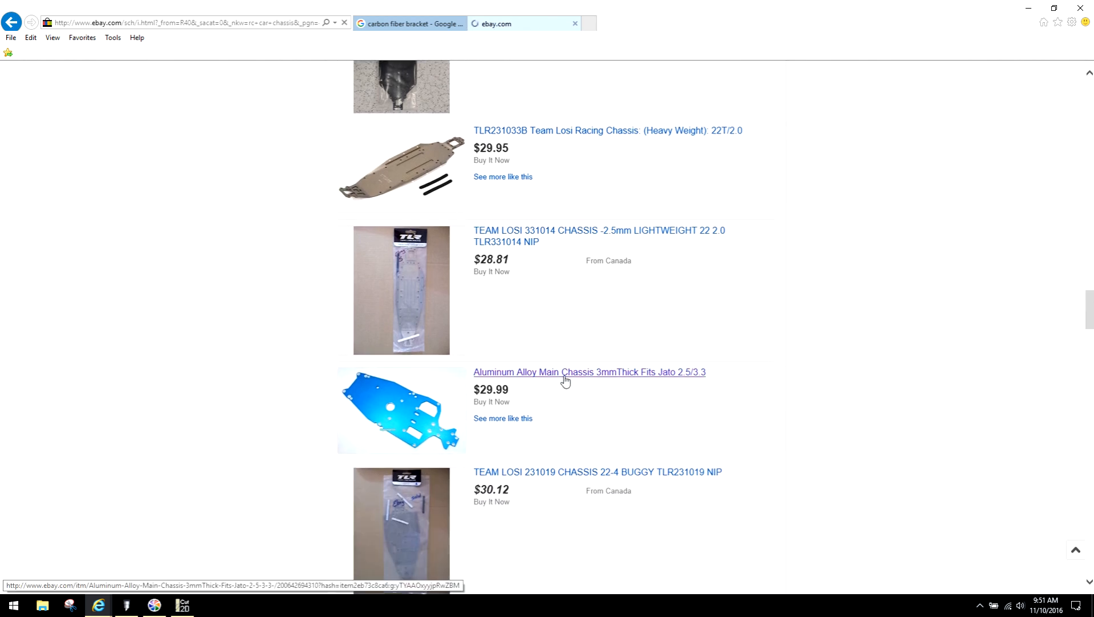
Step: View the Aluminum Alloy Main Chassis listing, then close the browser with all its tabs
left_click(588, 373)
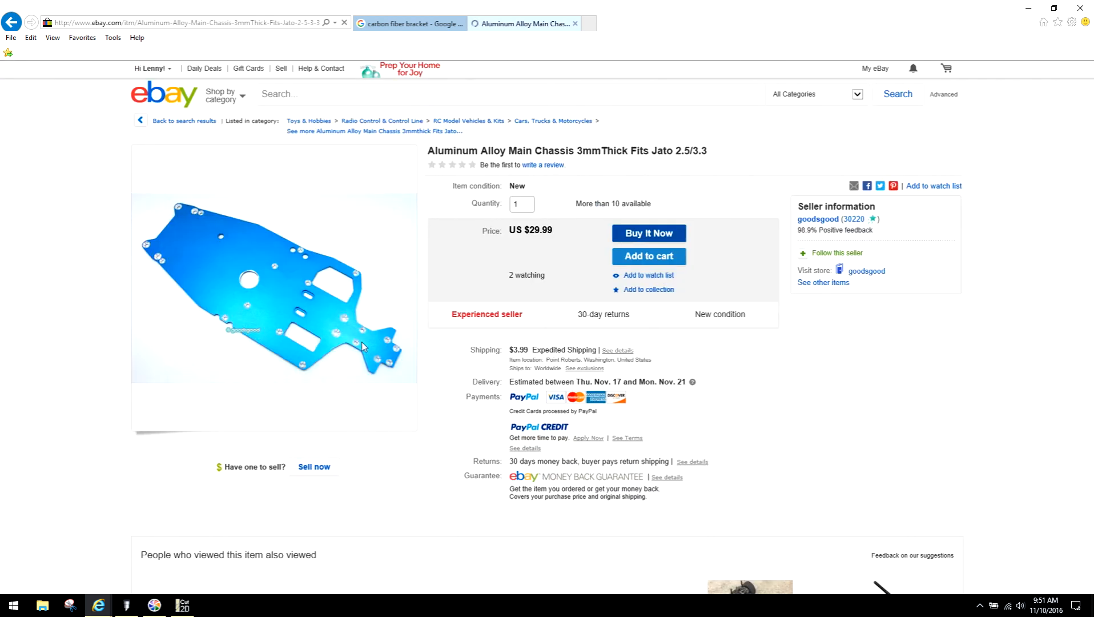
mouse_move(284, 323)
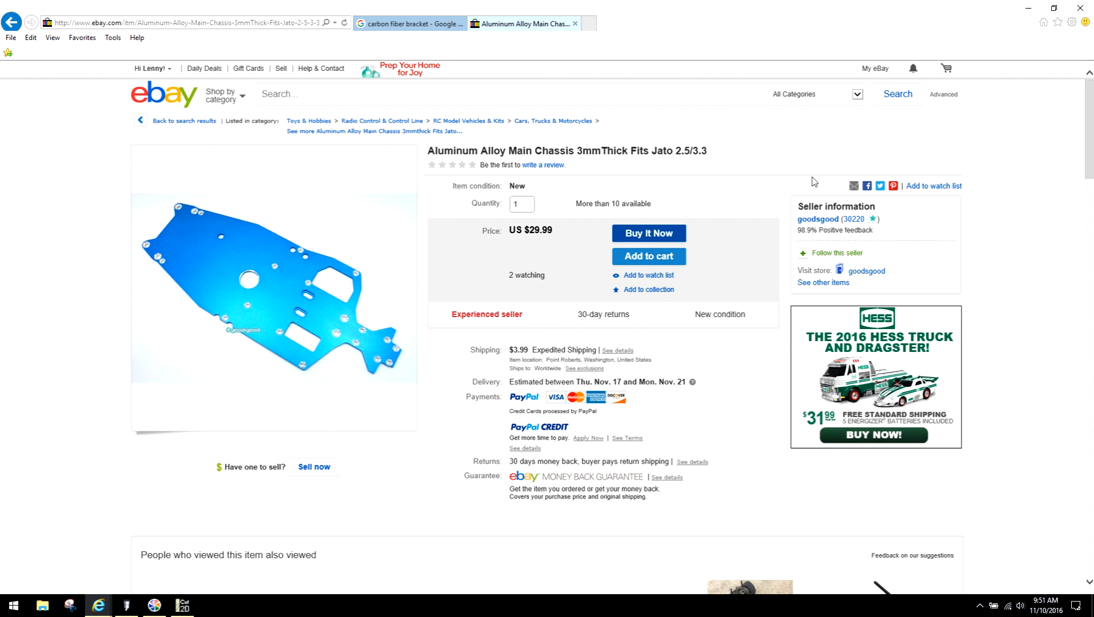
mouse_move(1085, 13)
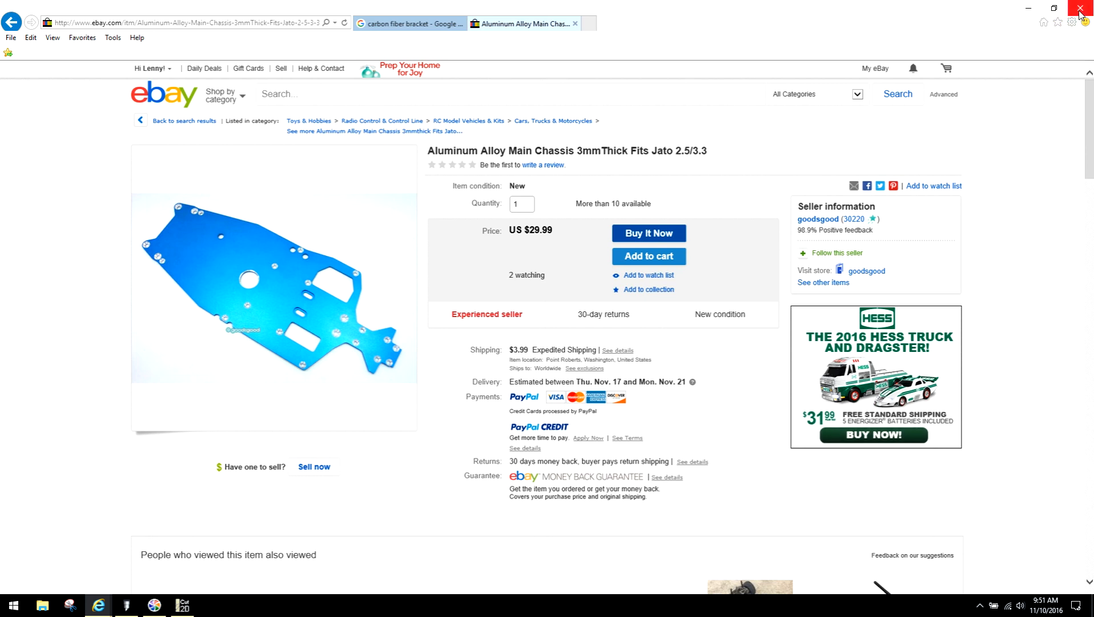
mouse_move(784, 149)
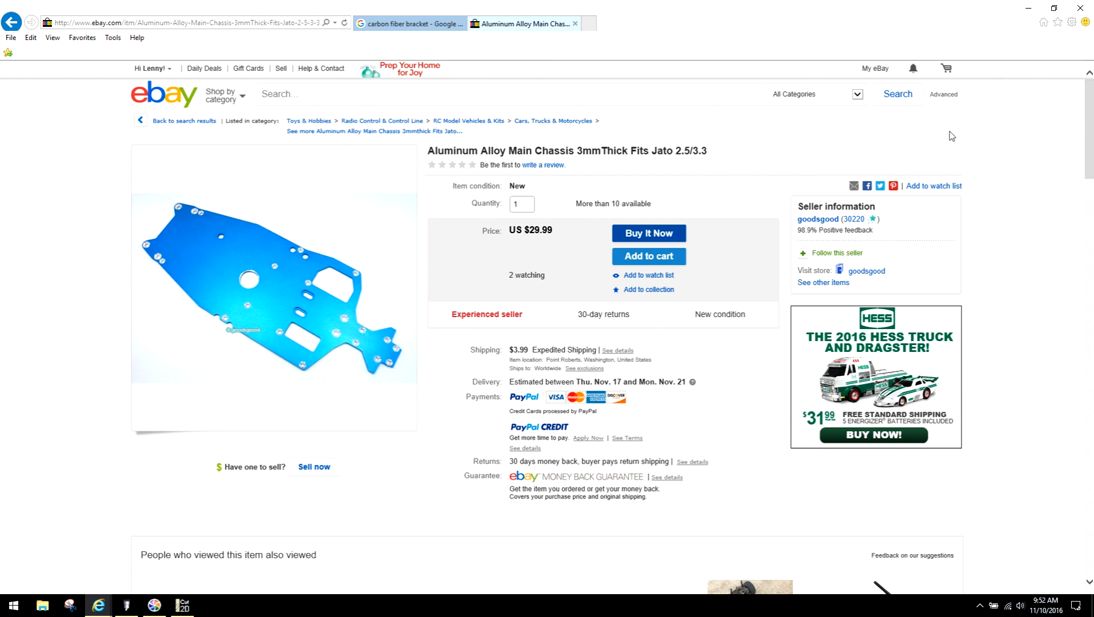
left_click(1081, 8)
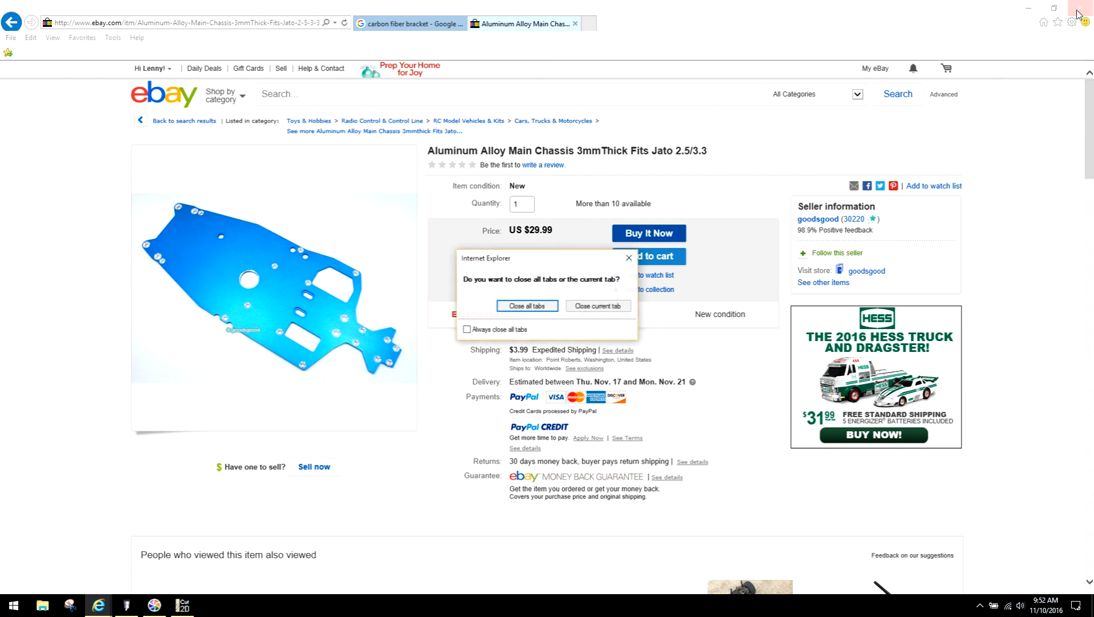
left_click(599, 306)
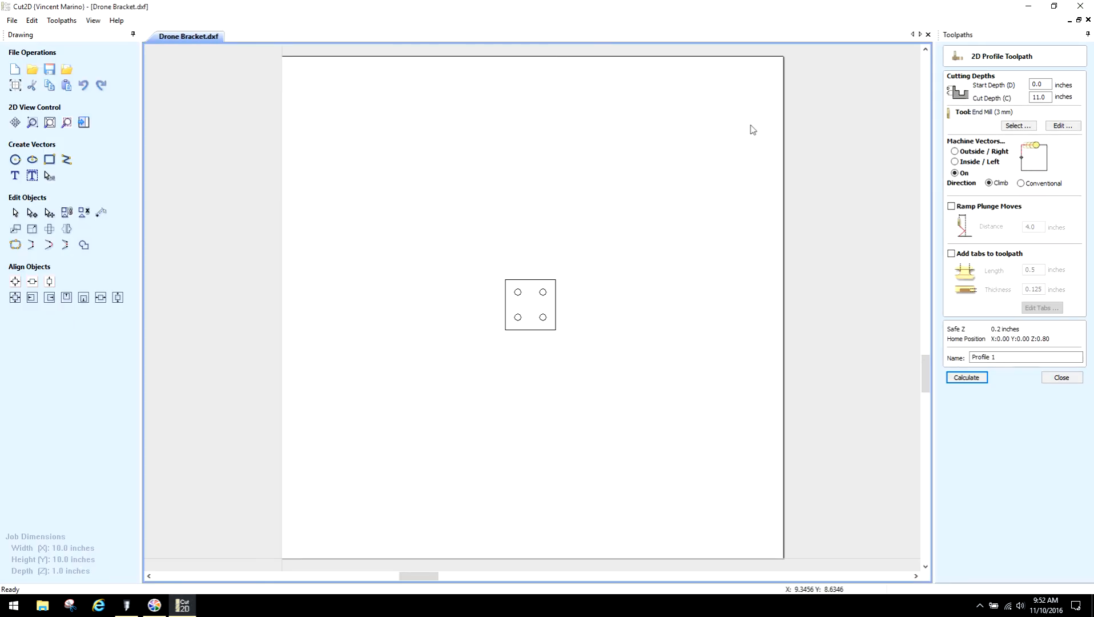
mouse_move(605, 259)
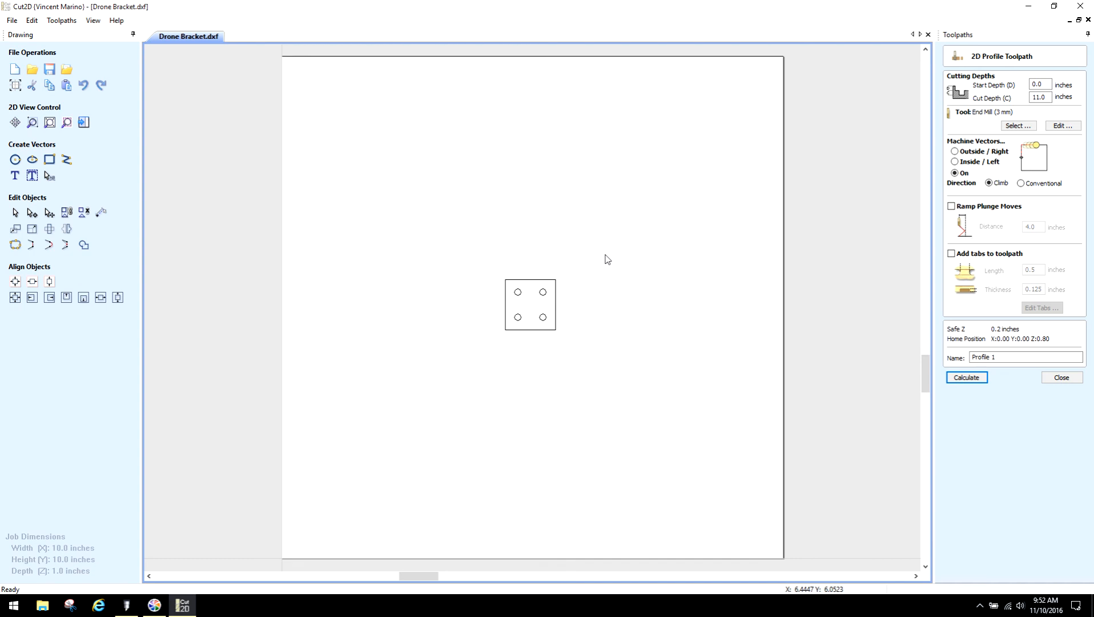
mouse_move(470, 286)
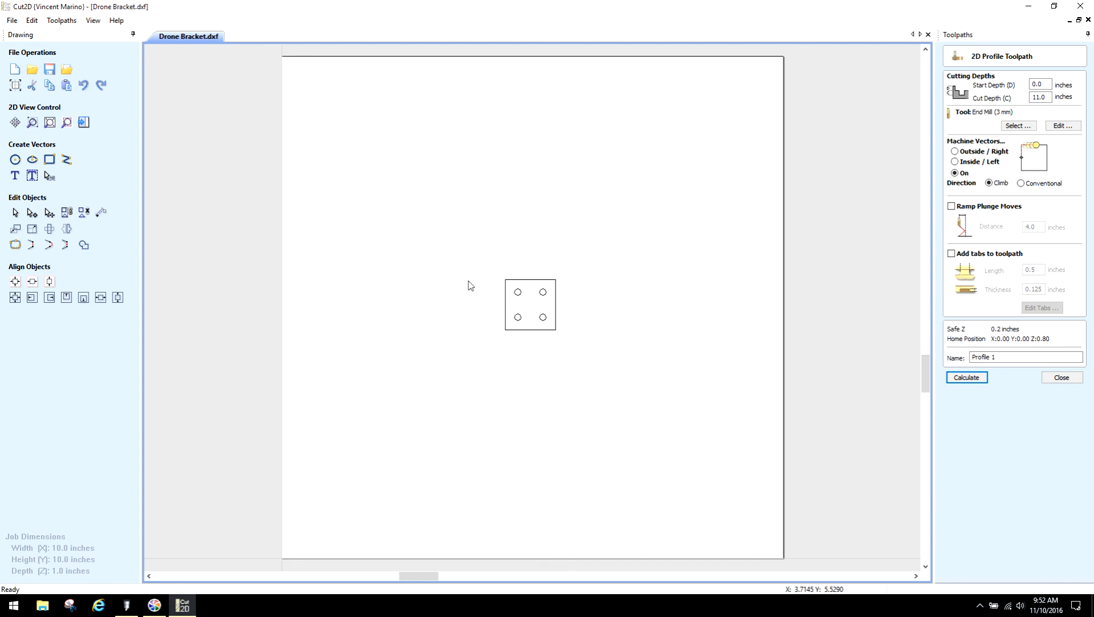
mouse_move(566, 353)
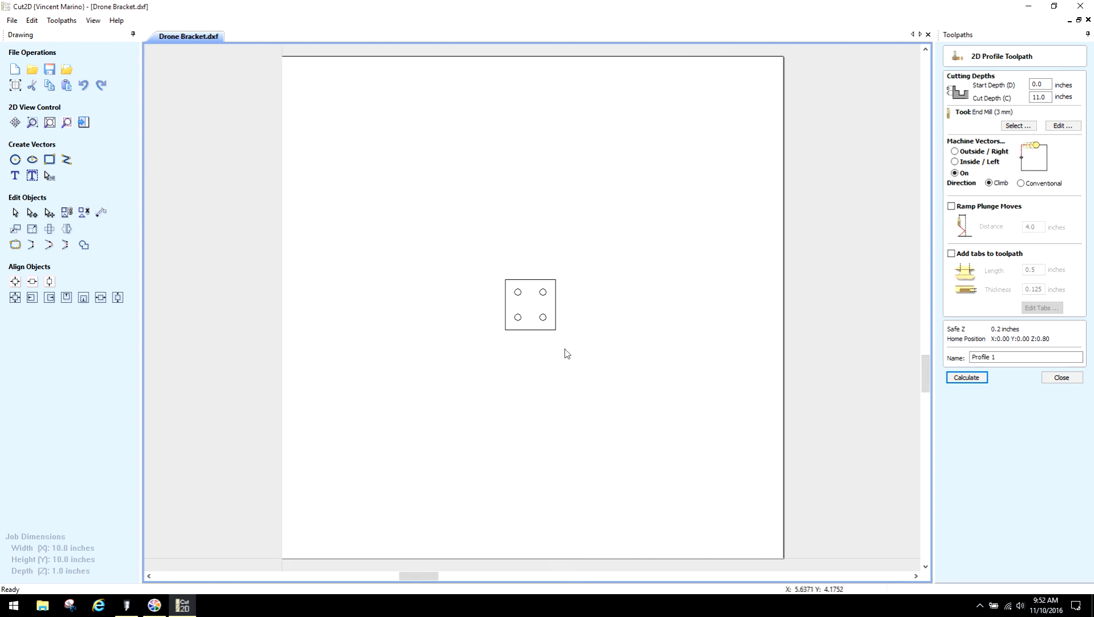
mouse_move(565, 354)
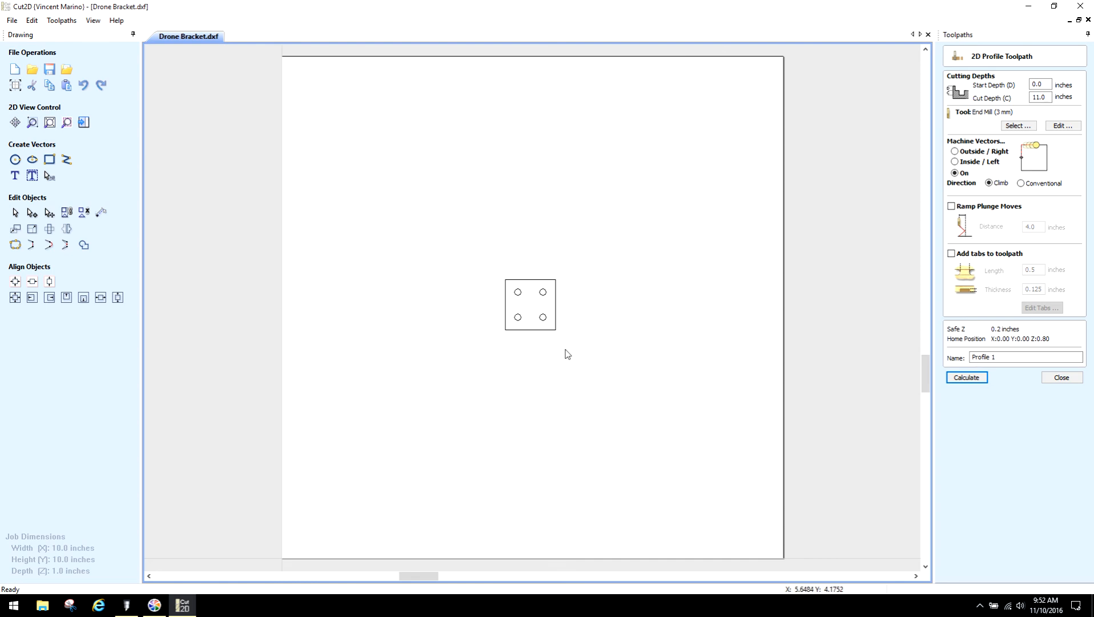
mouse_move(567, 362)
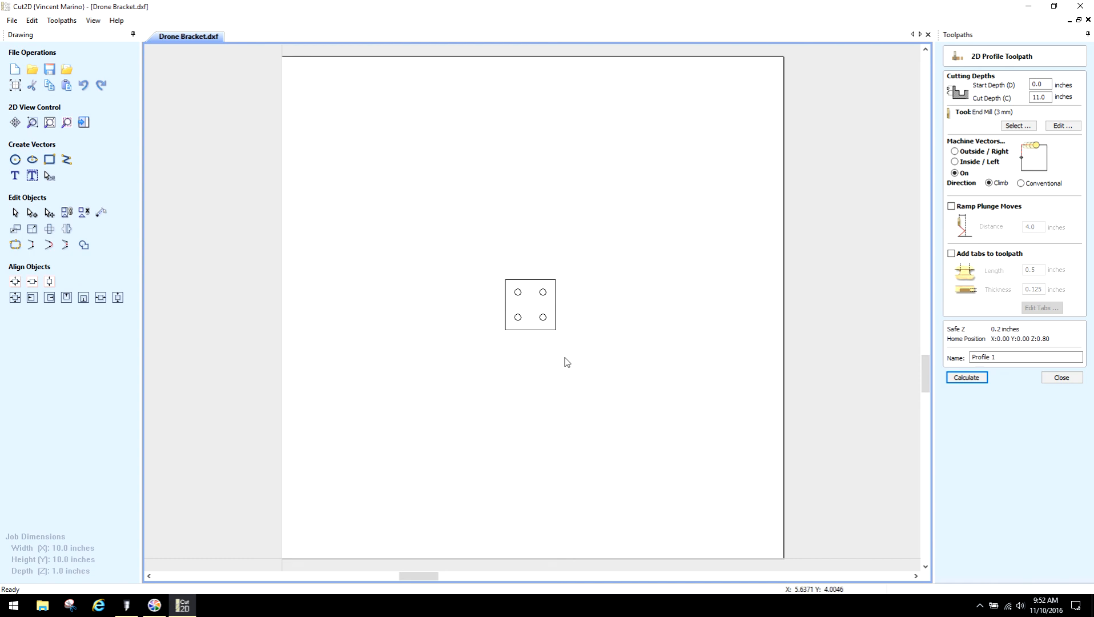